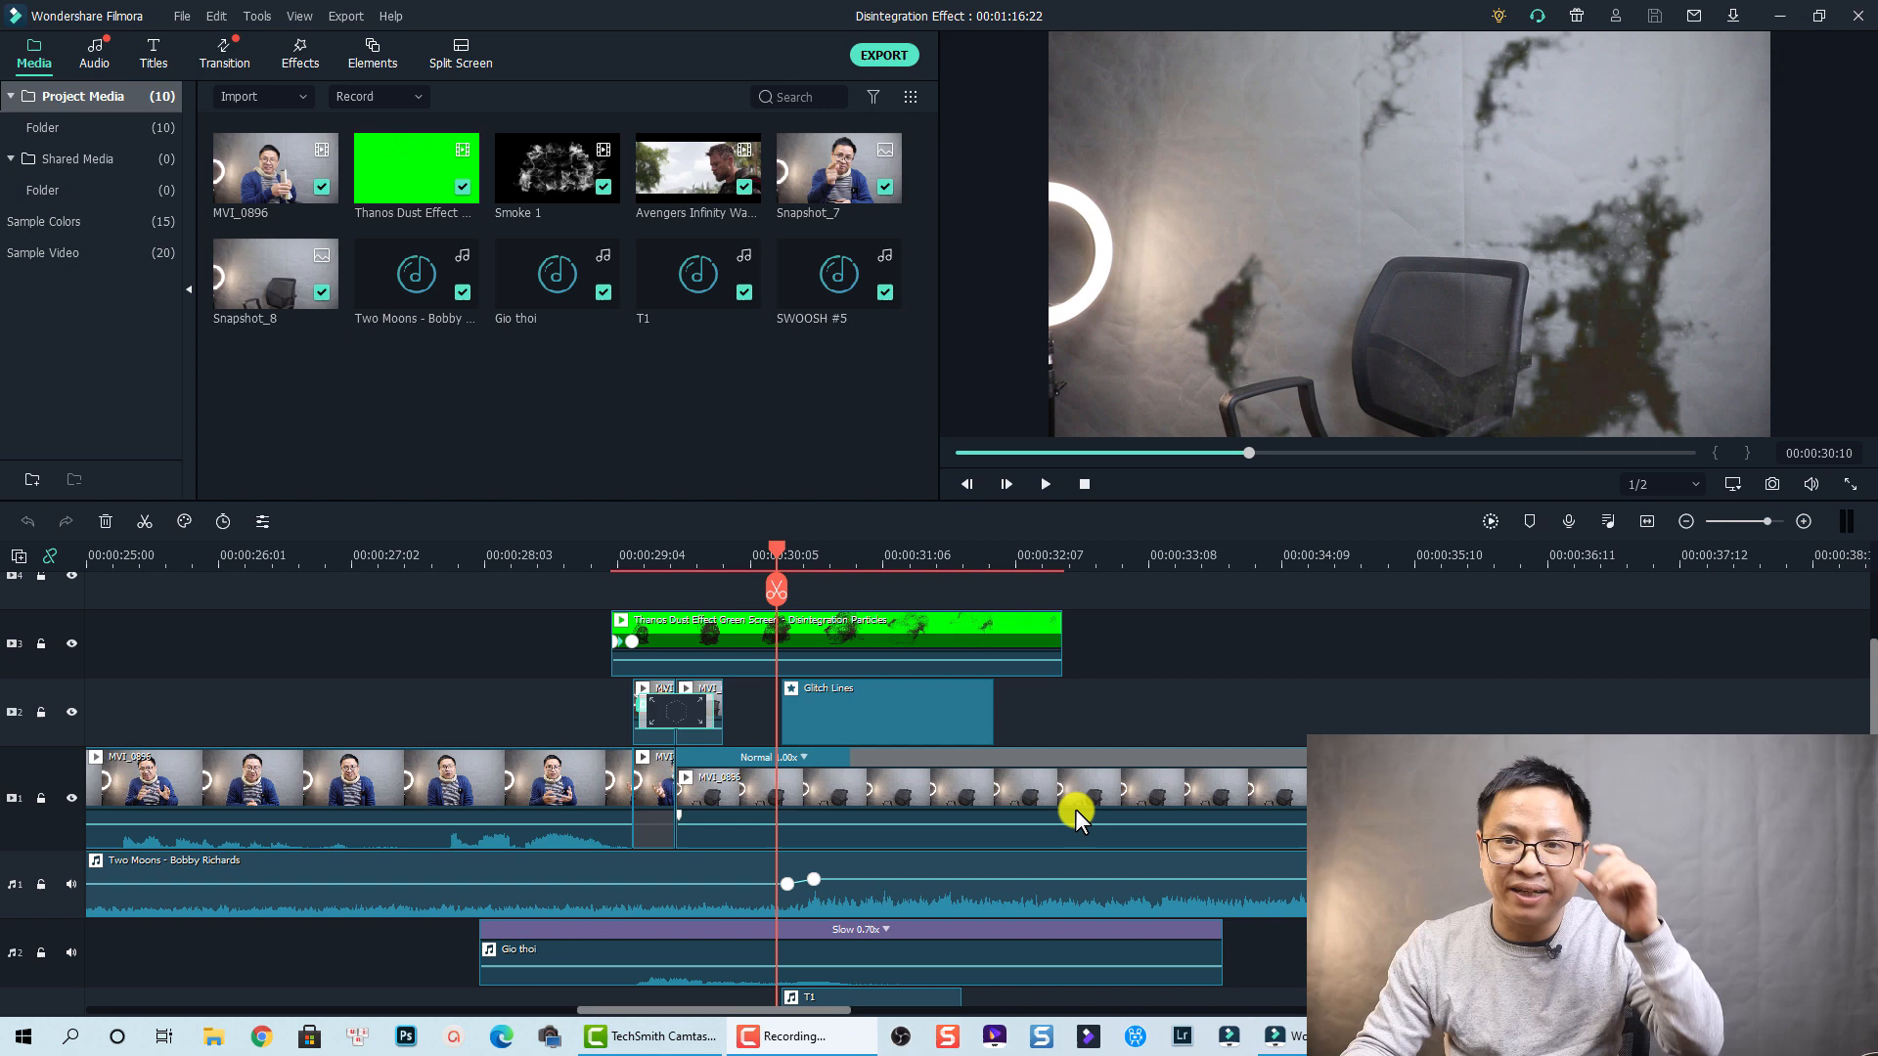
{"action": "mouse_move", "coordinate": [1072, 767]}
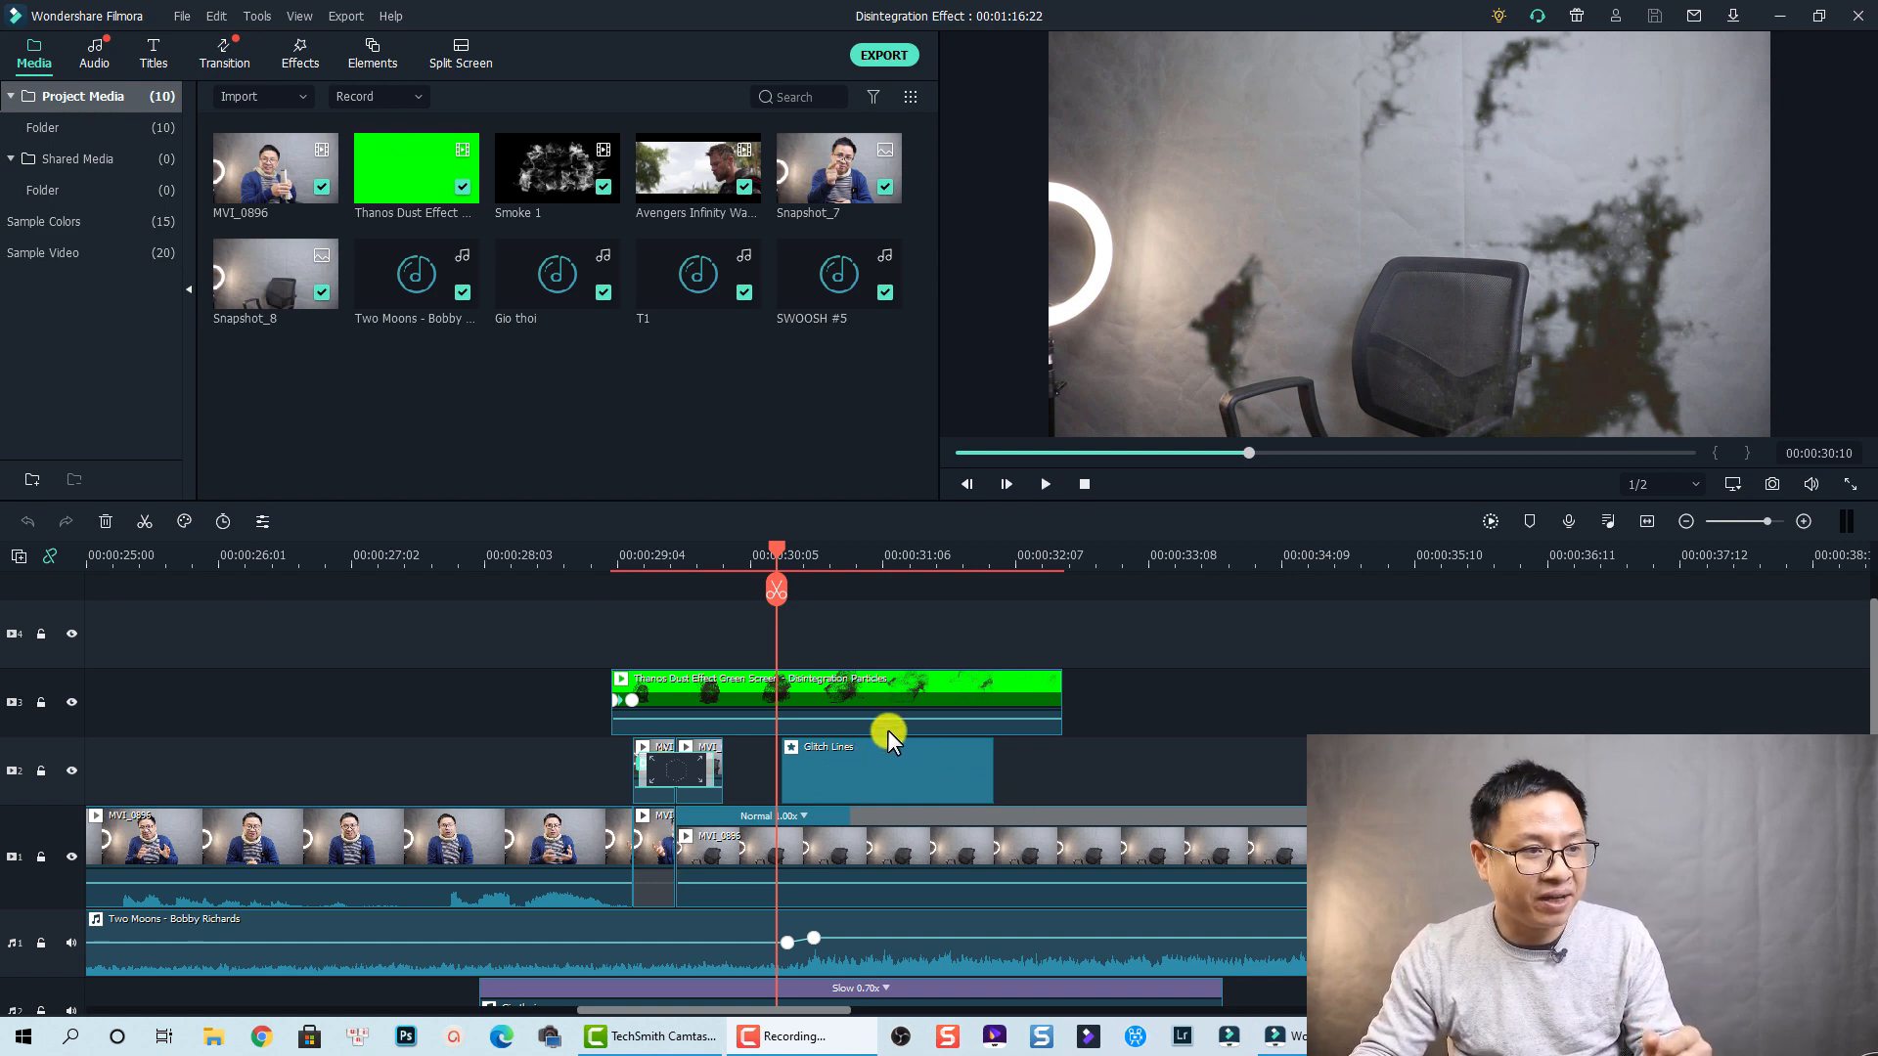
{"action": "mouse_move", "coordinate": [587, 712]}
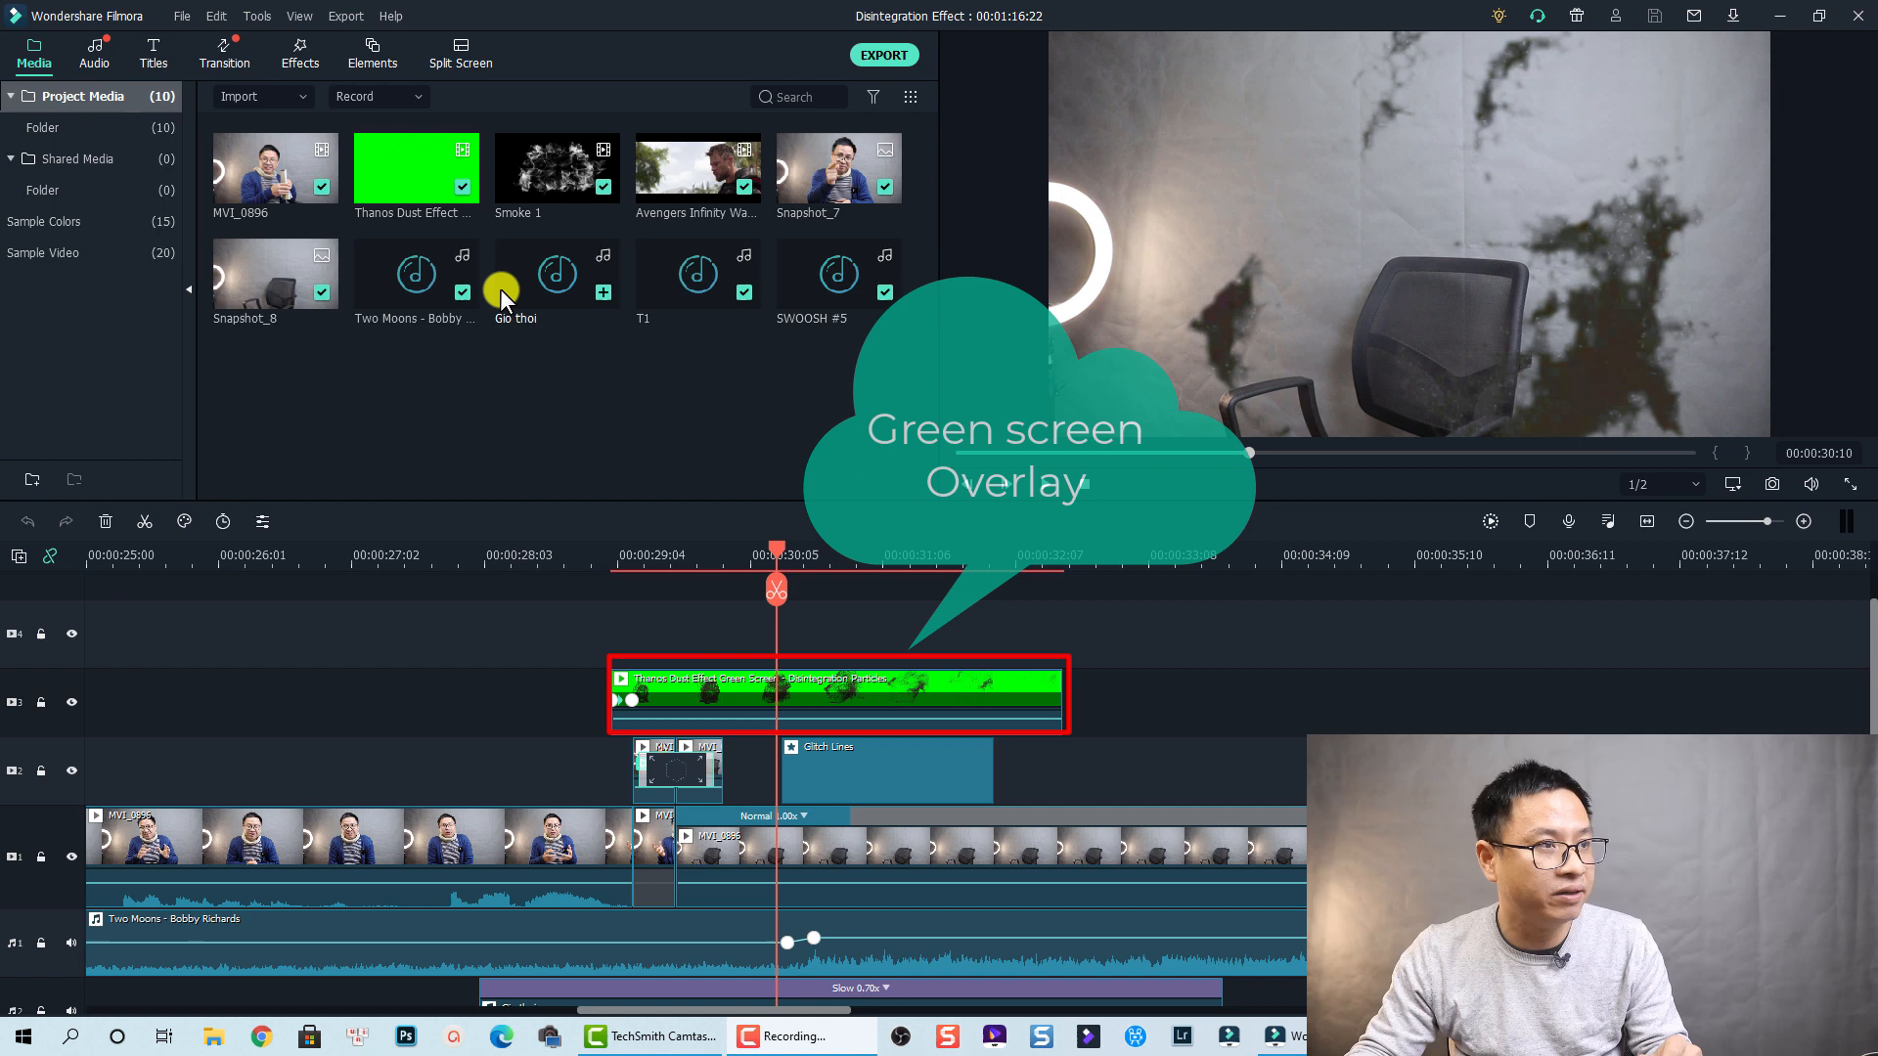
{"action": "mouse_move", "coordinate": [540, 237]}
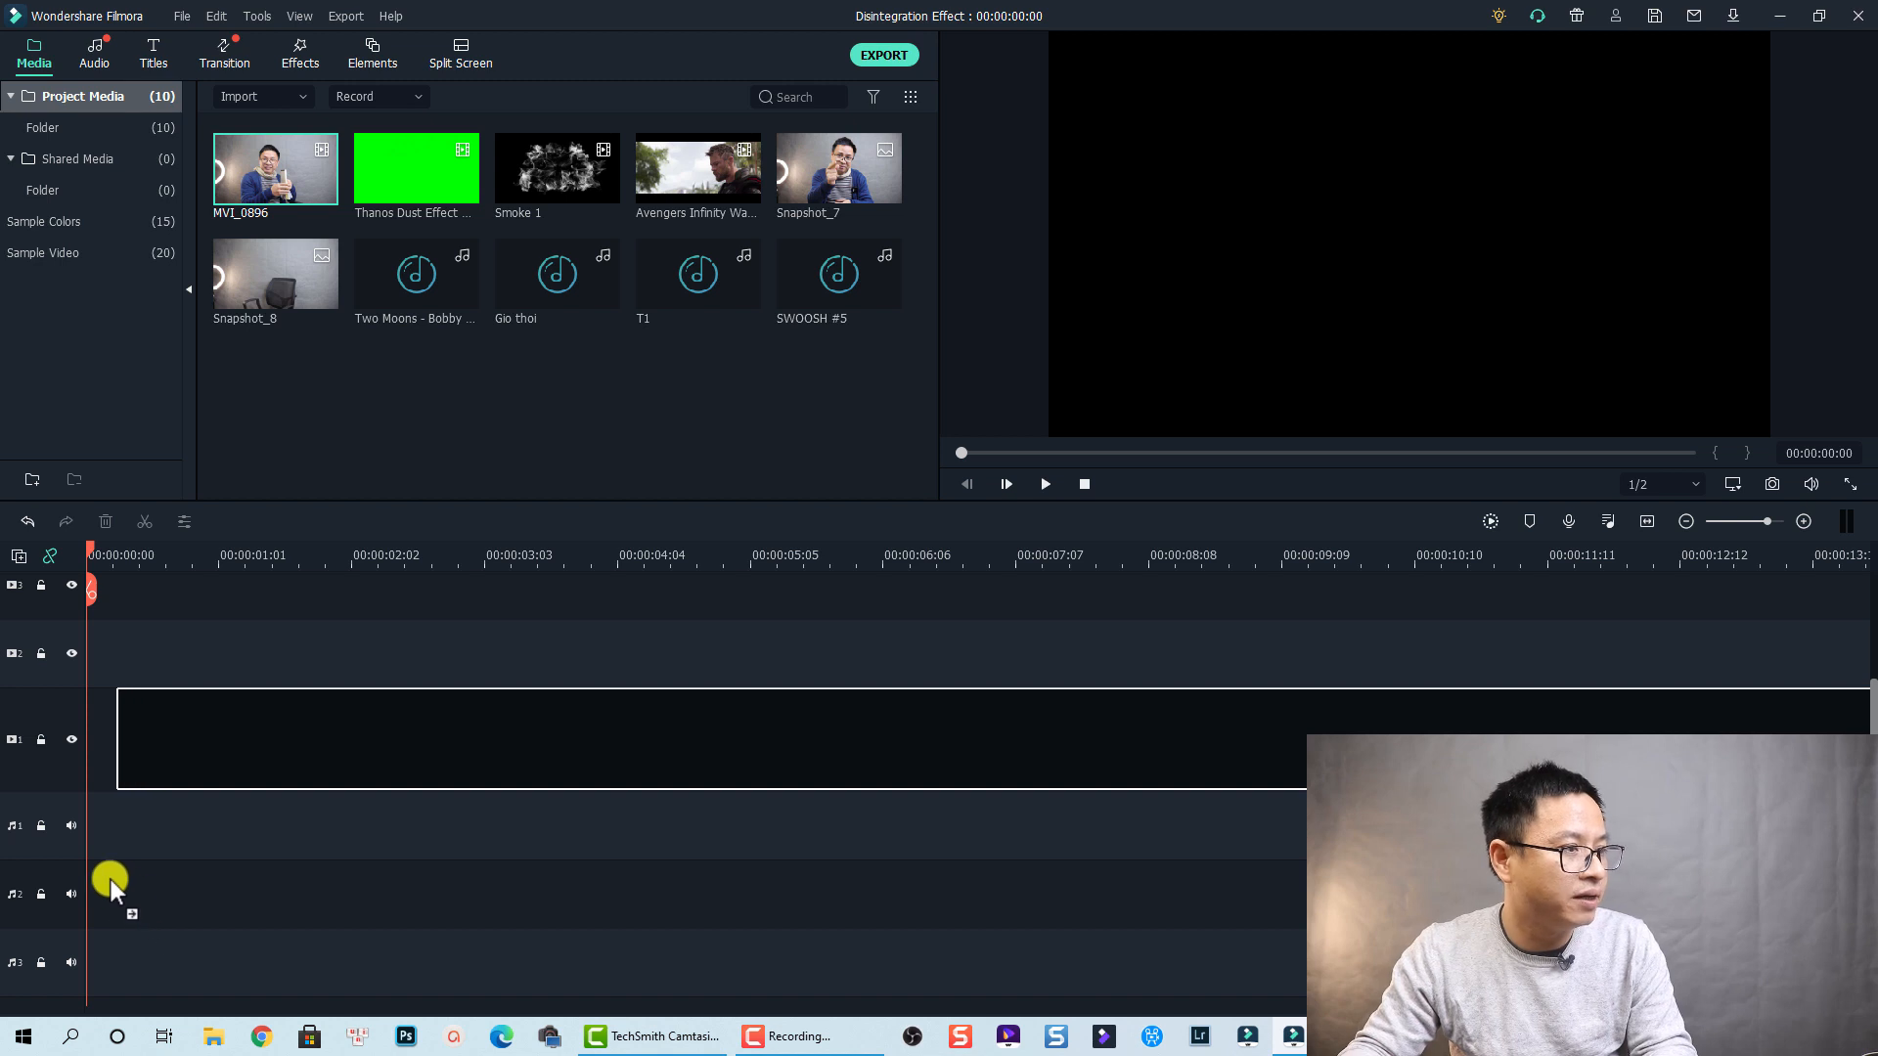
Add MVI_0896 to the video track and split it before the empty-chair shot.
{"action": "left_click_drag", "start_coordinate": [273, 168], "coordinate": [395, 737]}
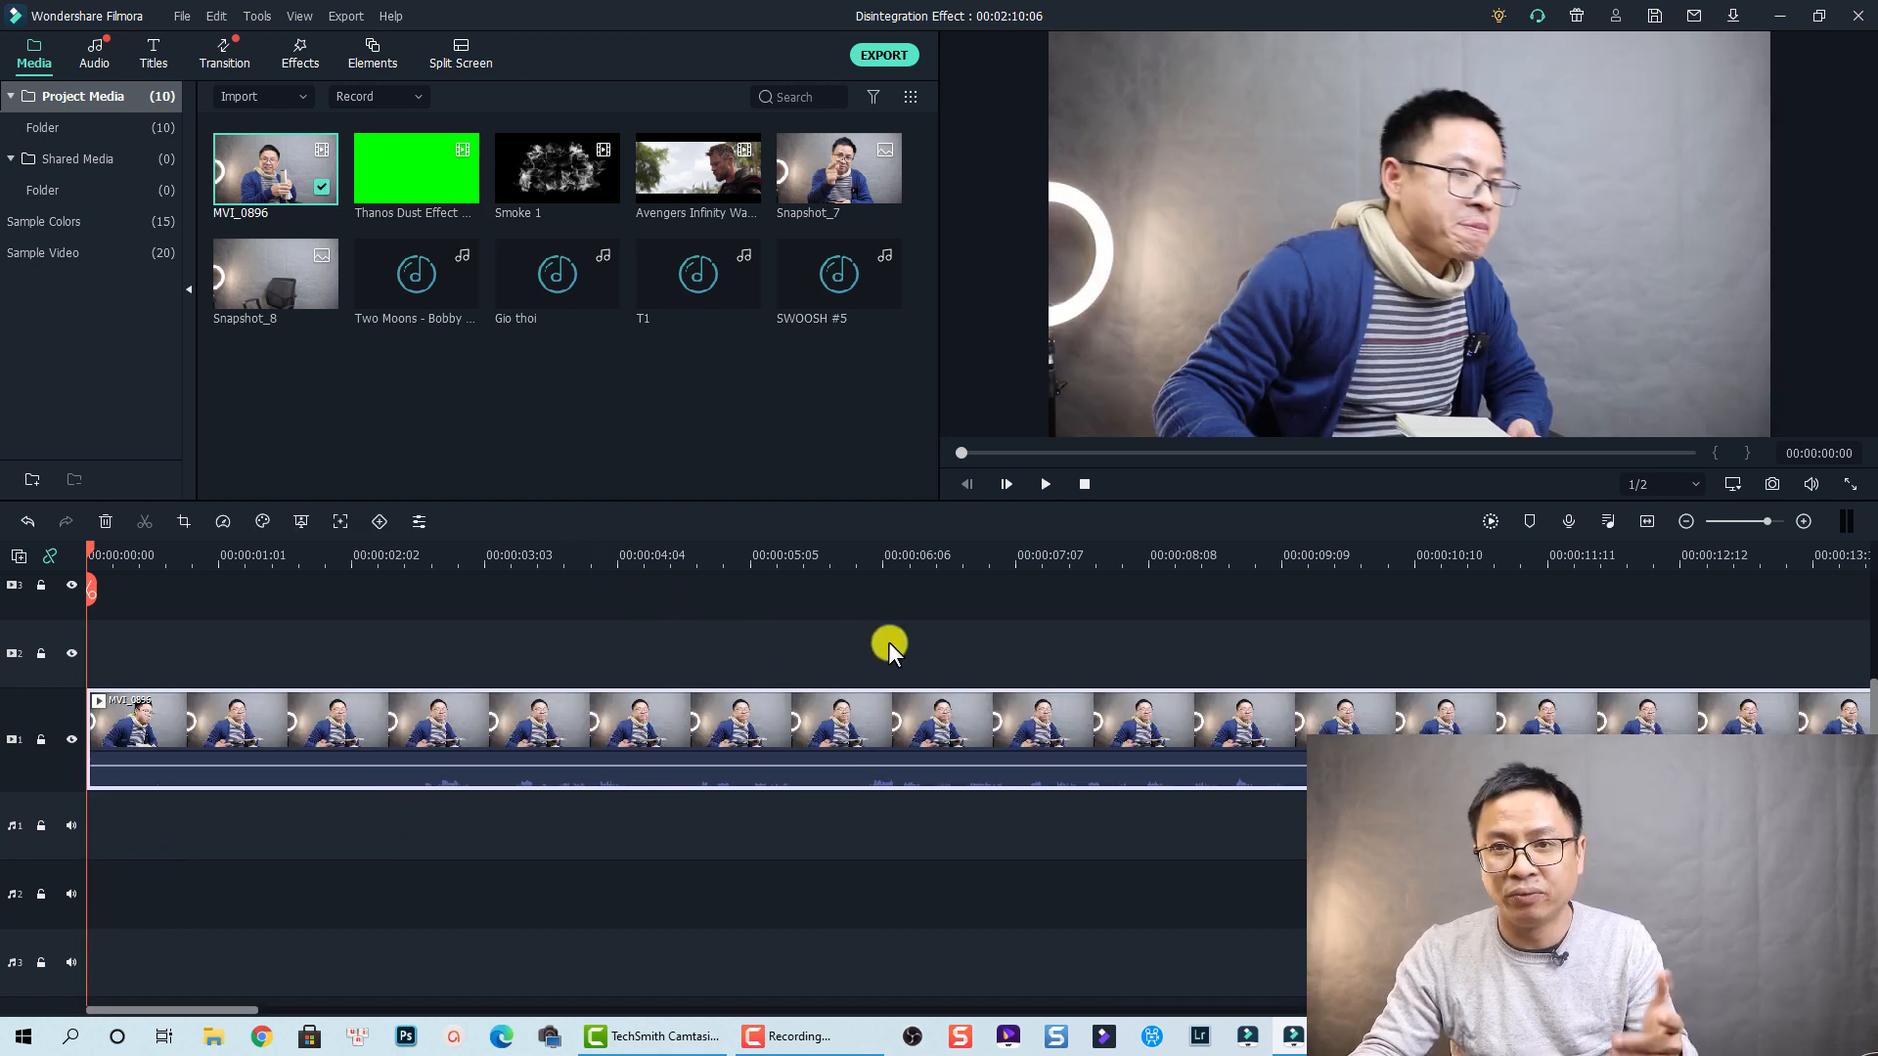
{"action": "left_click", "coordinate": [953, 554]}
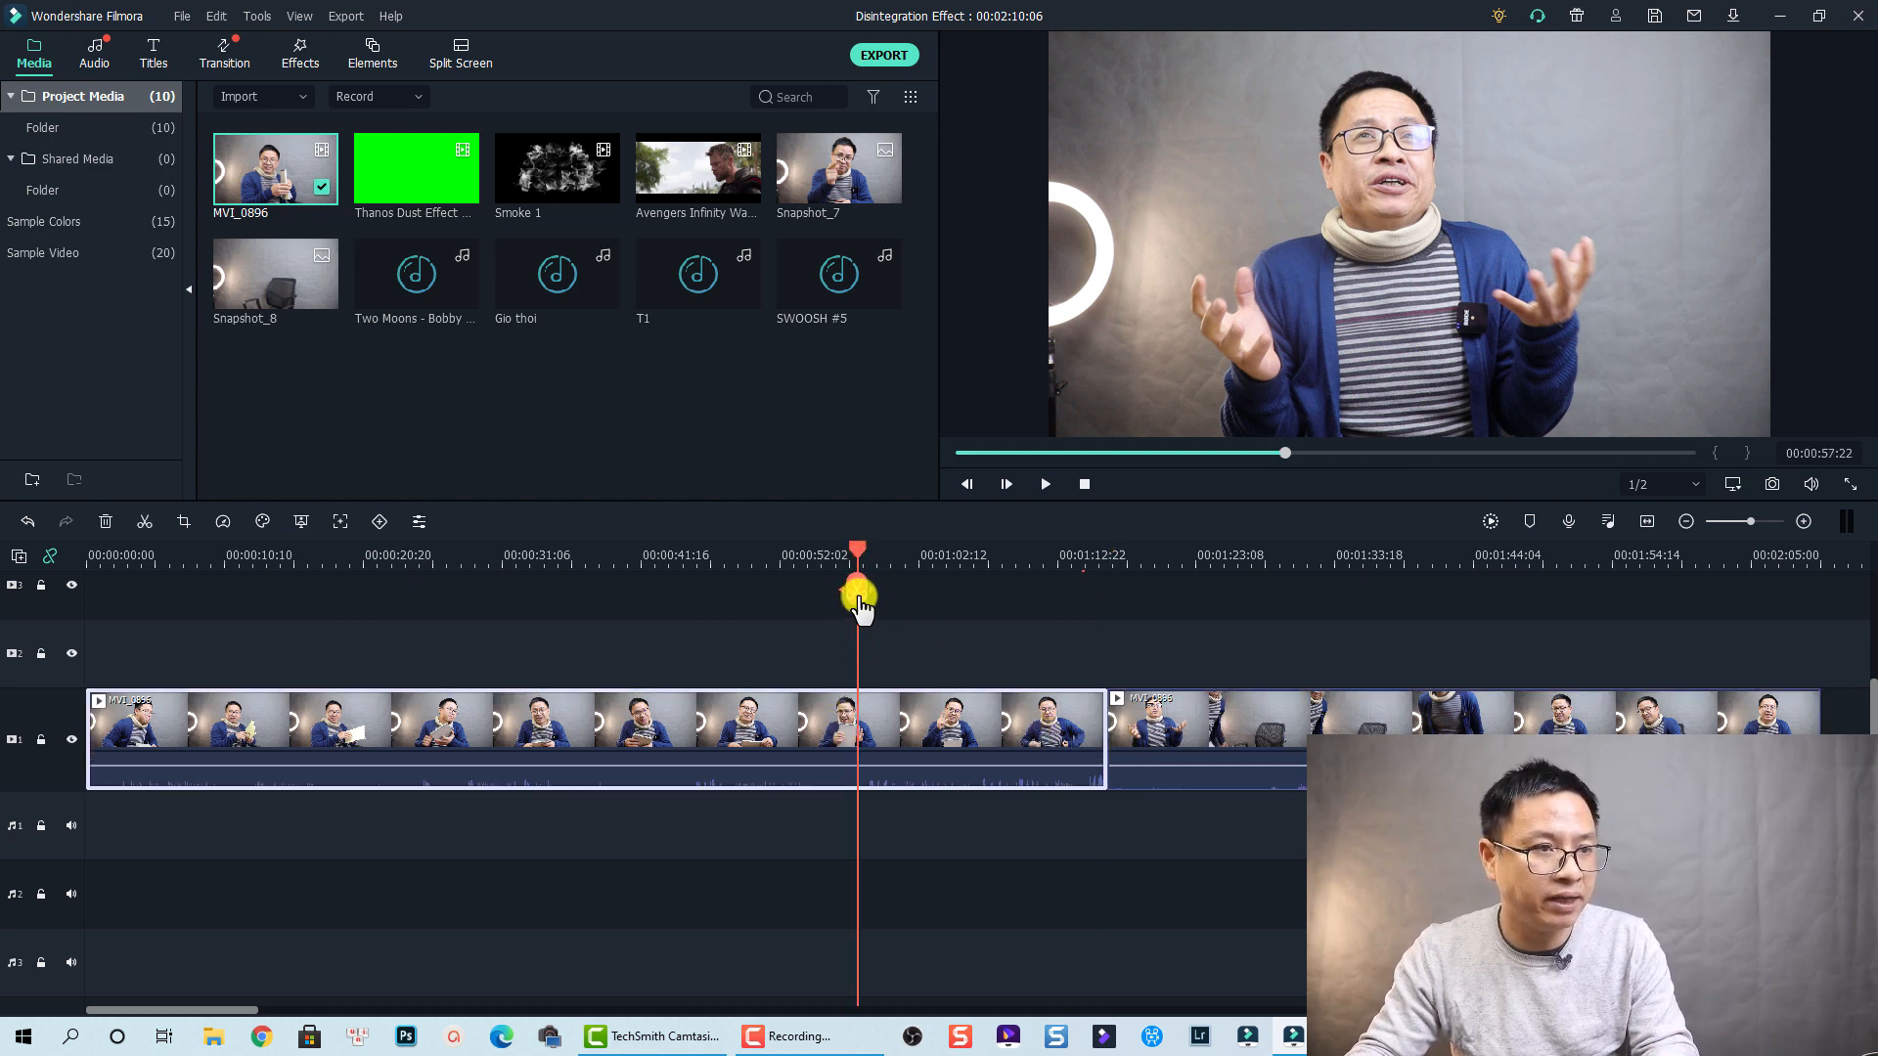
{"action": "left_click", "coordinate": [857, 589]}
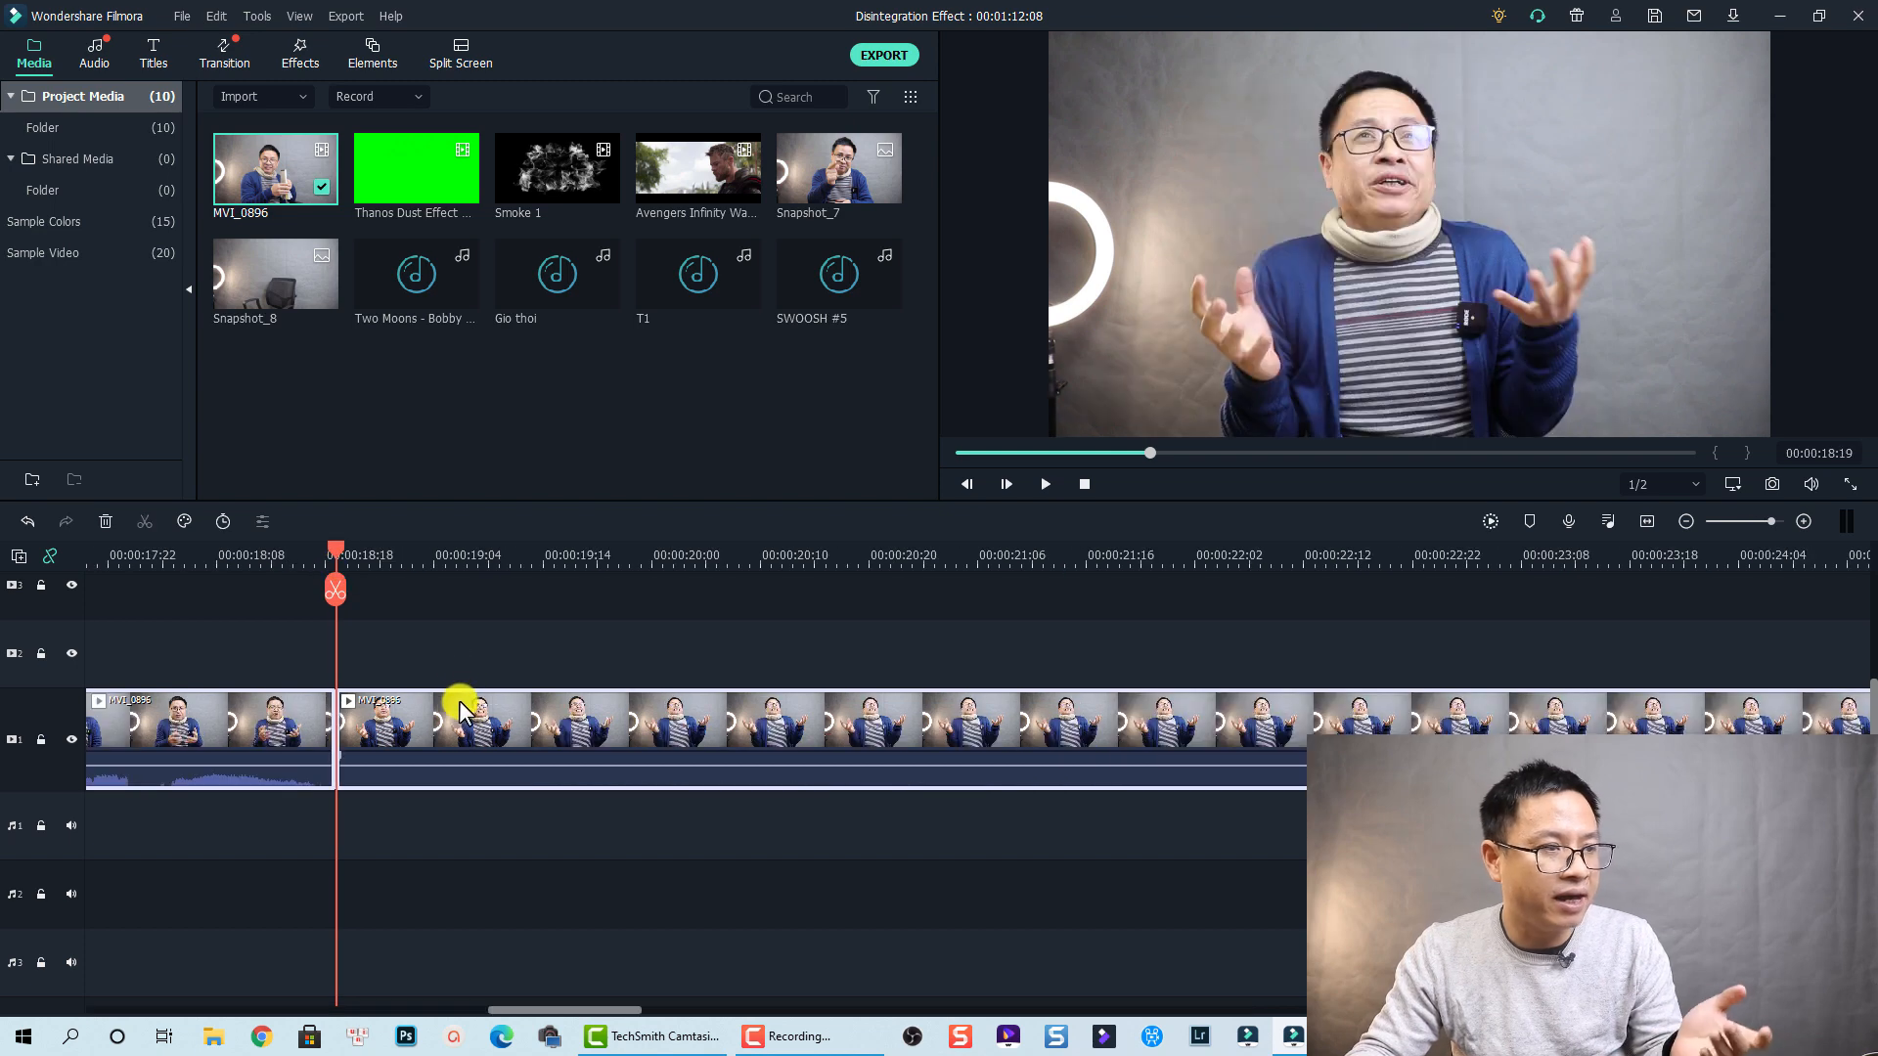
{"action": "left_click", "coordinate": [452, 718]}
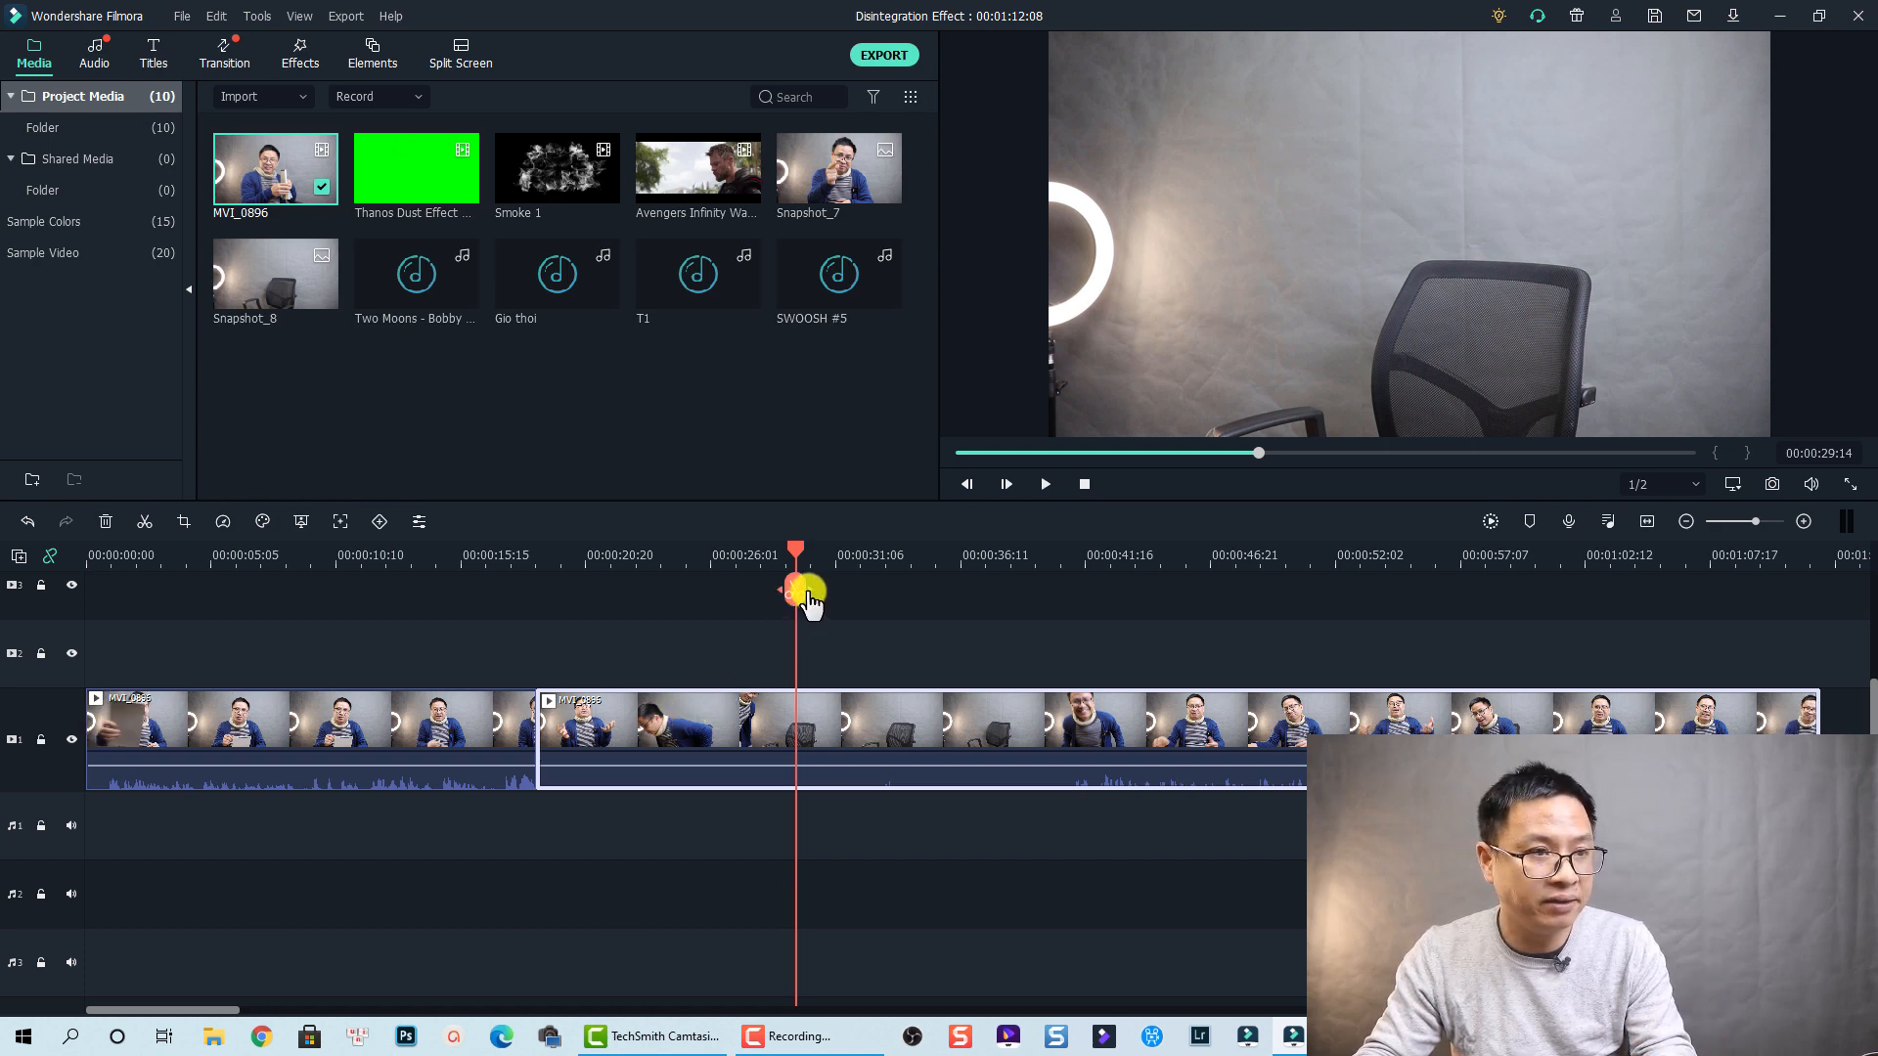
Split at the empty-chair frame, delete the middle piece and Ripple Delete the gap.
{"action": "left_click", "coordinate": [794, 588]}
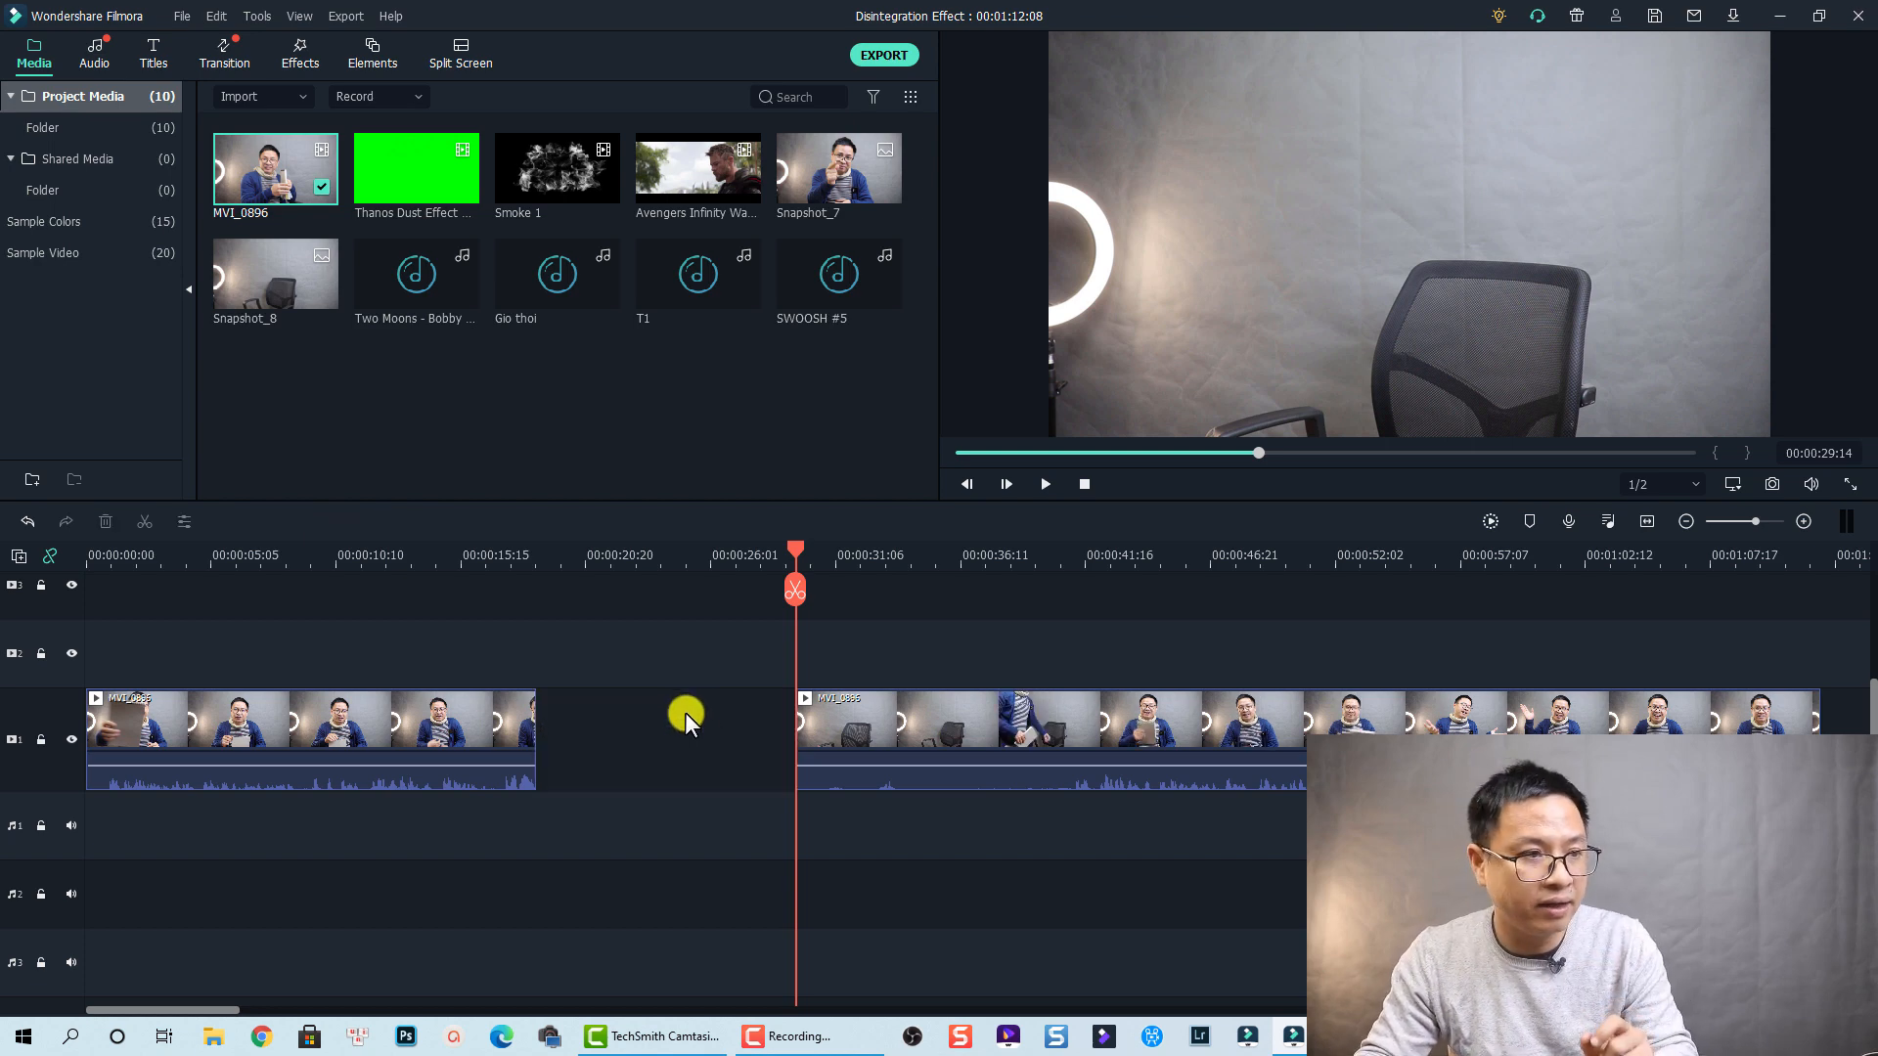
{"action": "right_click", "coordinate": [687, 718]}
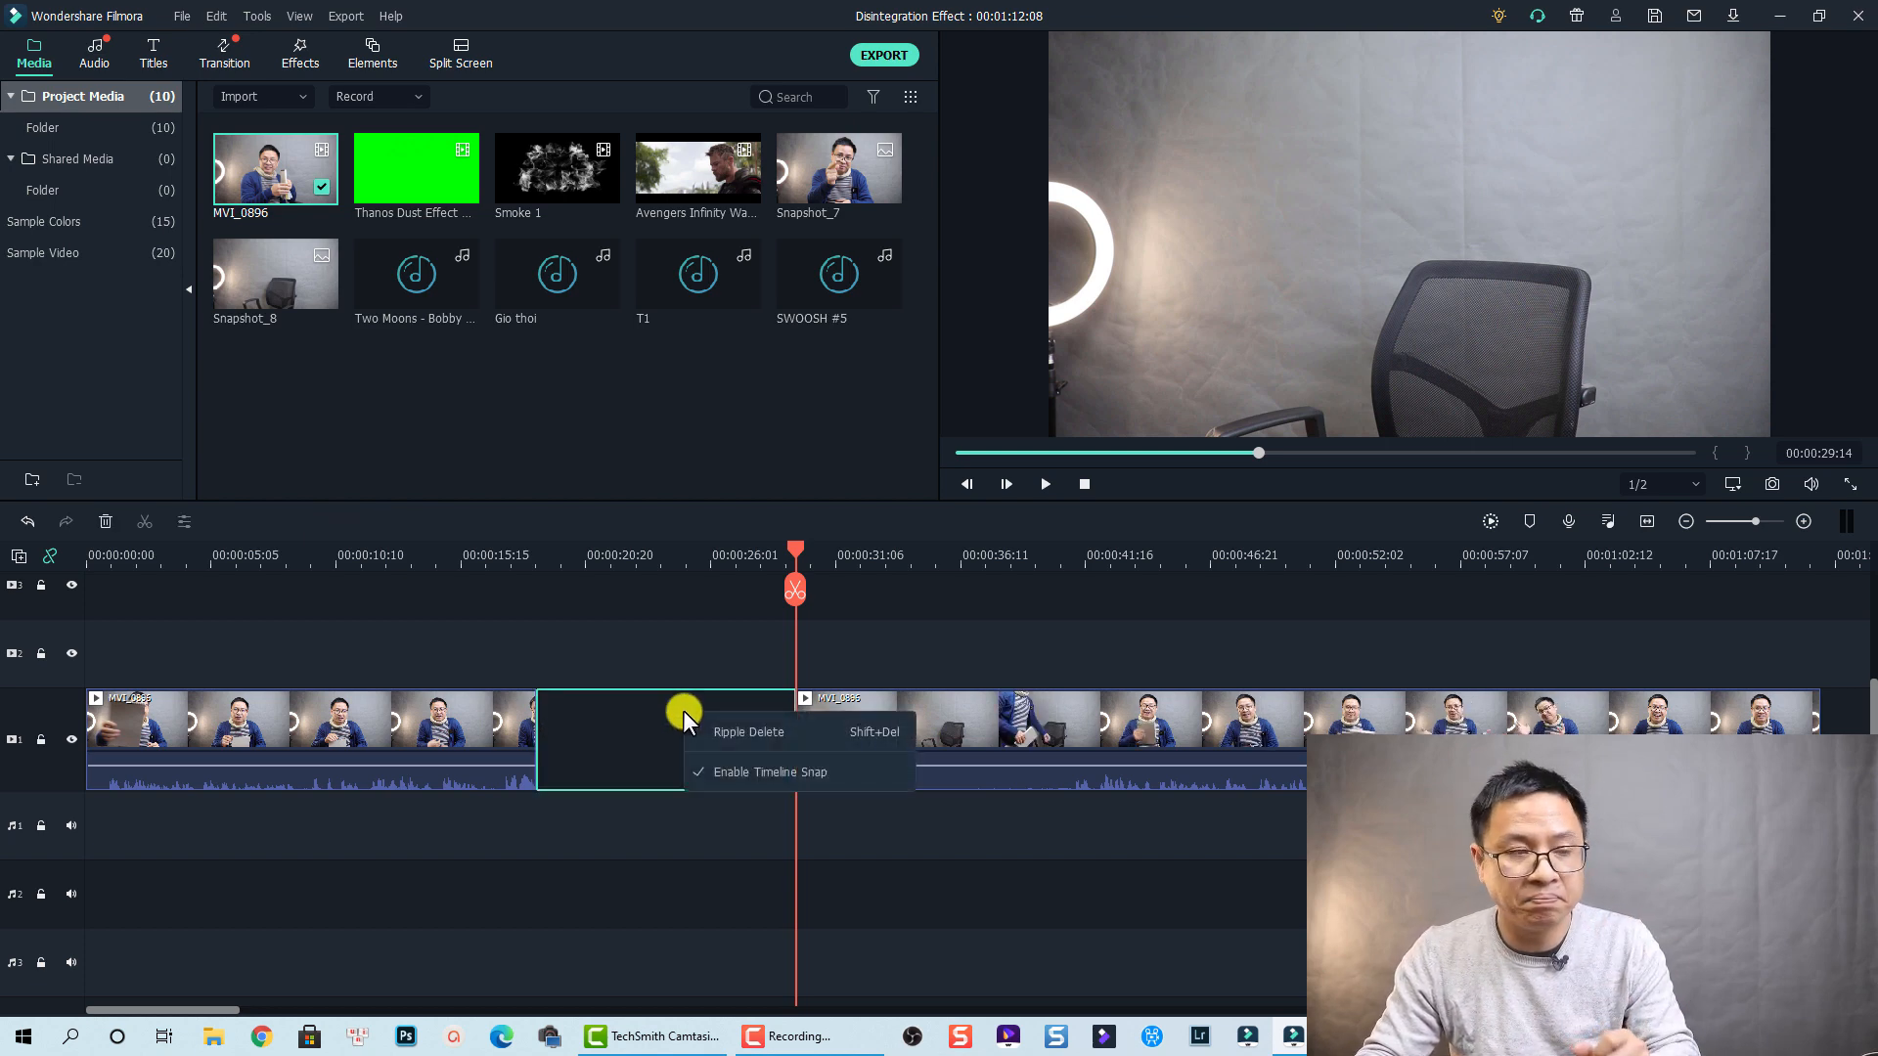
{"action": "left_click", "coordinate": [748, 732]}
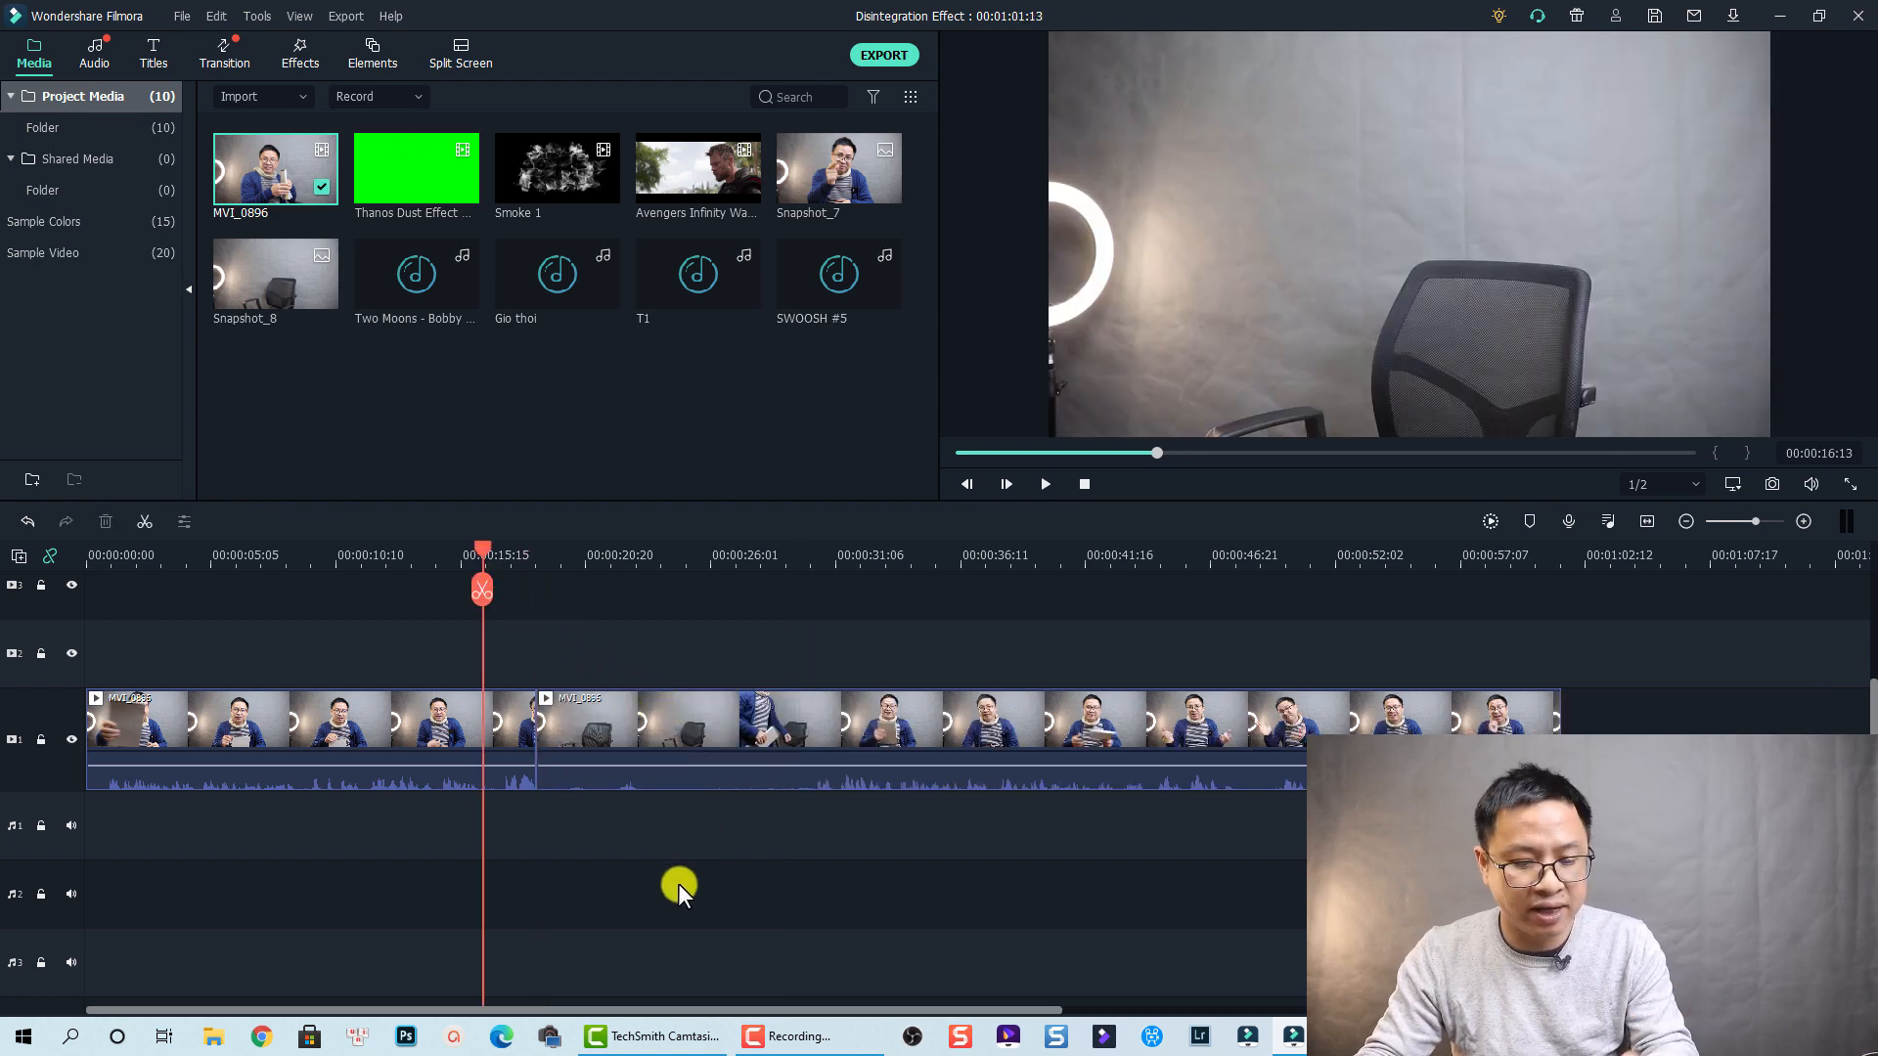
{"action": "left_click", "coordinate": [1043, 484]}
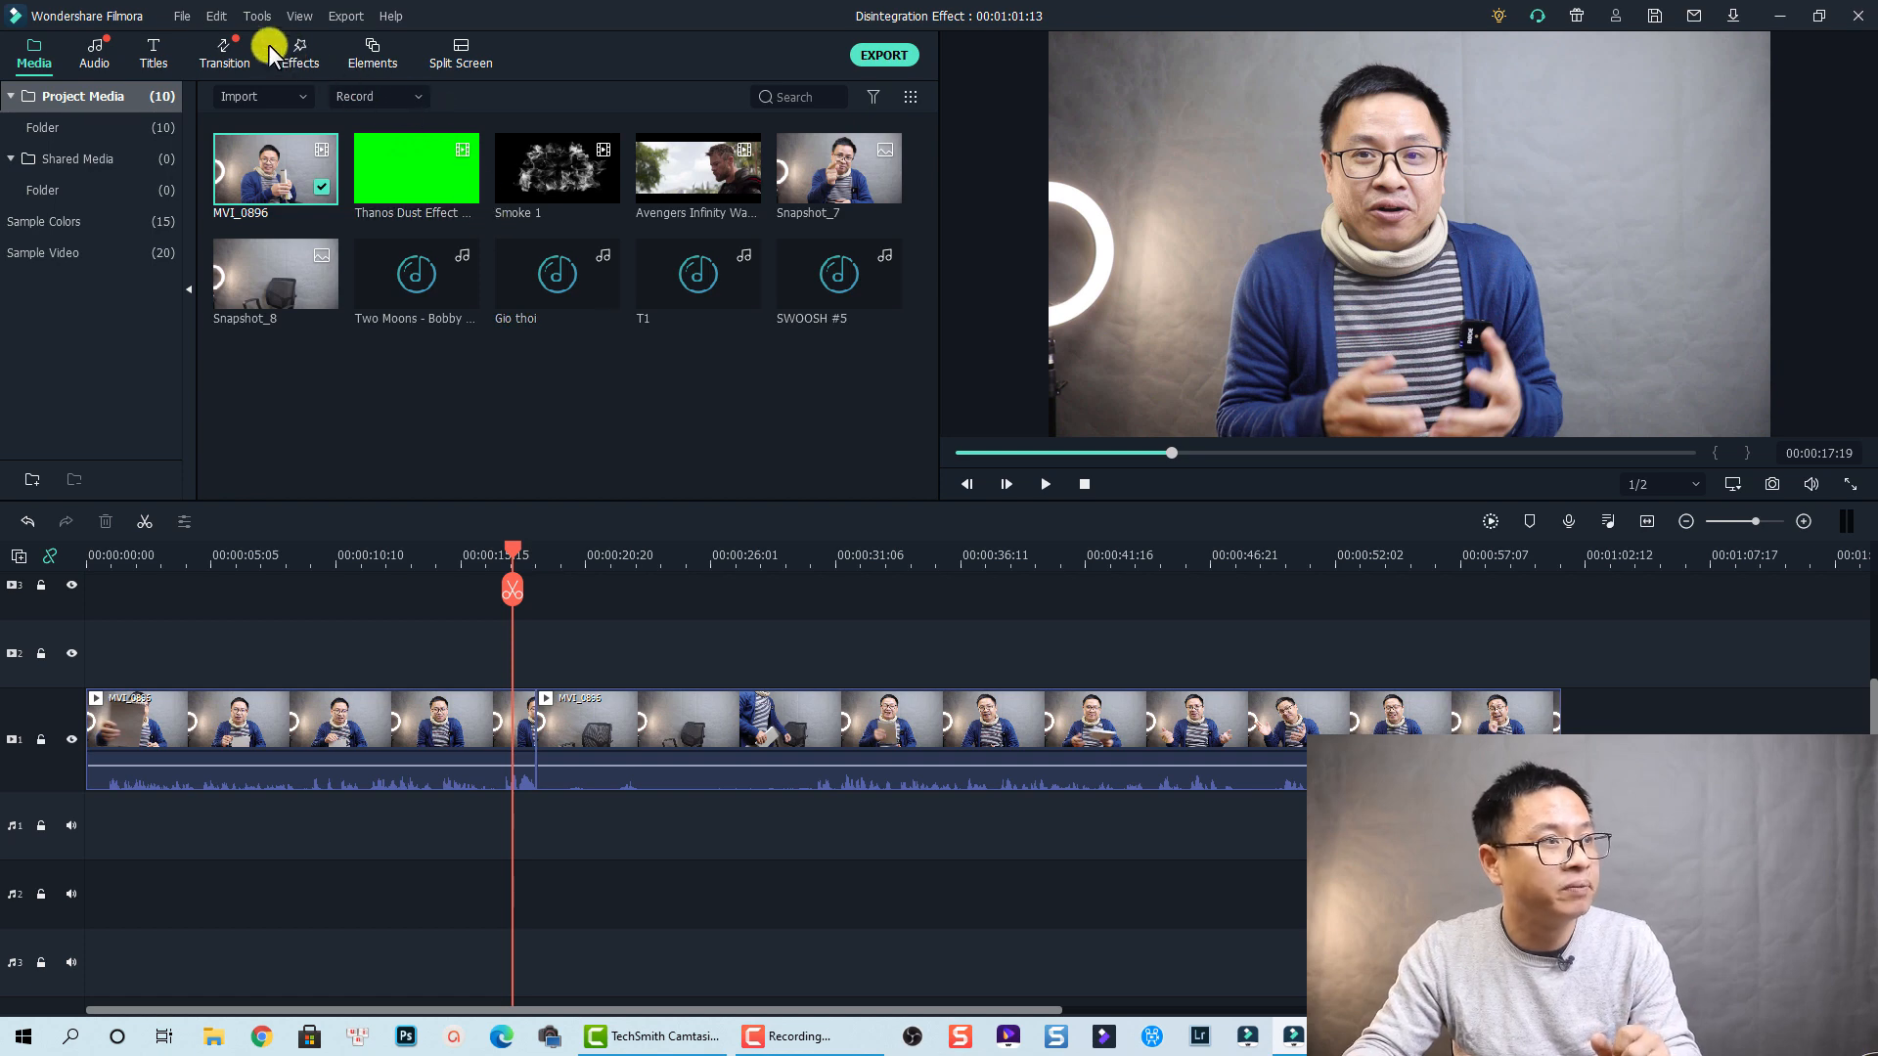
Drop the Evaporate 1 transition onto the cut between the talking and empty-chair shots.
{"action": "left_click", "coordinate": [223, 53]}
{"action": "type", "text": "ev"}
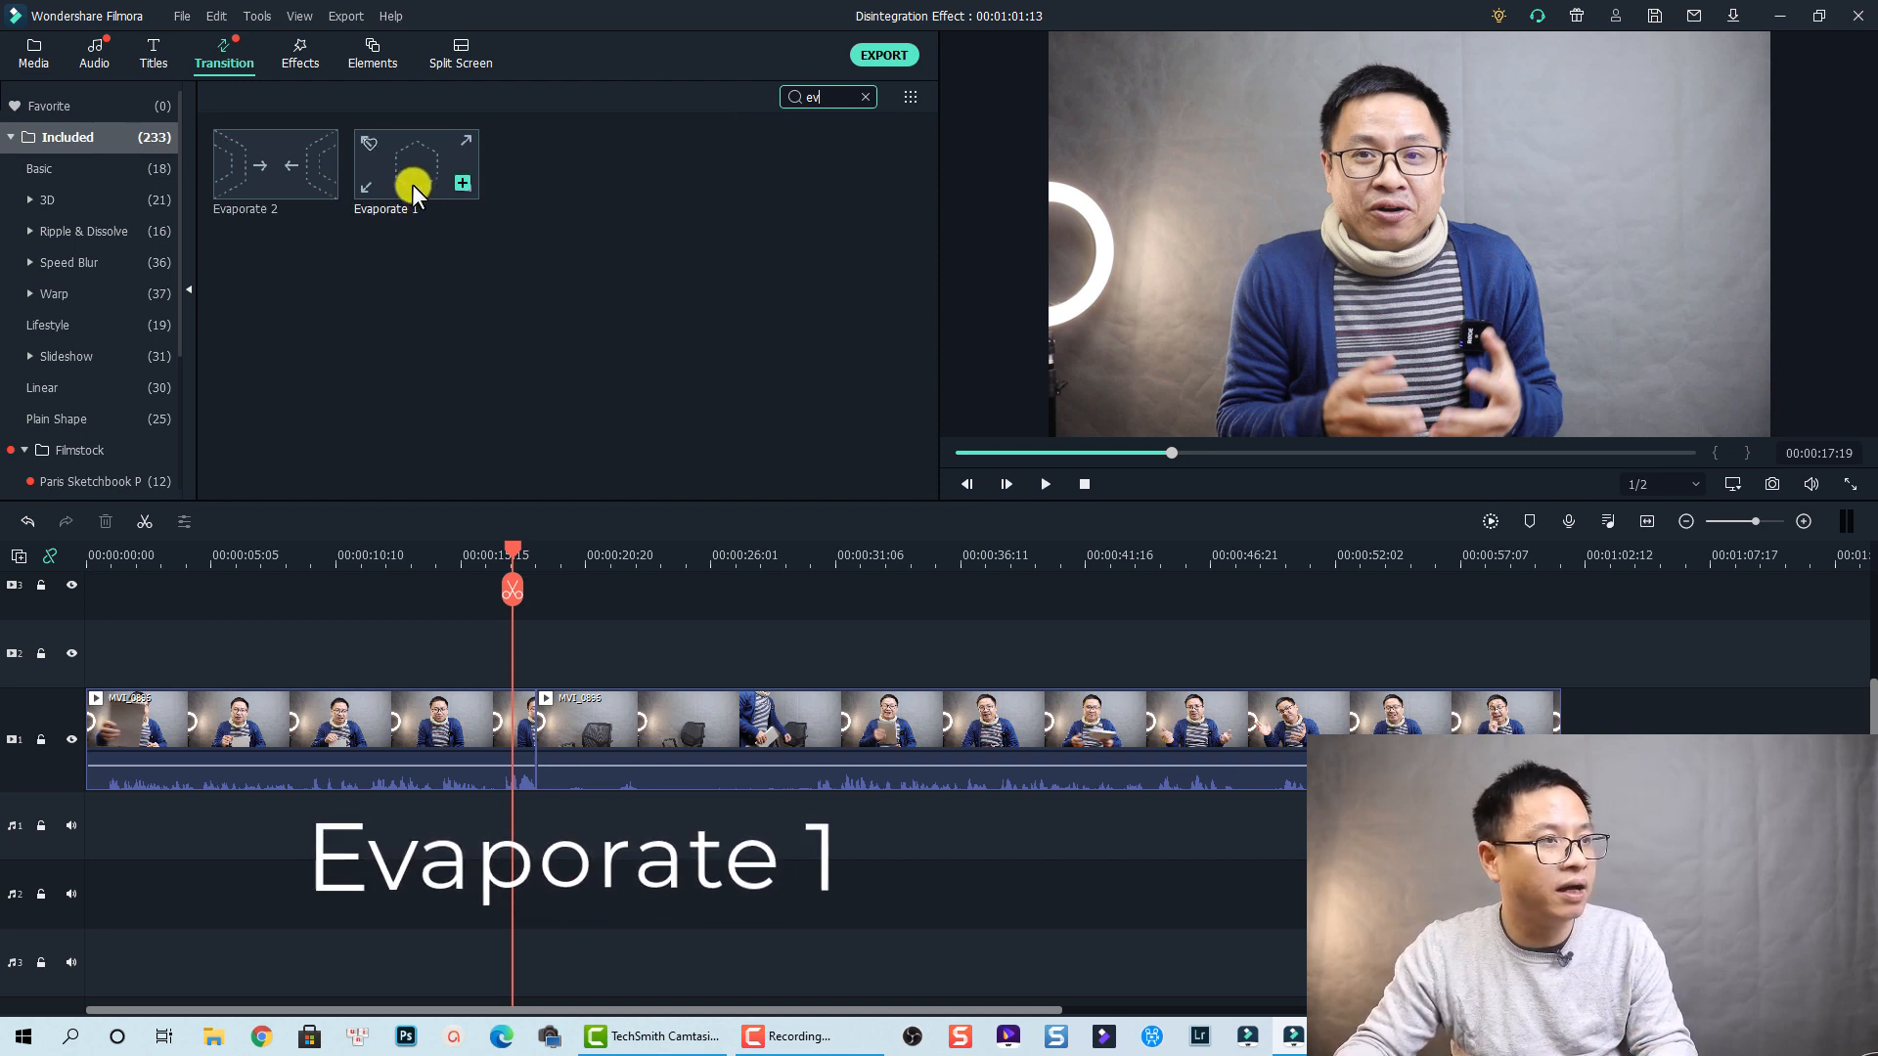
{"action": "mouse_move", "coordinate": [413, 168]}
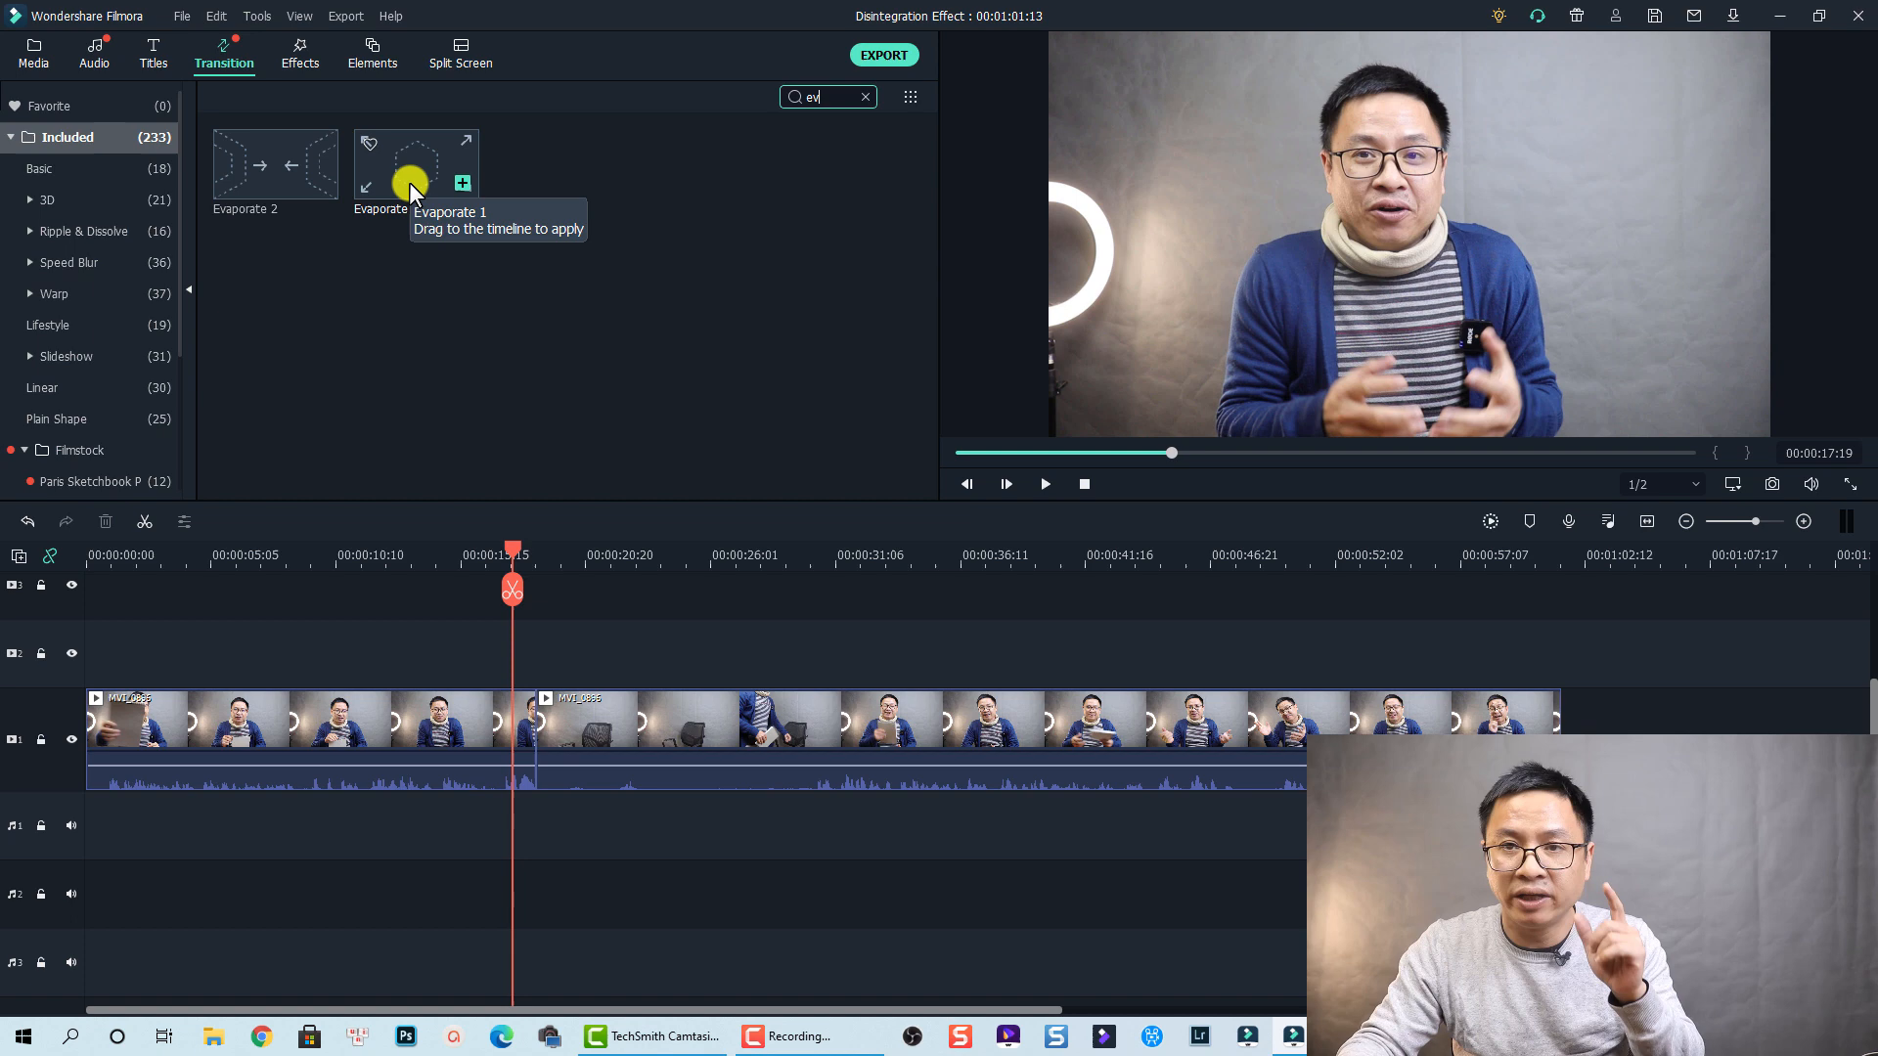
{"action": "left_click_drag", "start_coordinate": [411, 180], "coordinate": [450, 593]}
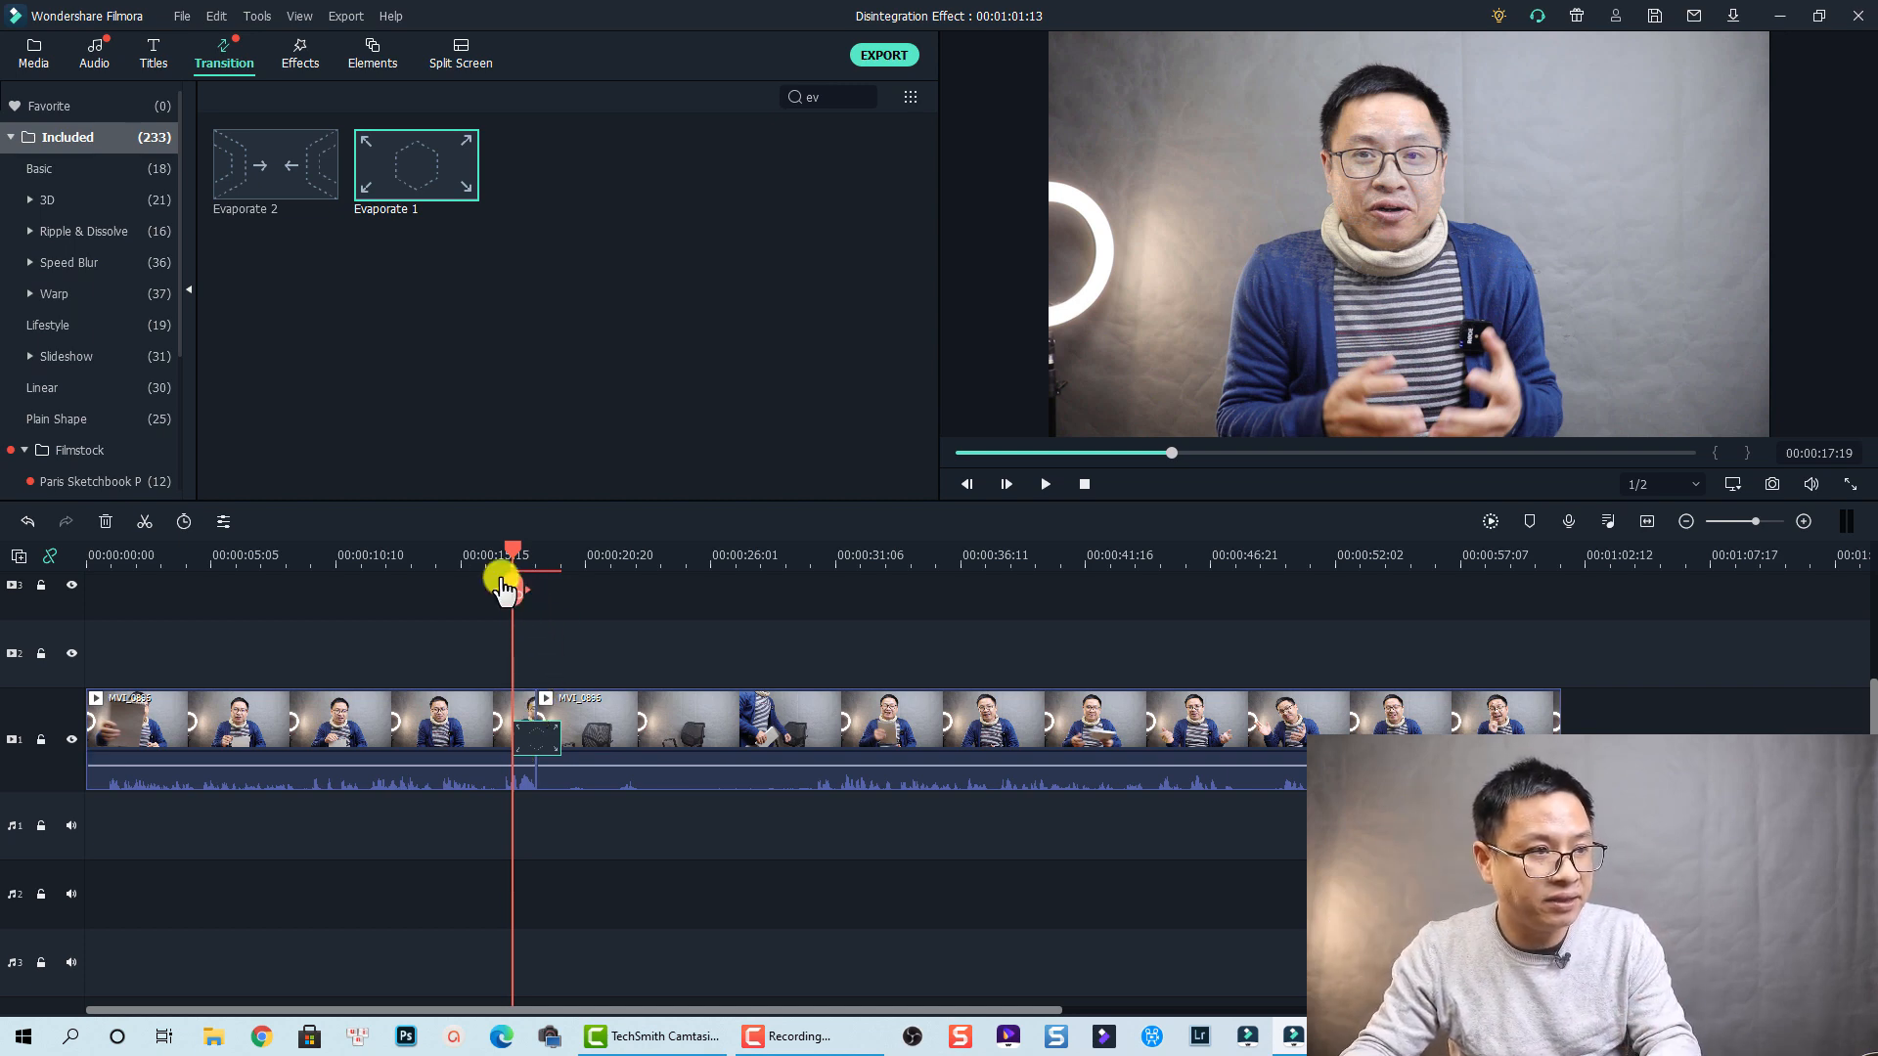
{"action": "left_click", "coordinate": [1043, 483]}
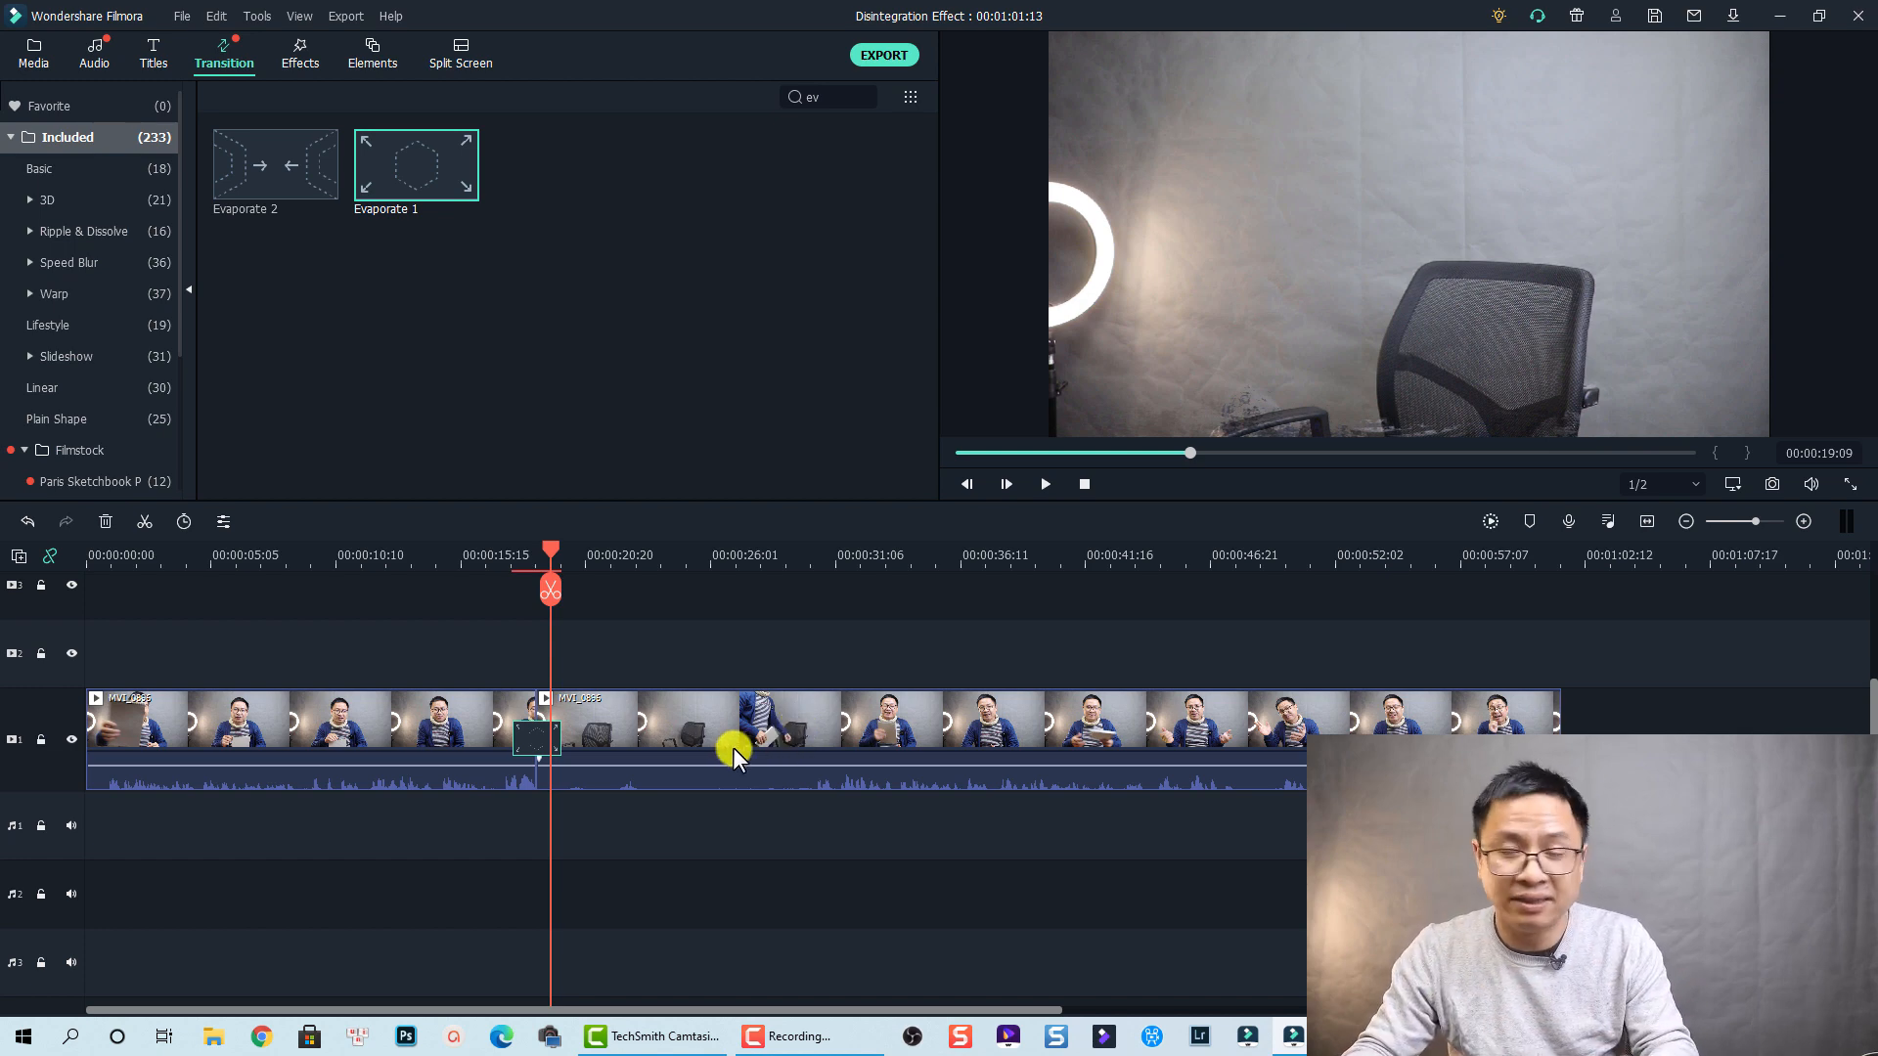
{"action": "mouse_move", "coordinate": [628, 567]}
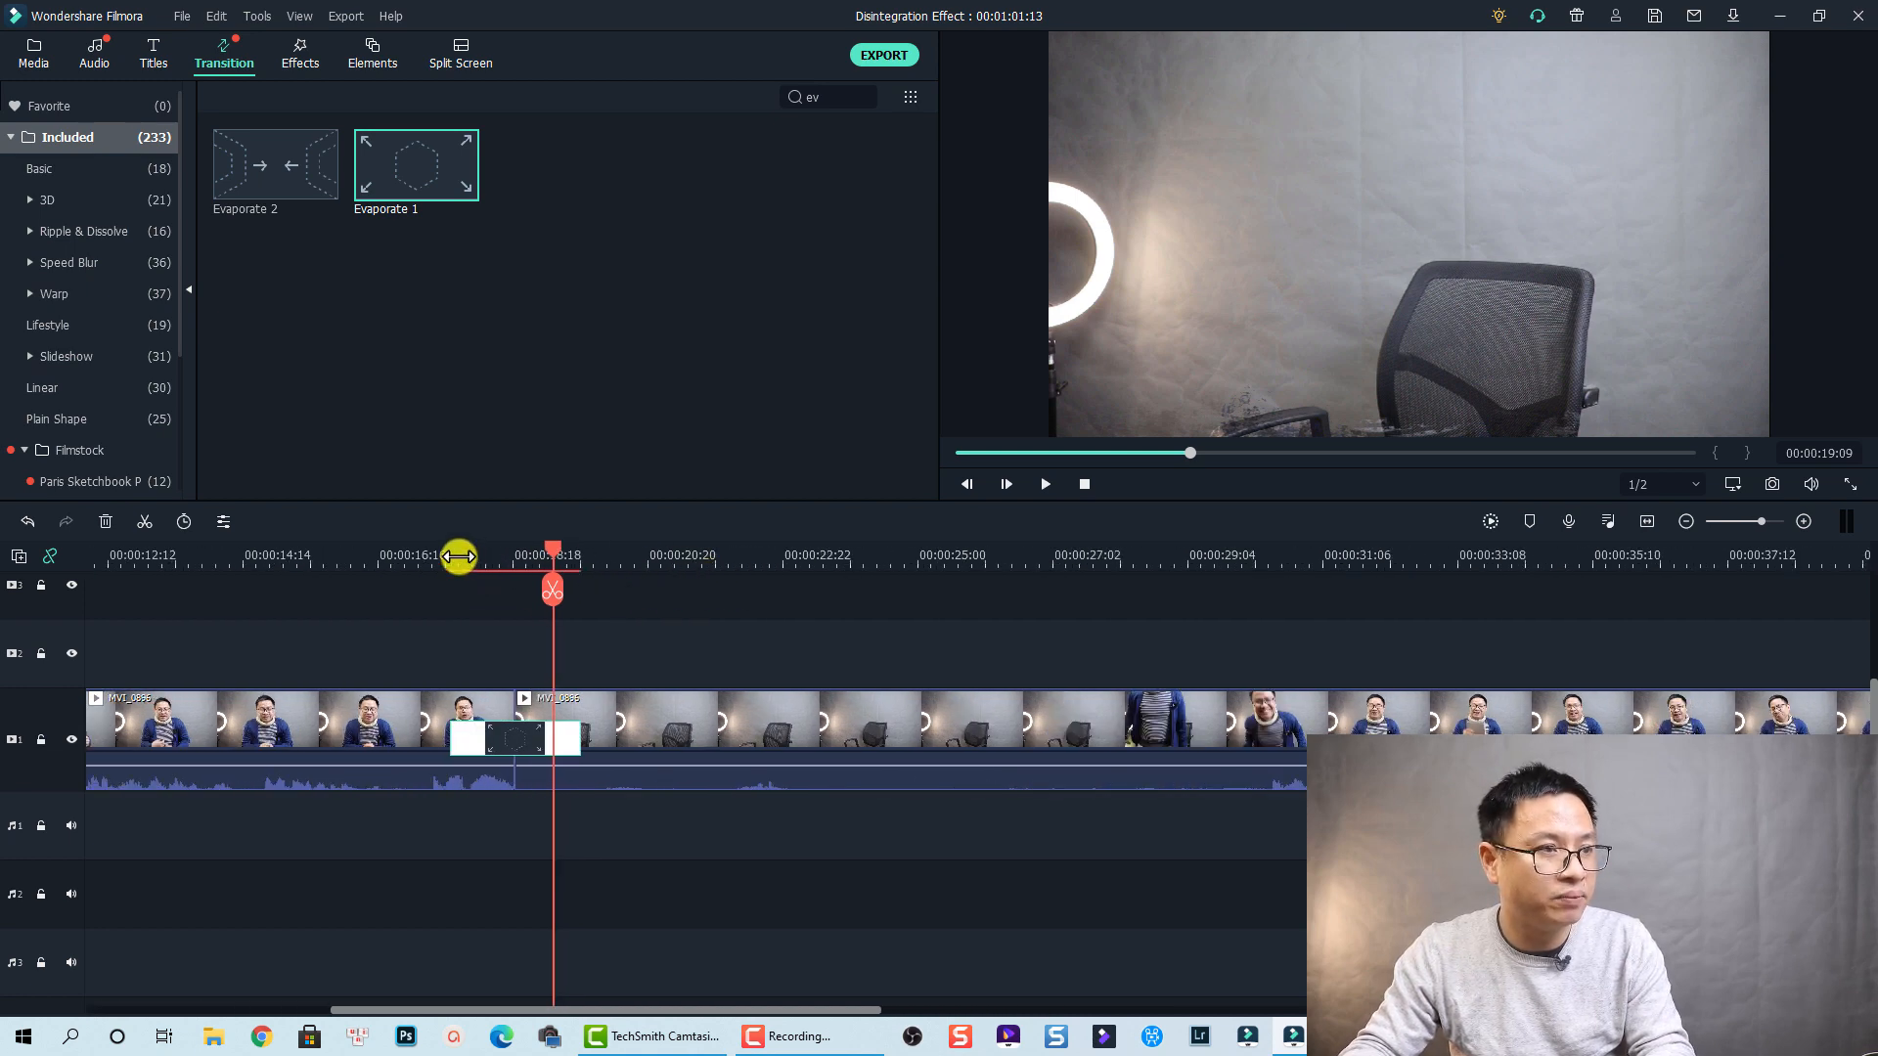
Split at the transition start and move the short pieces around it up to track 2.
{"action": "left_click_drag", "start_coordinate": [552, 556], "coordinate": [458, 556]}
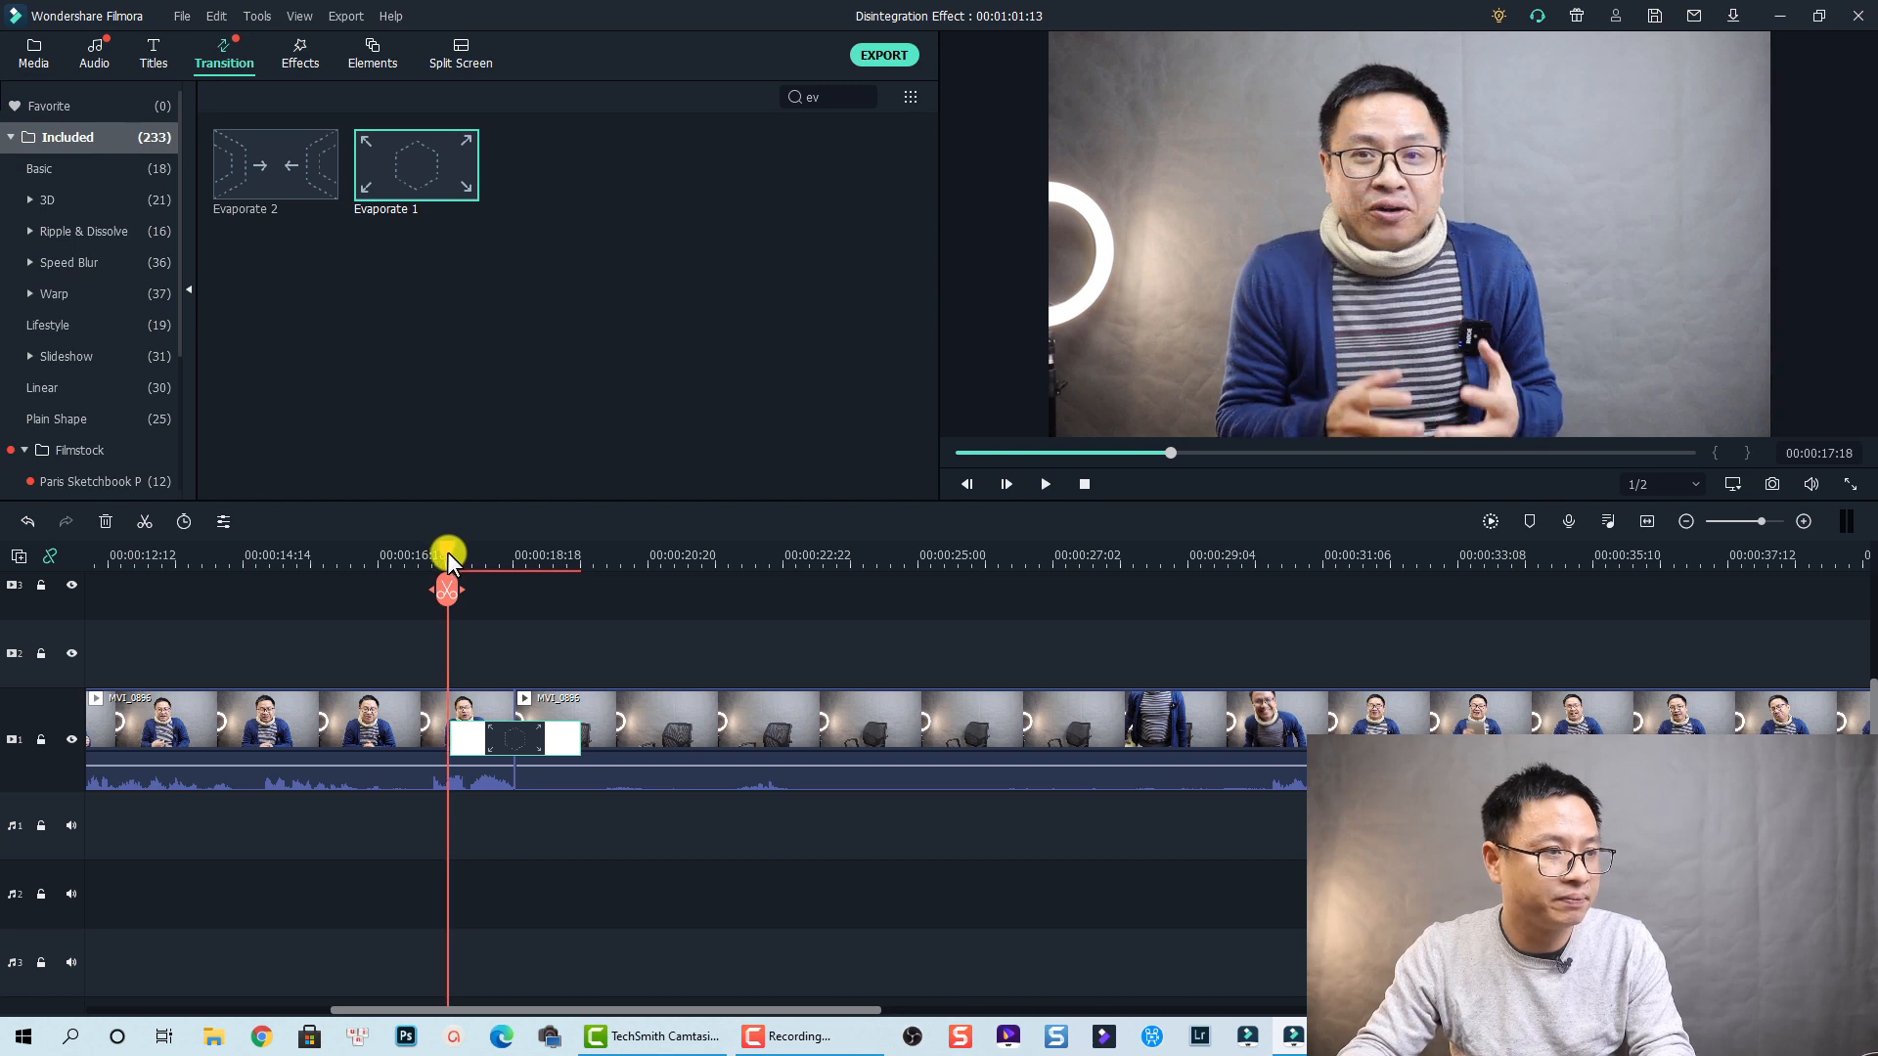
{"action": "left_click", "coordinate": [299, 718]}
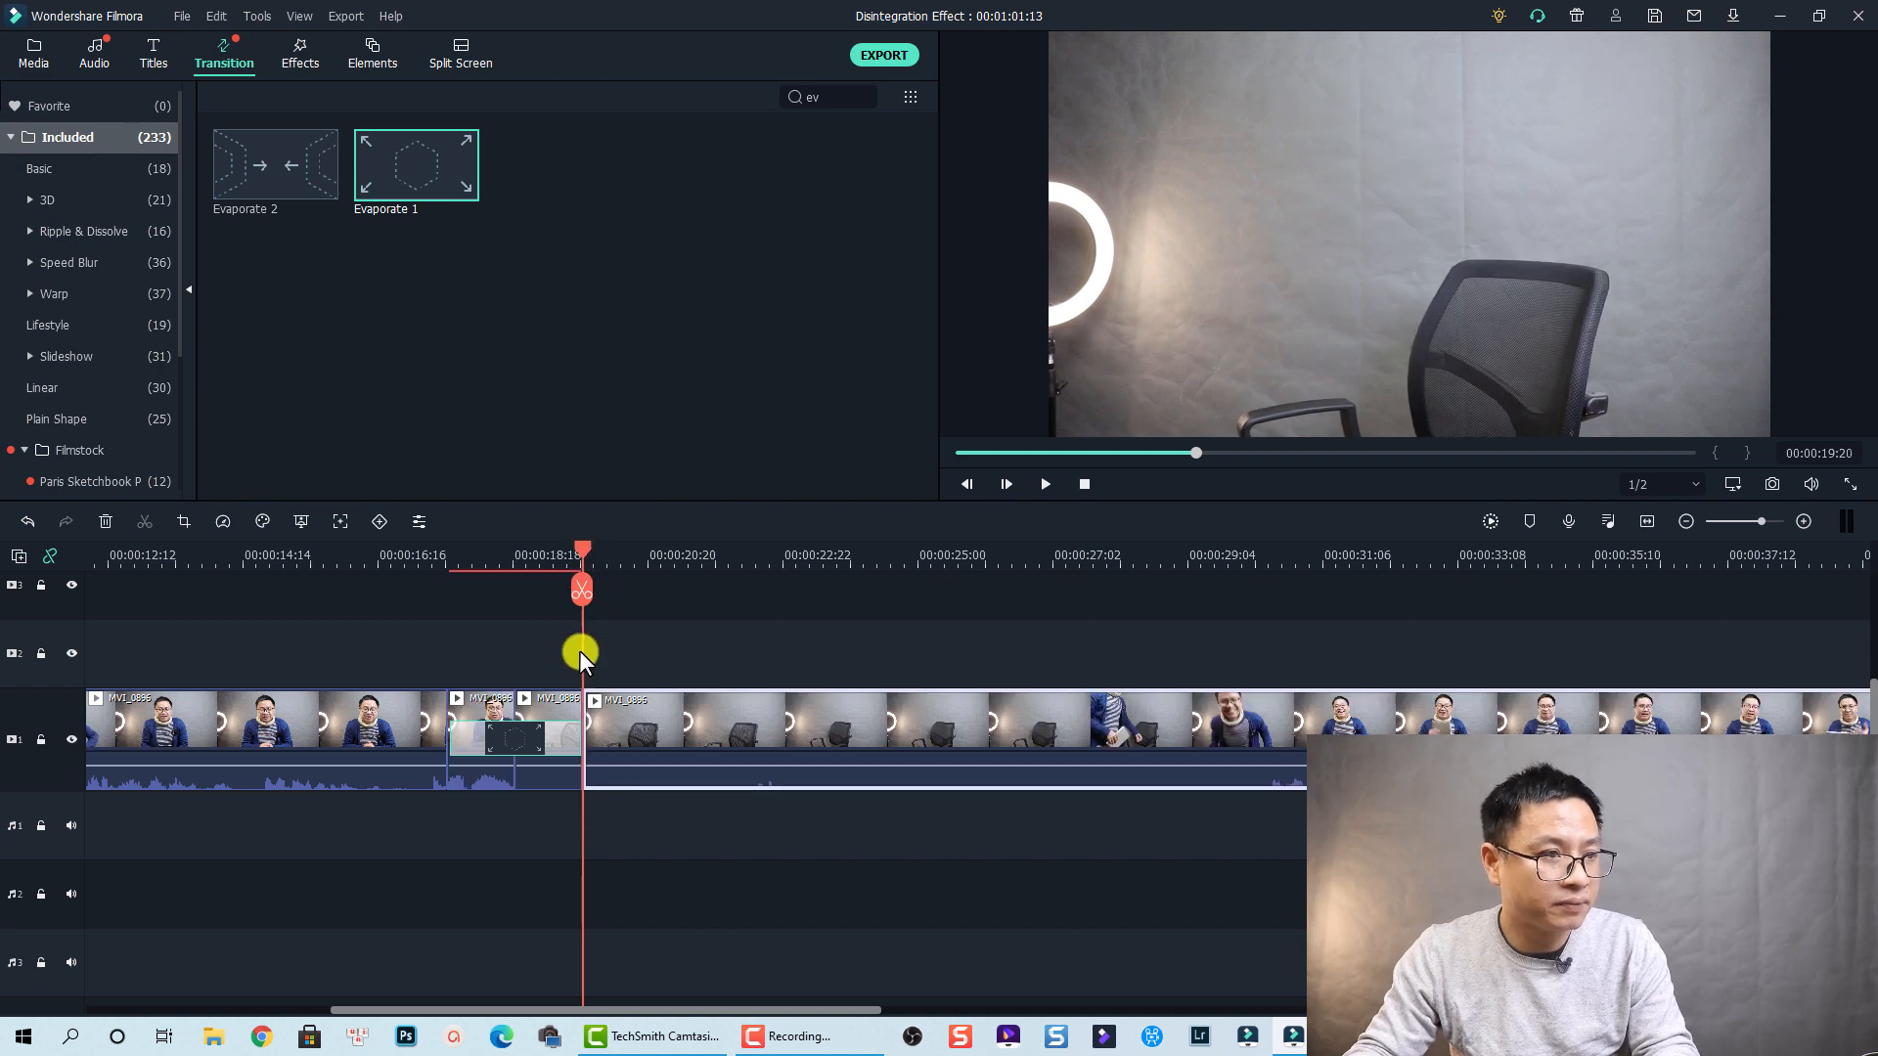
{"action": "left_click", "coordinate": [486, 724]}
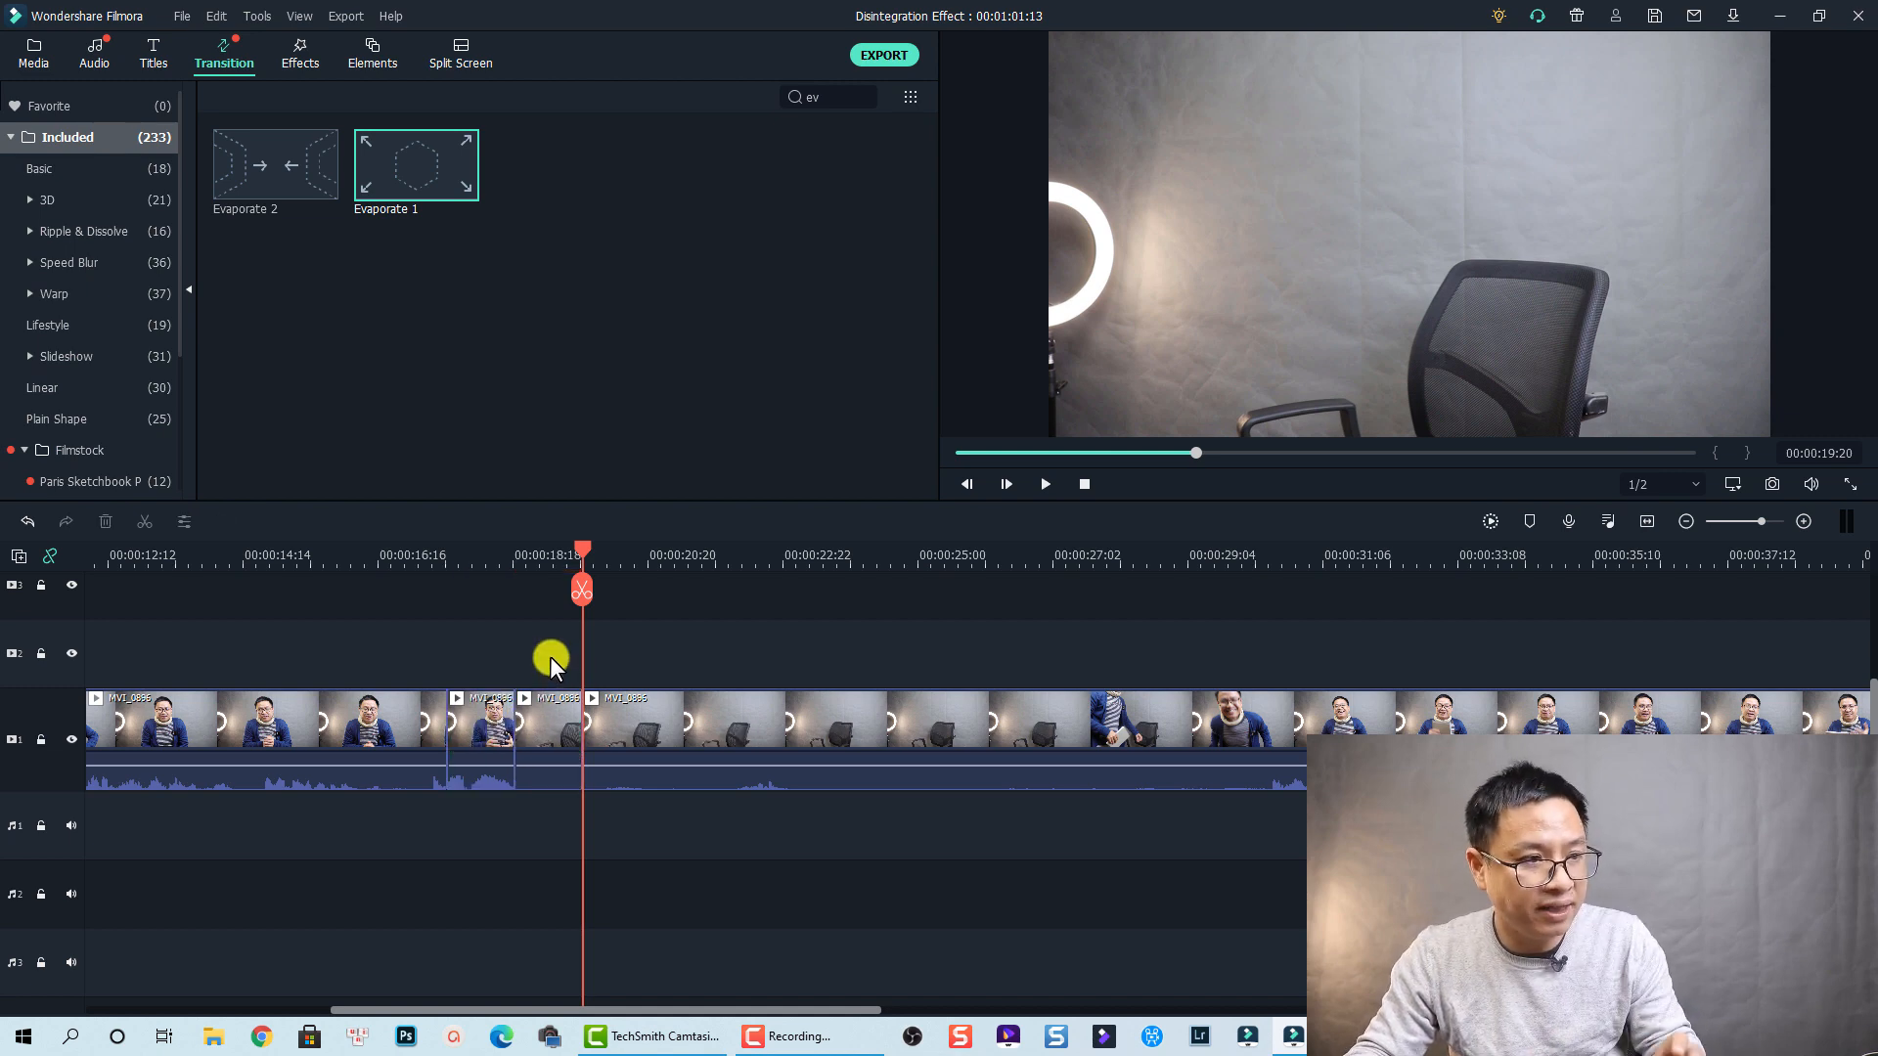
{"action": "left_click", "coordinate": [483, 718]}
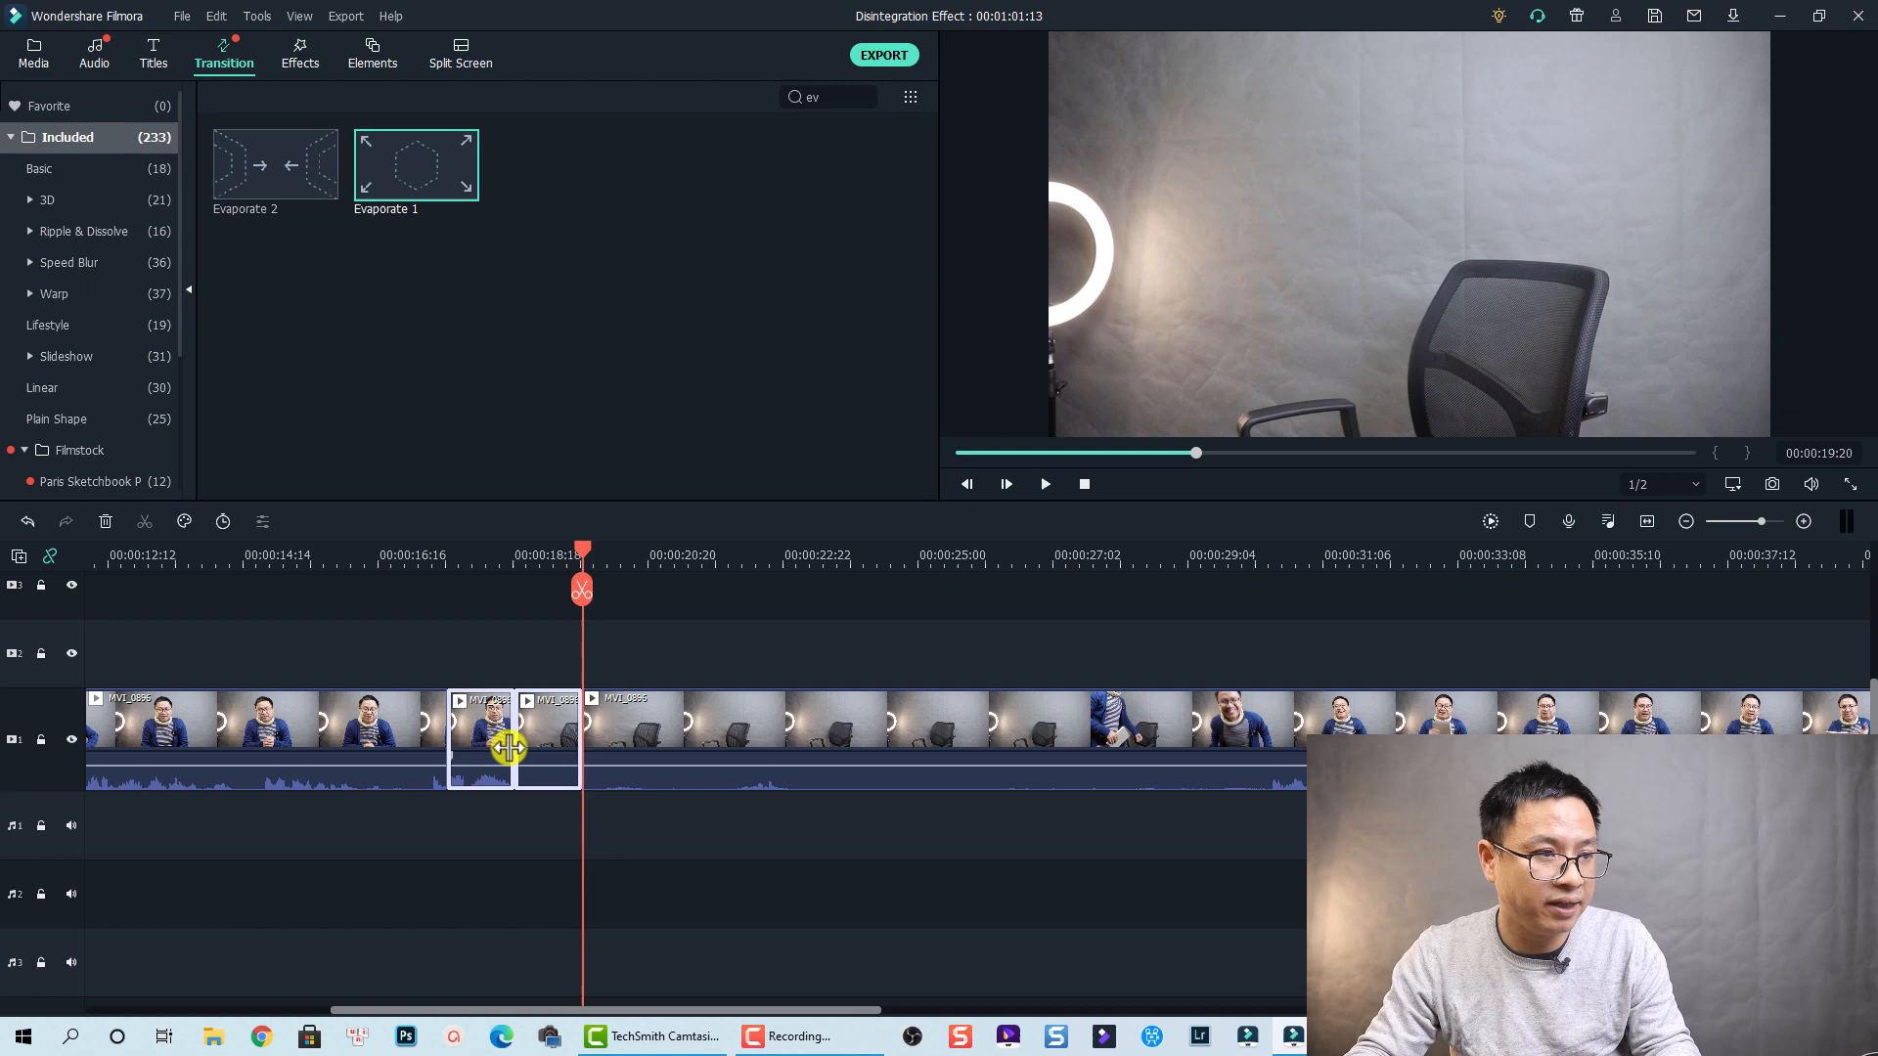
{"action": "right_click", "coordinate": [509, 750]}
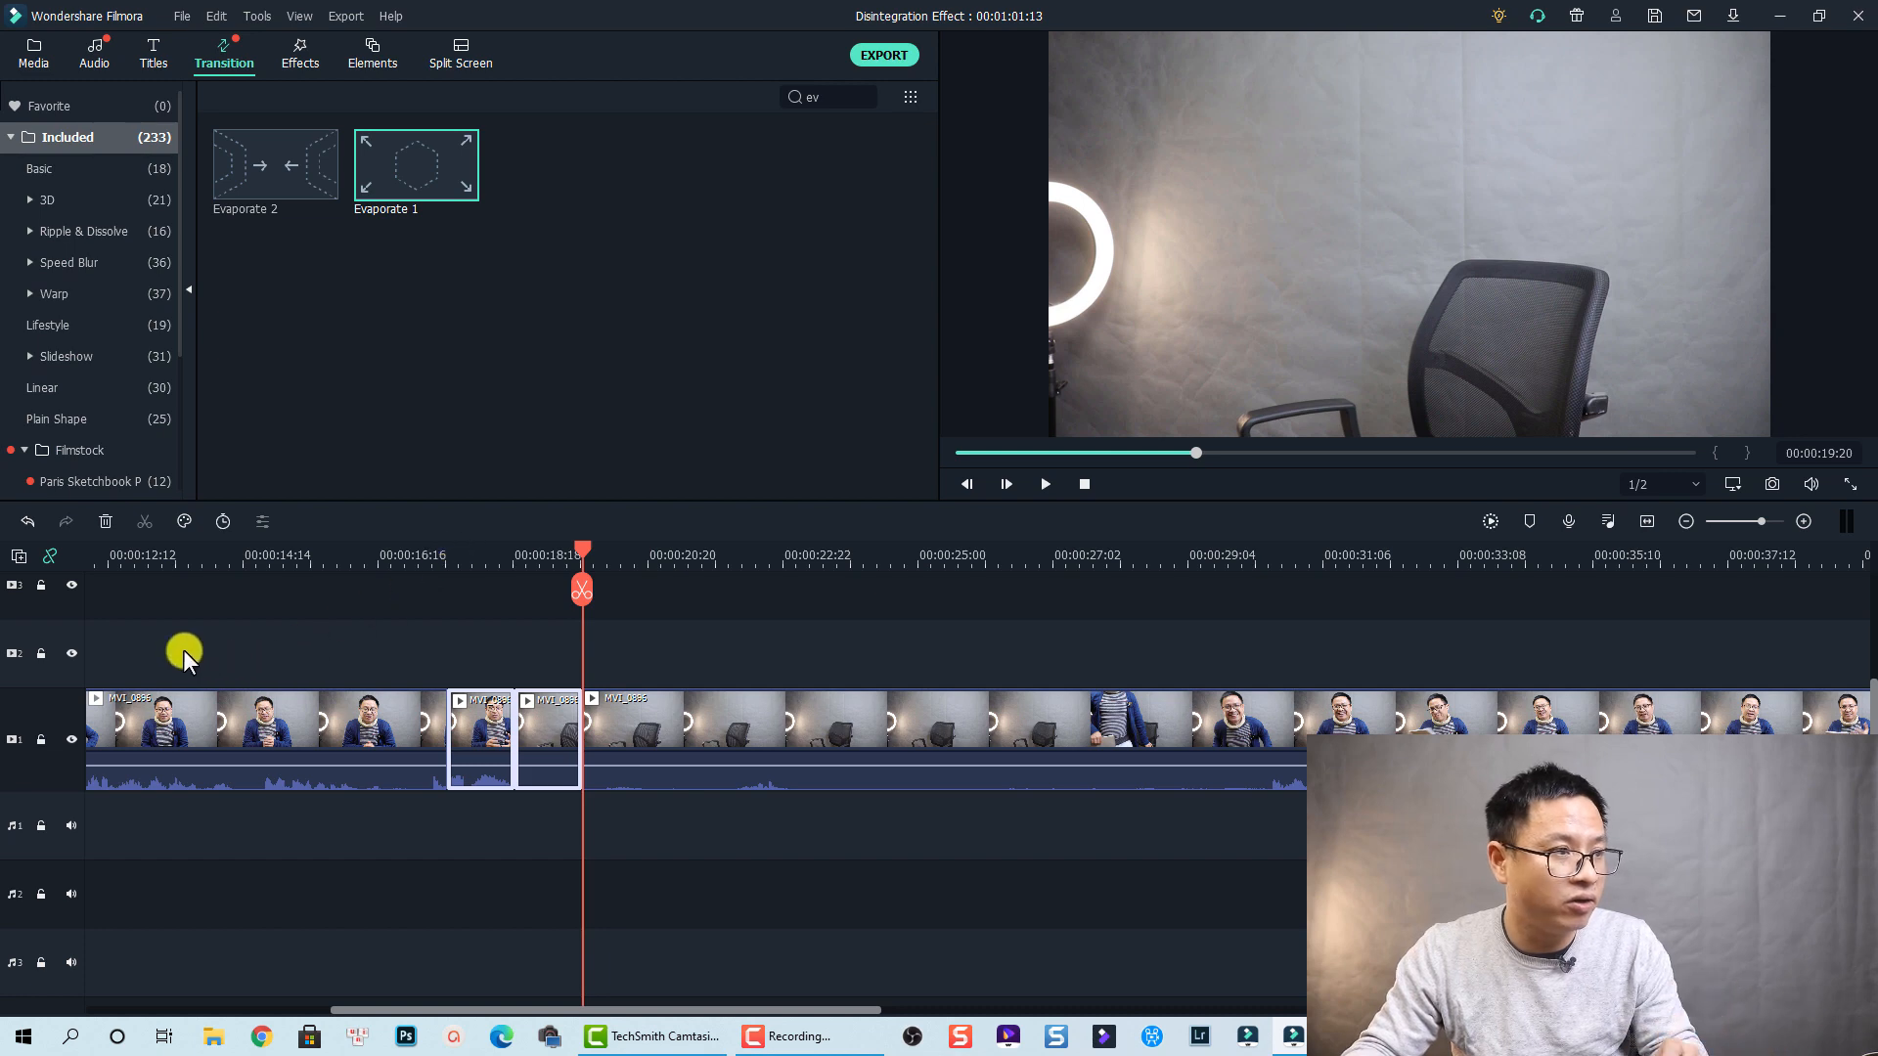
{"action": "left_click_drag", "start_coordinate": [583, 561], "coordinate": [452, 561]}
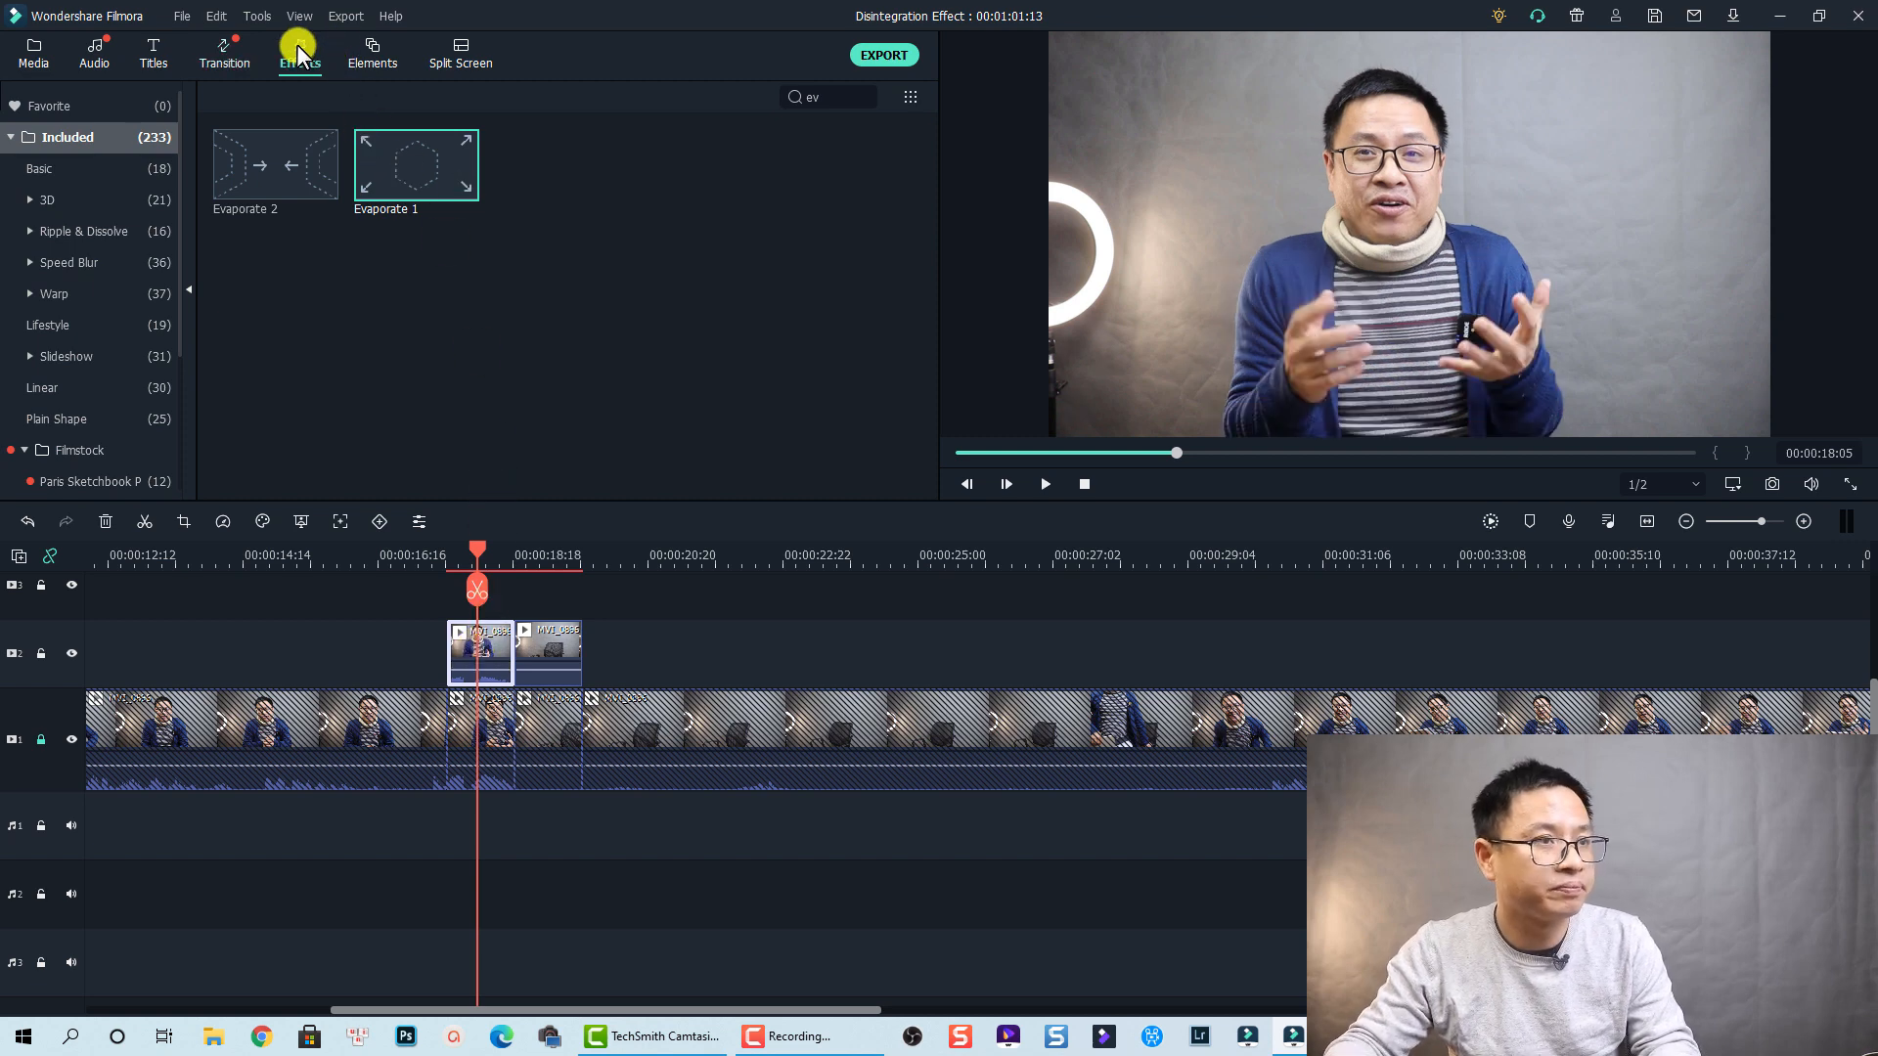
Apply the Utility Image Mask to the chair clip on track 2 and hide the main track.
{"action": "left_click", "coordinate": [297, 55]}
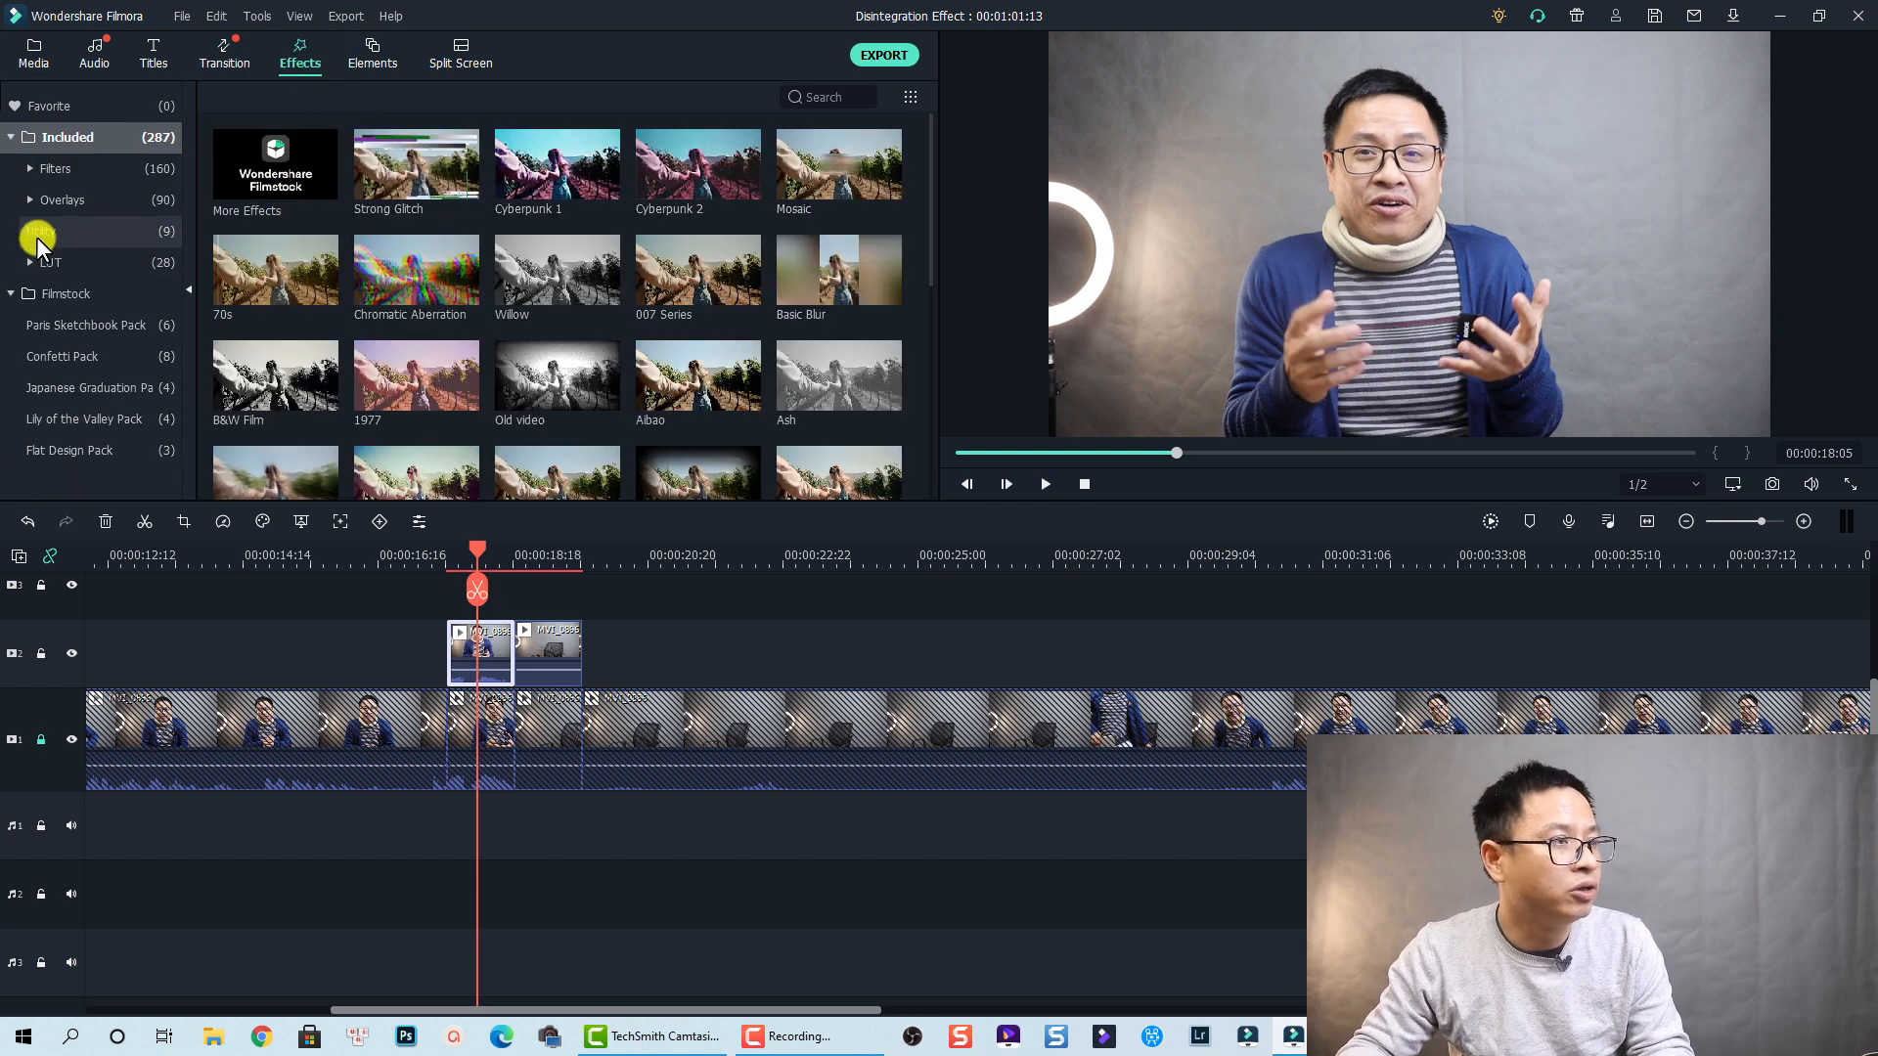
{"action": "left_click", "coordinate": [45, 231]}
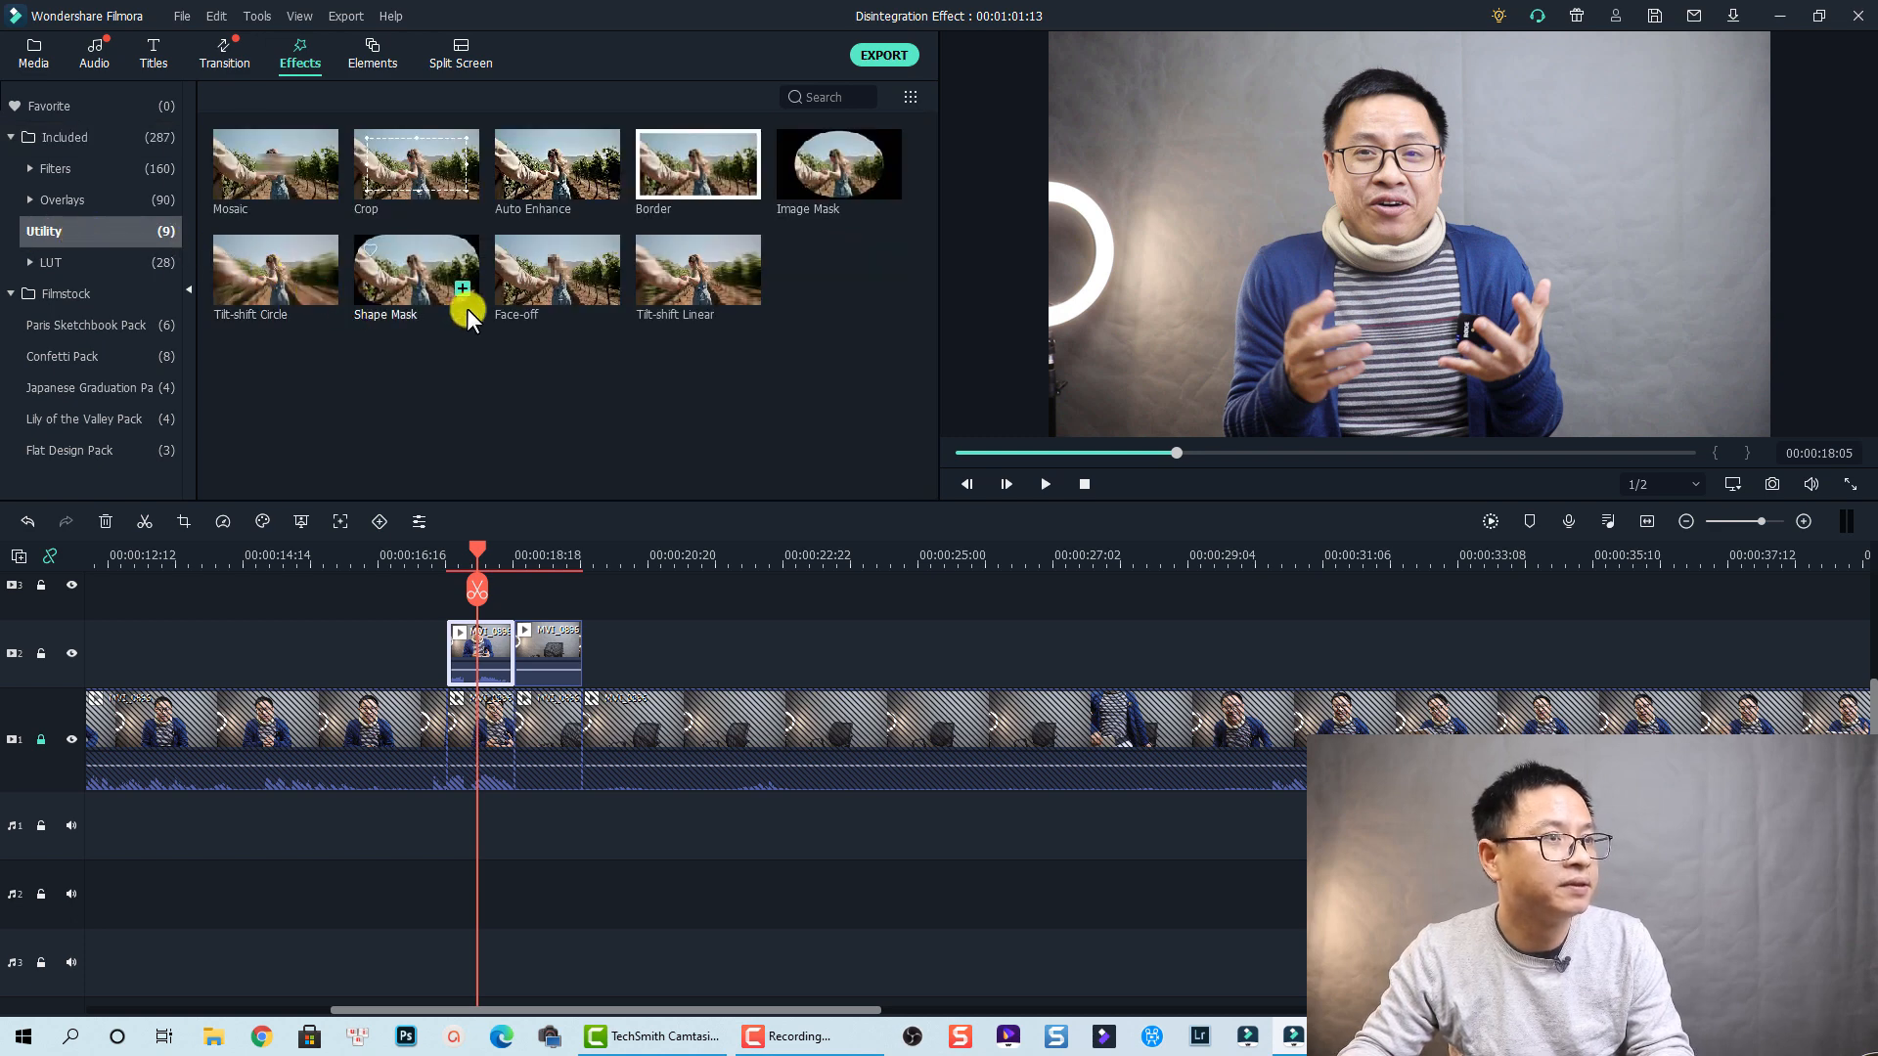
{"action": "mouse_move", "coordinate": [836, 164]}
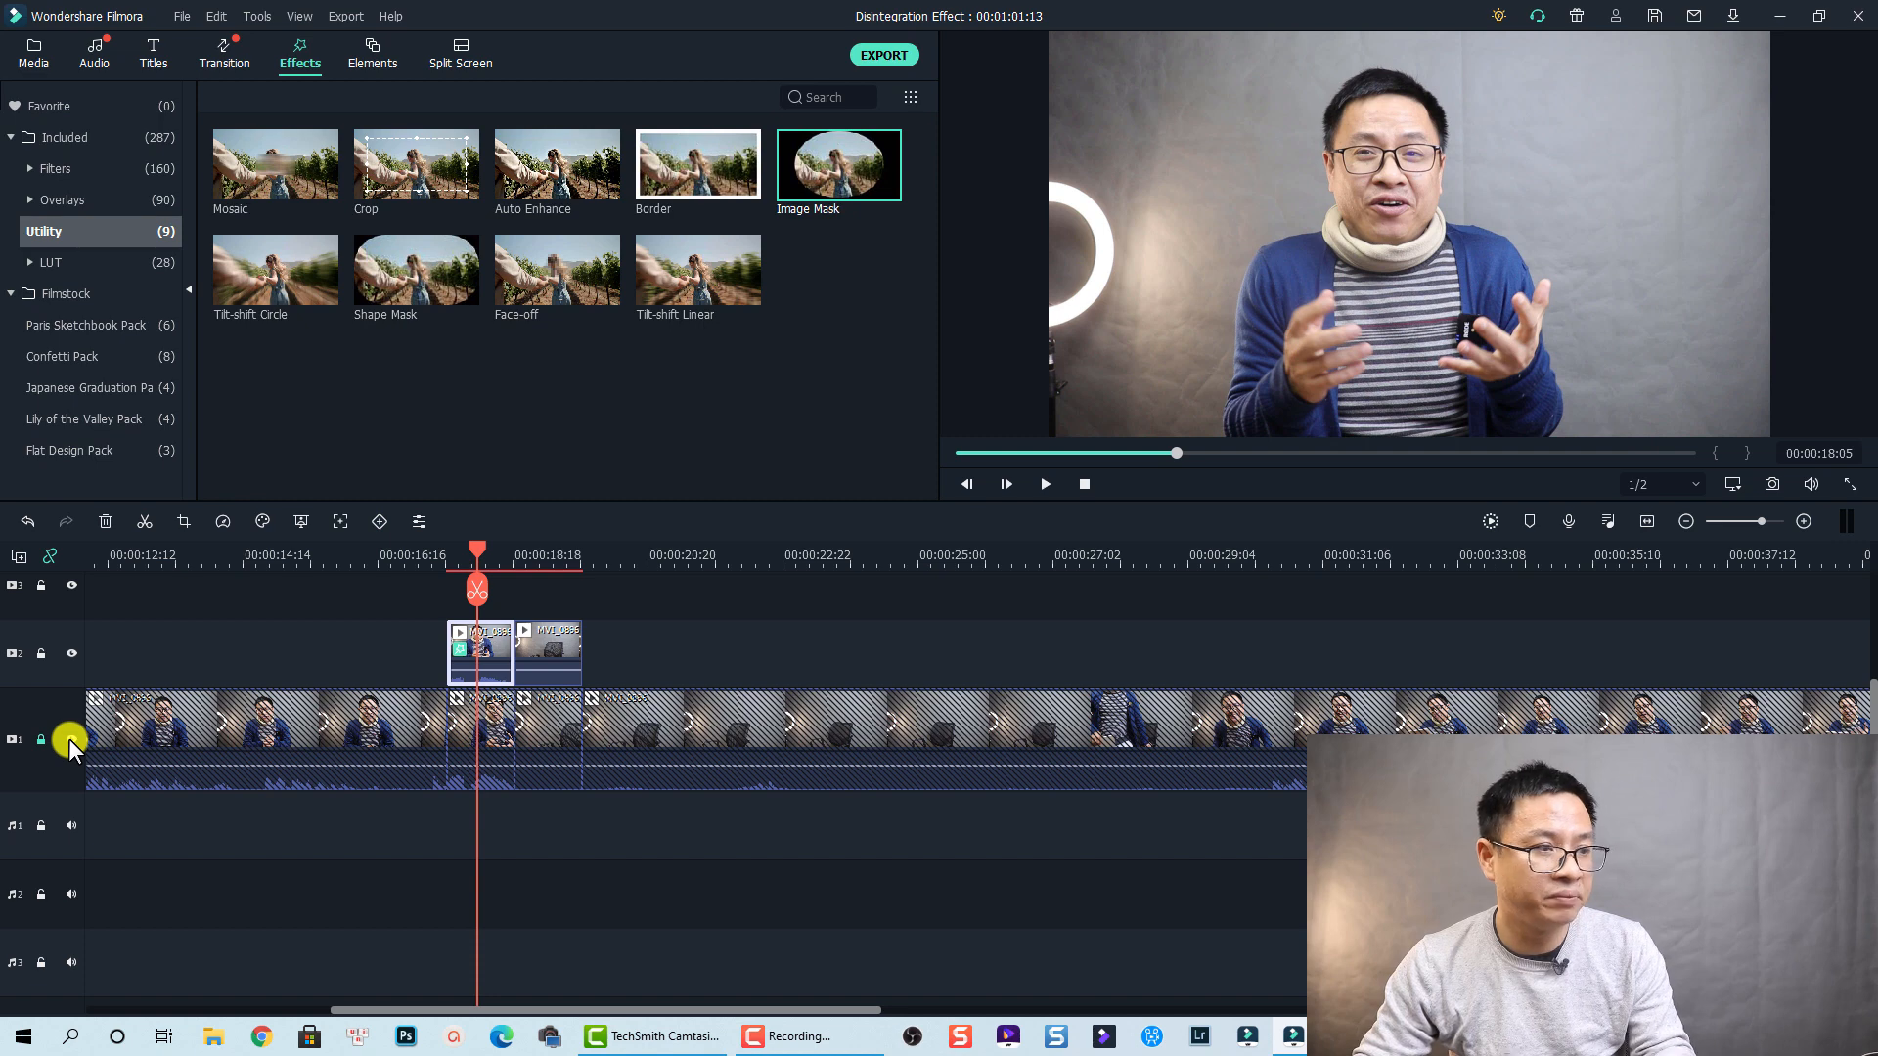
{"action": "mouse_move", "coordinate": [70, 739]}
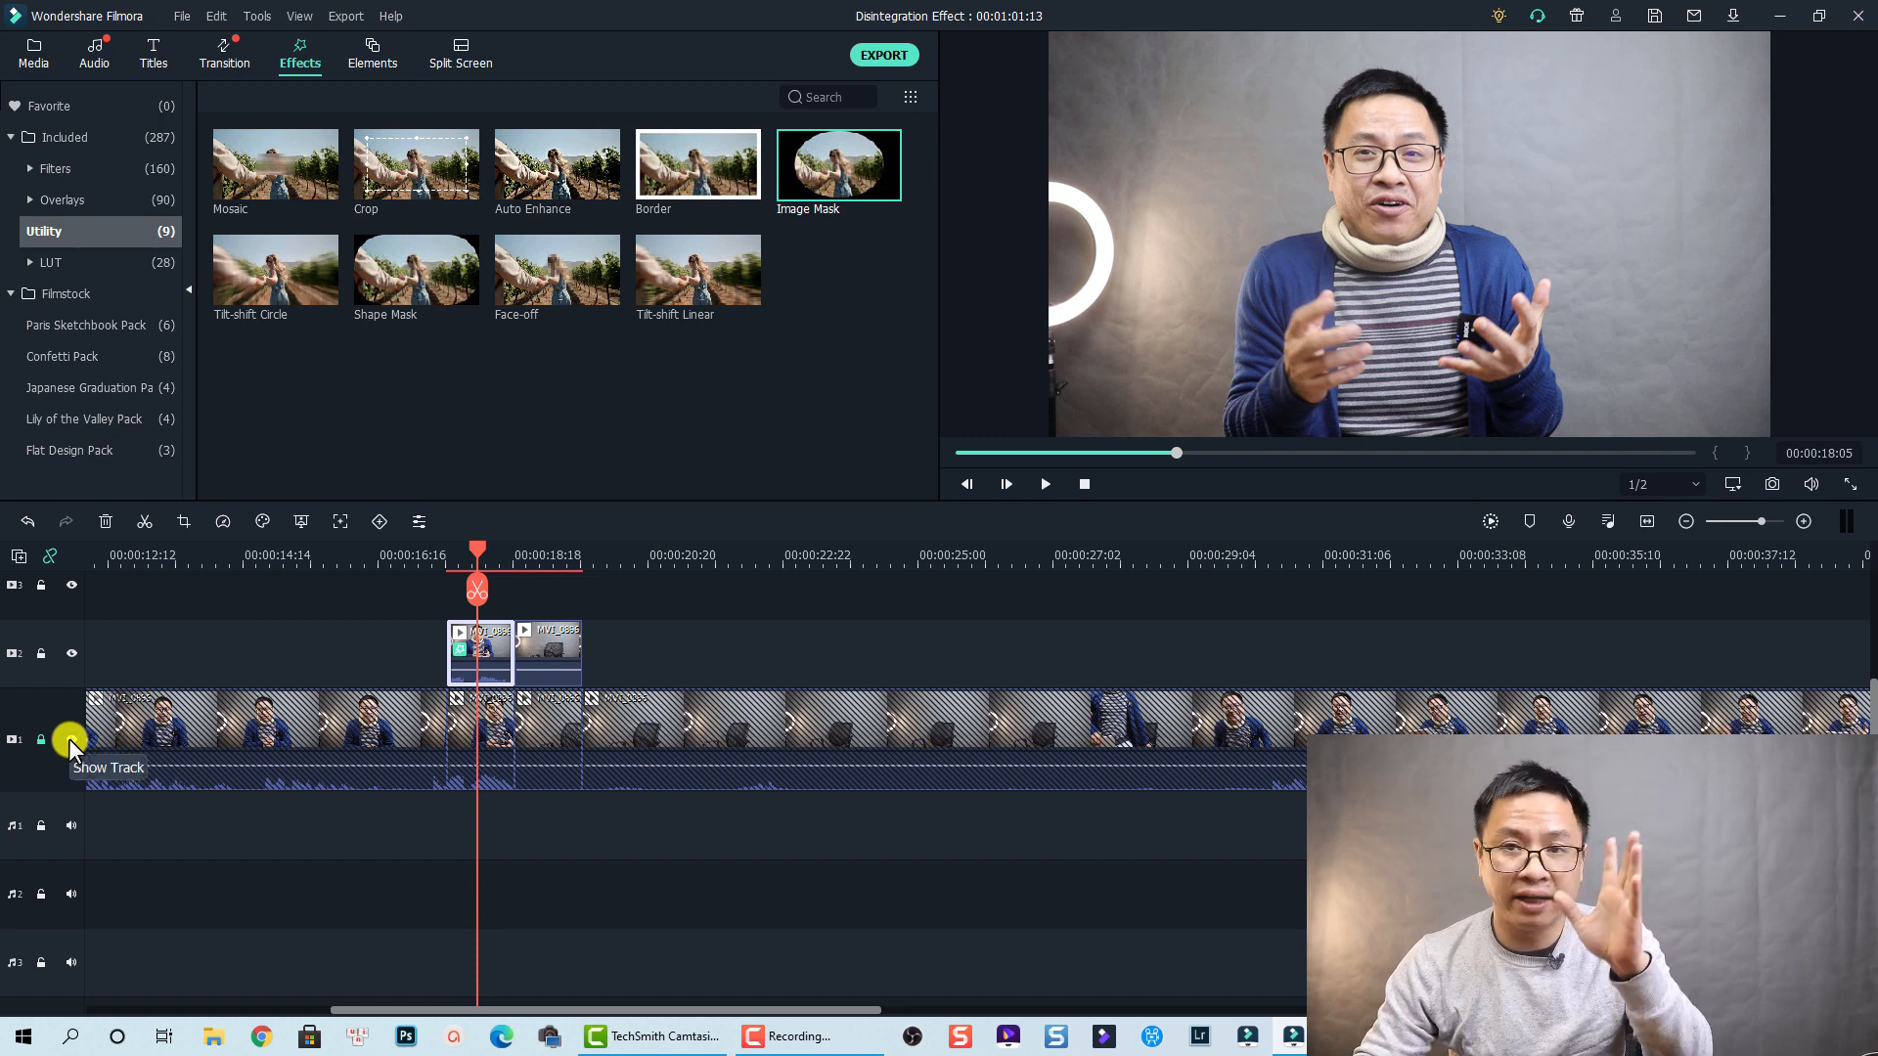
{"action": "left_click", "coordinate": [71, 740]}
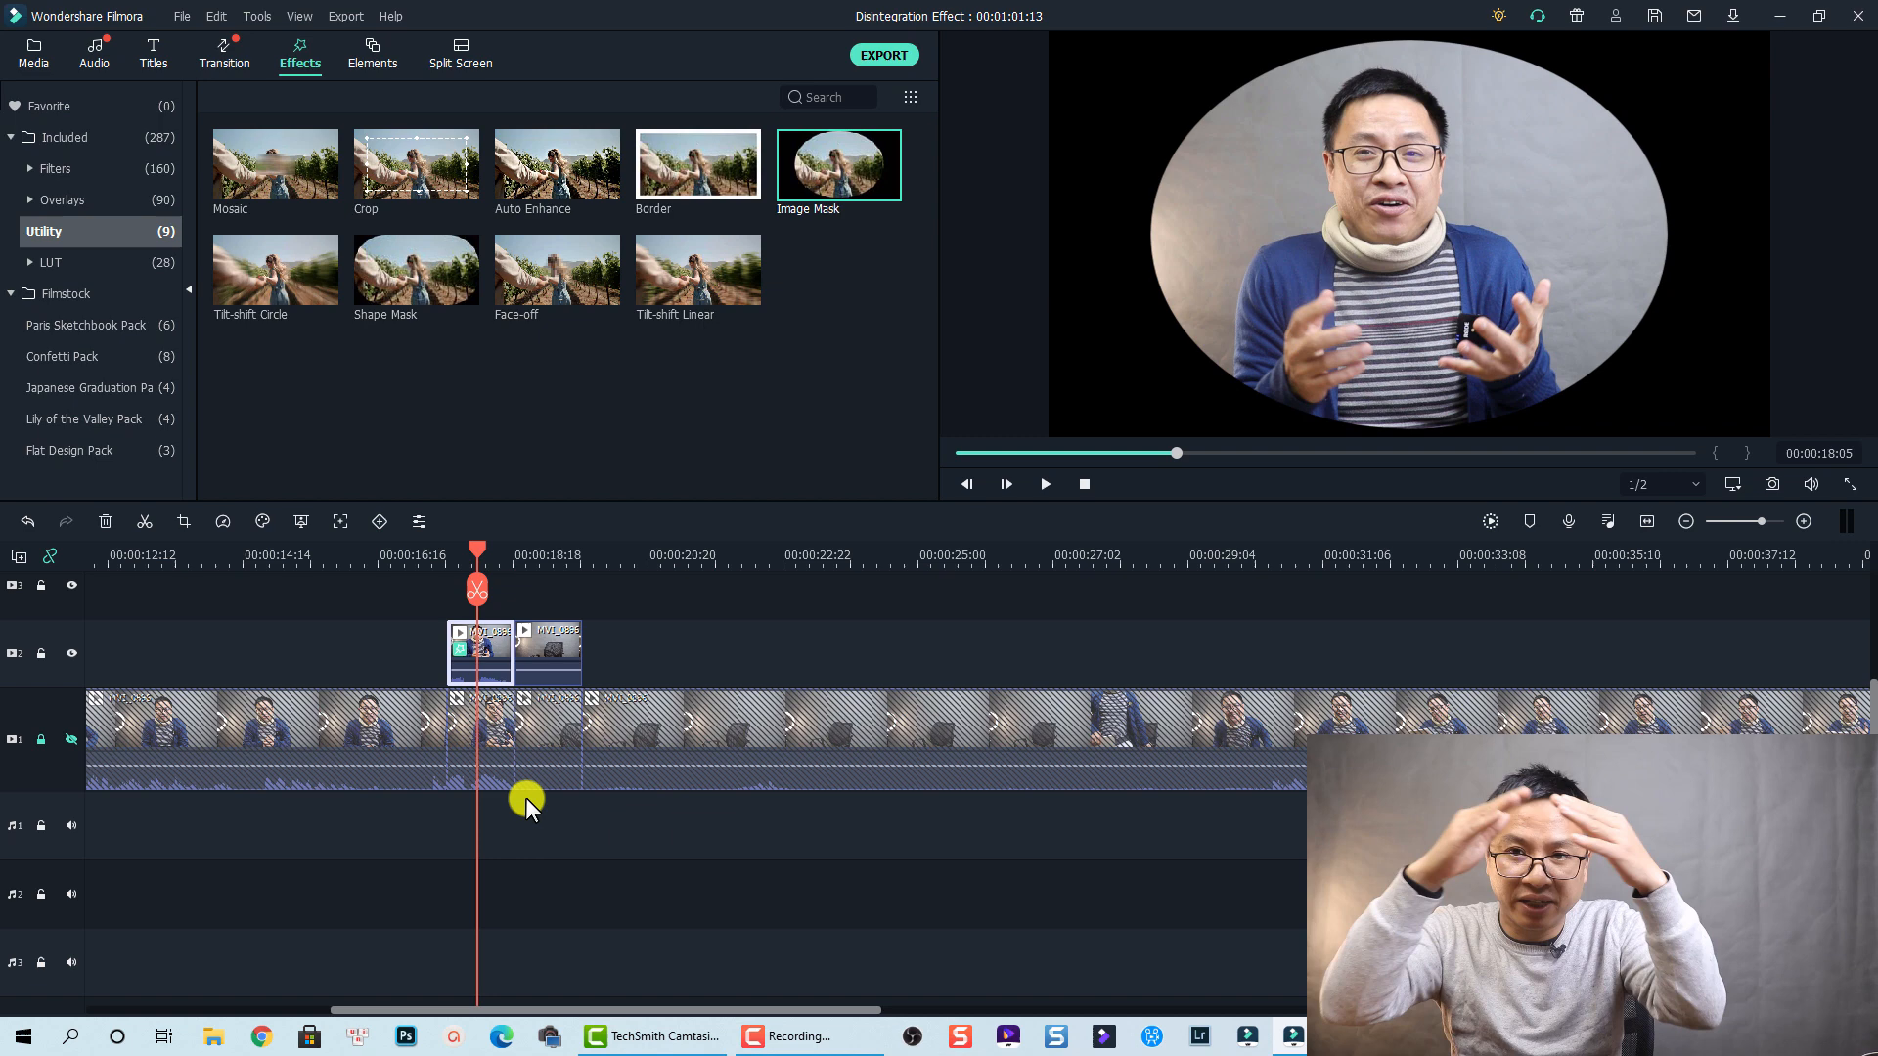
{"action": "mouse_move", "coordinate": [554, 661]}
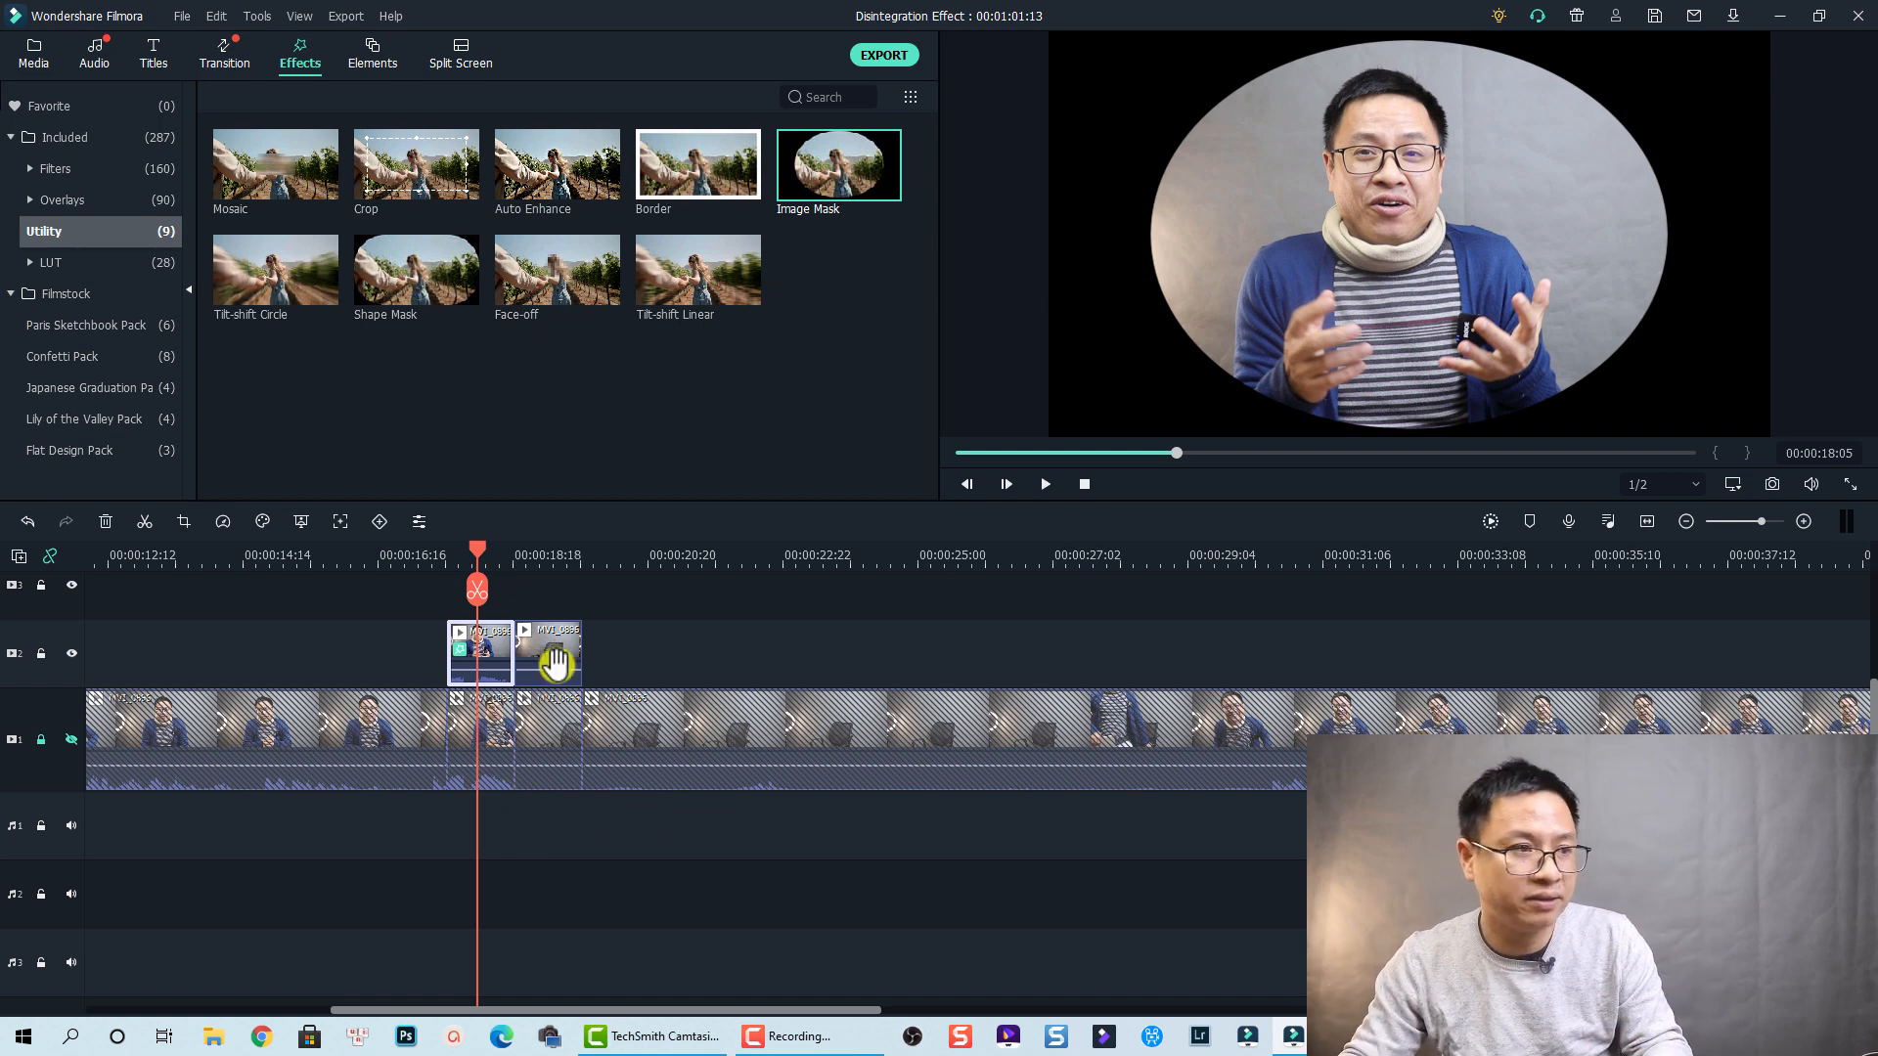
{"action": "left_click", "coordinate": [548, 632]}
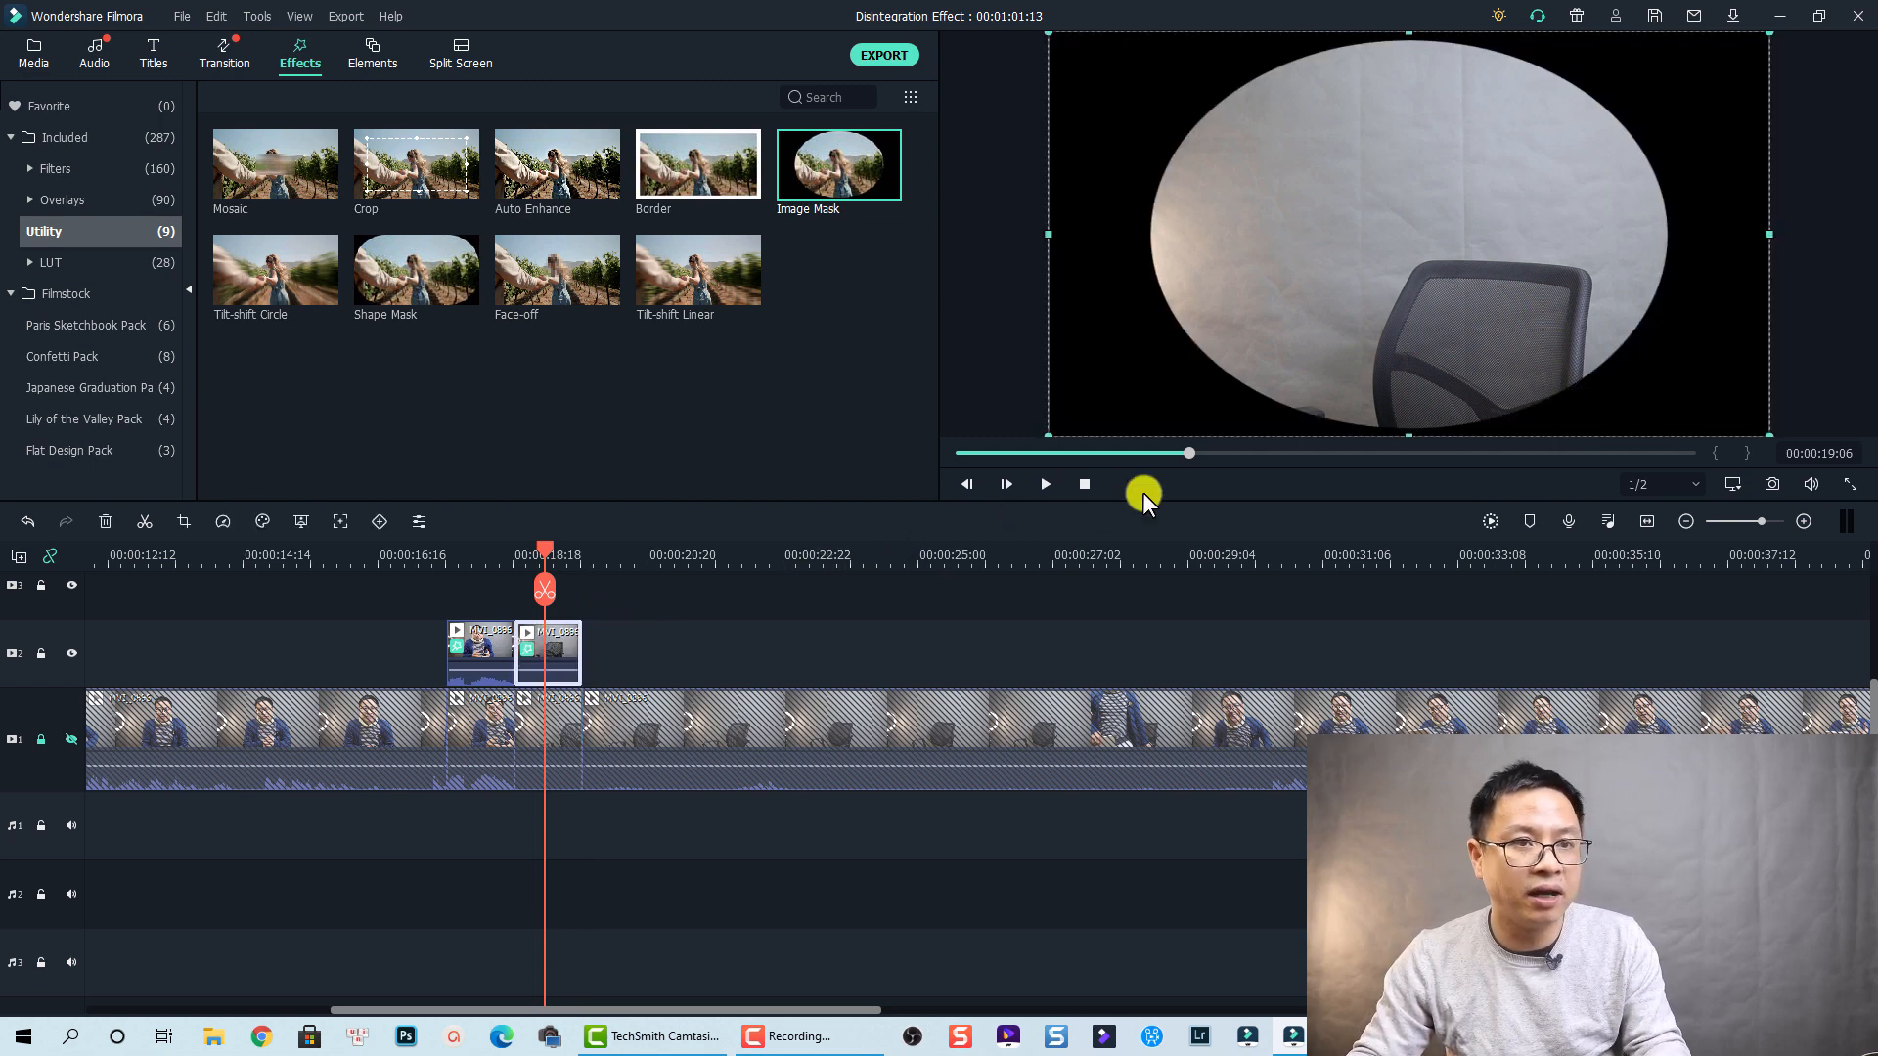
{"action": "mouse_move", "coordinate": [1491, 428]}
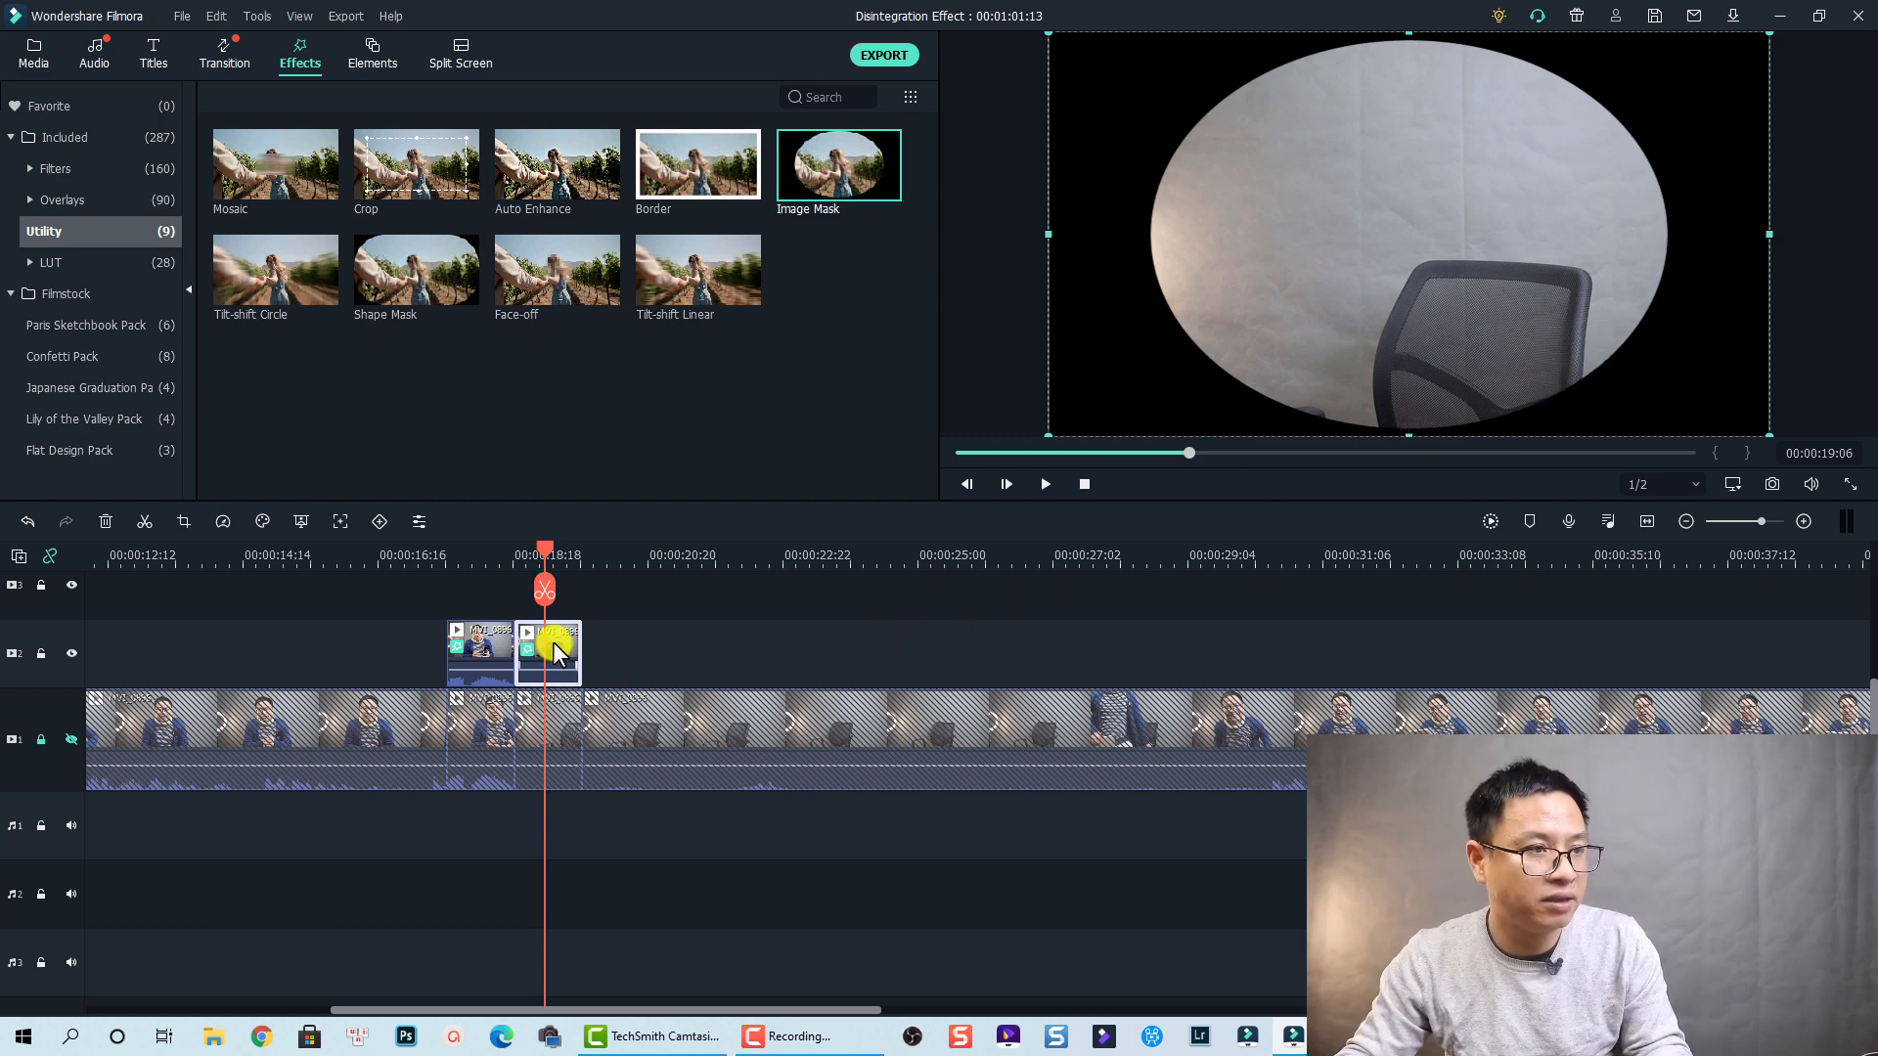
{"action": "mouse_move", "coordinate": [564, 644]}
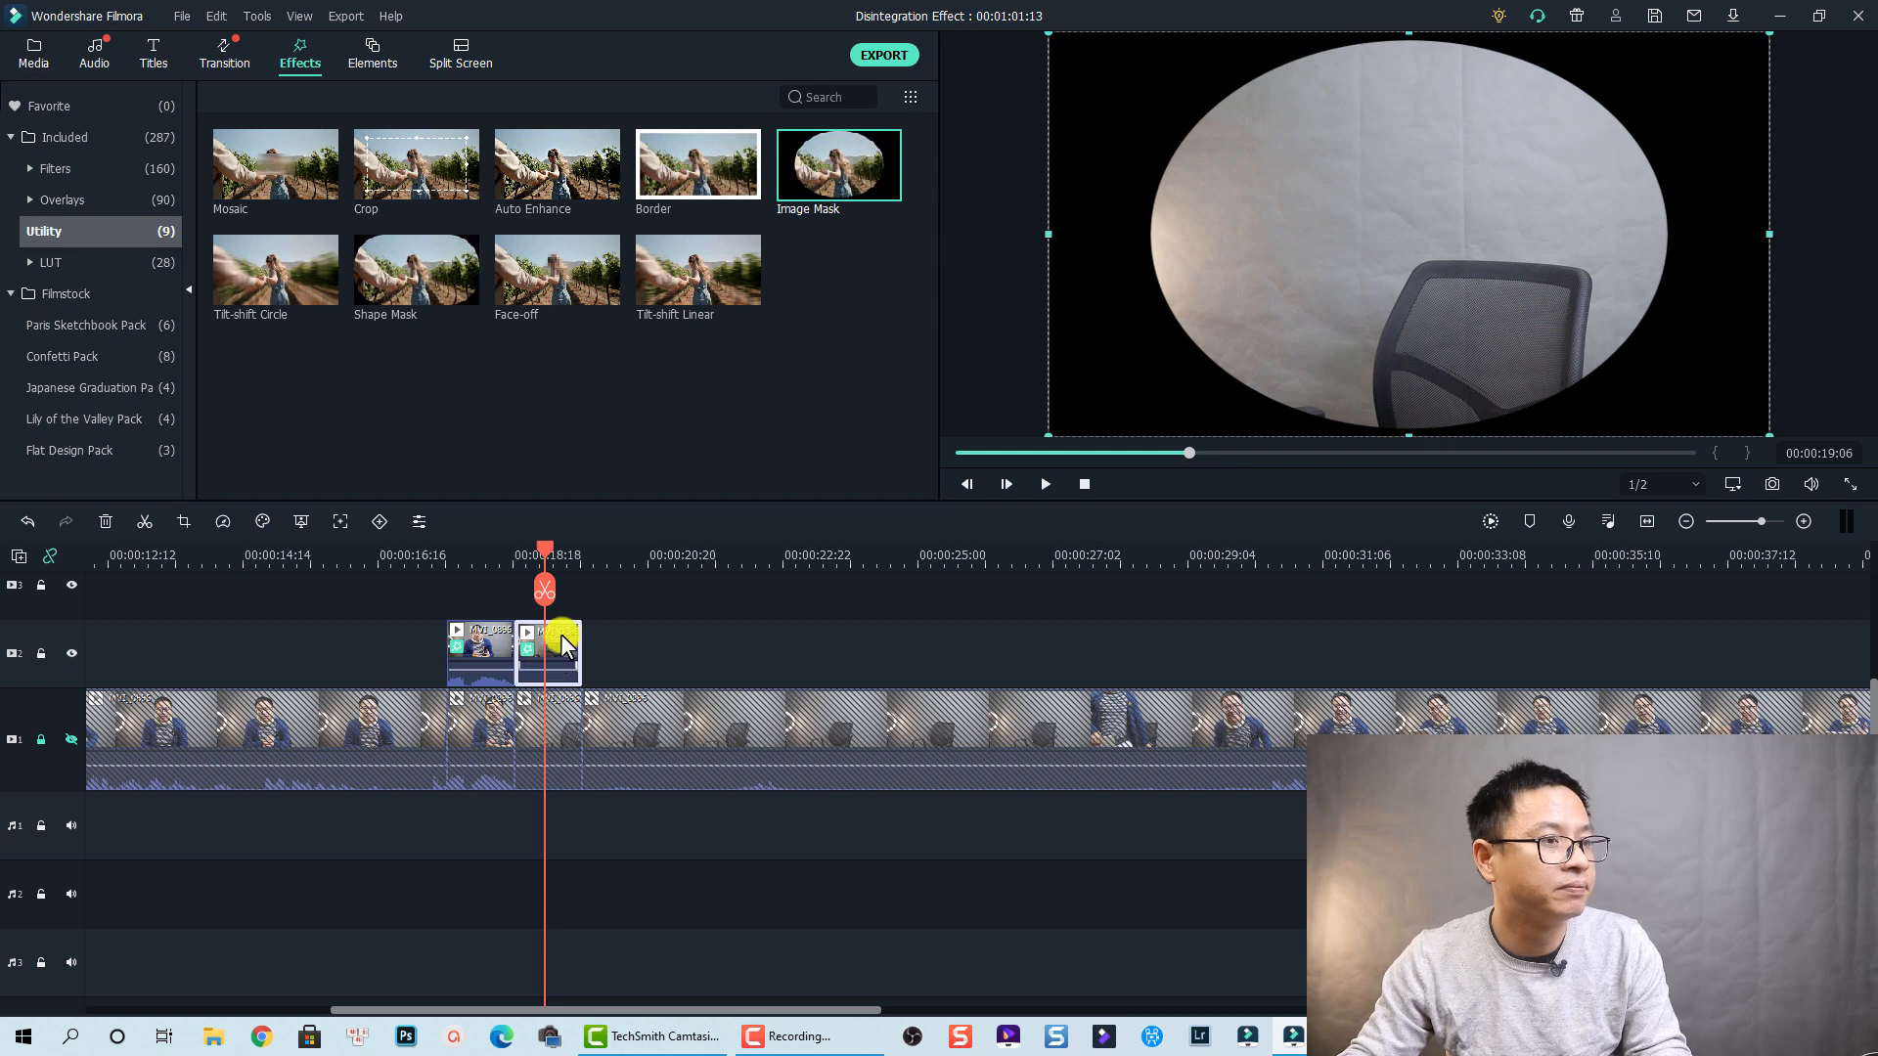
Switch the chair clip's mask to a pentagon with width 85, height 84, shifted lower.
{"action": "double_click", "coordinate": [548, 654]}
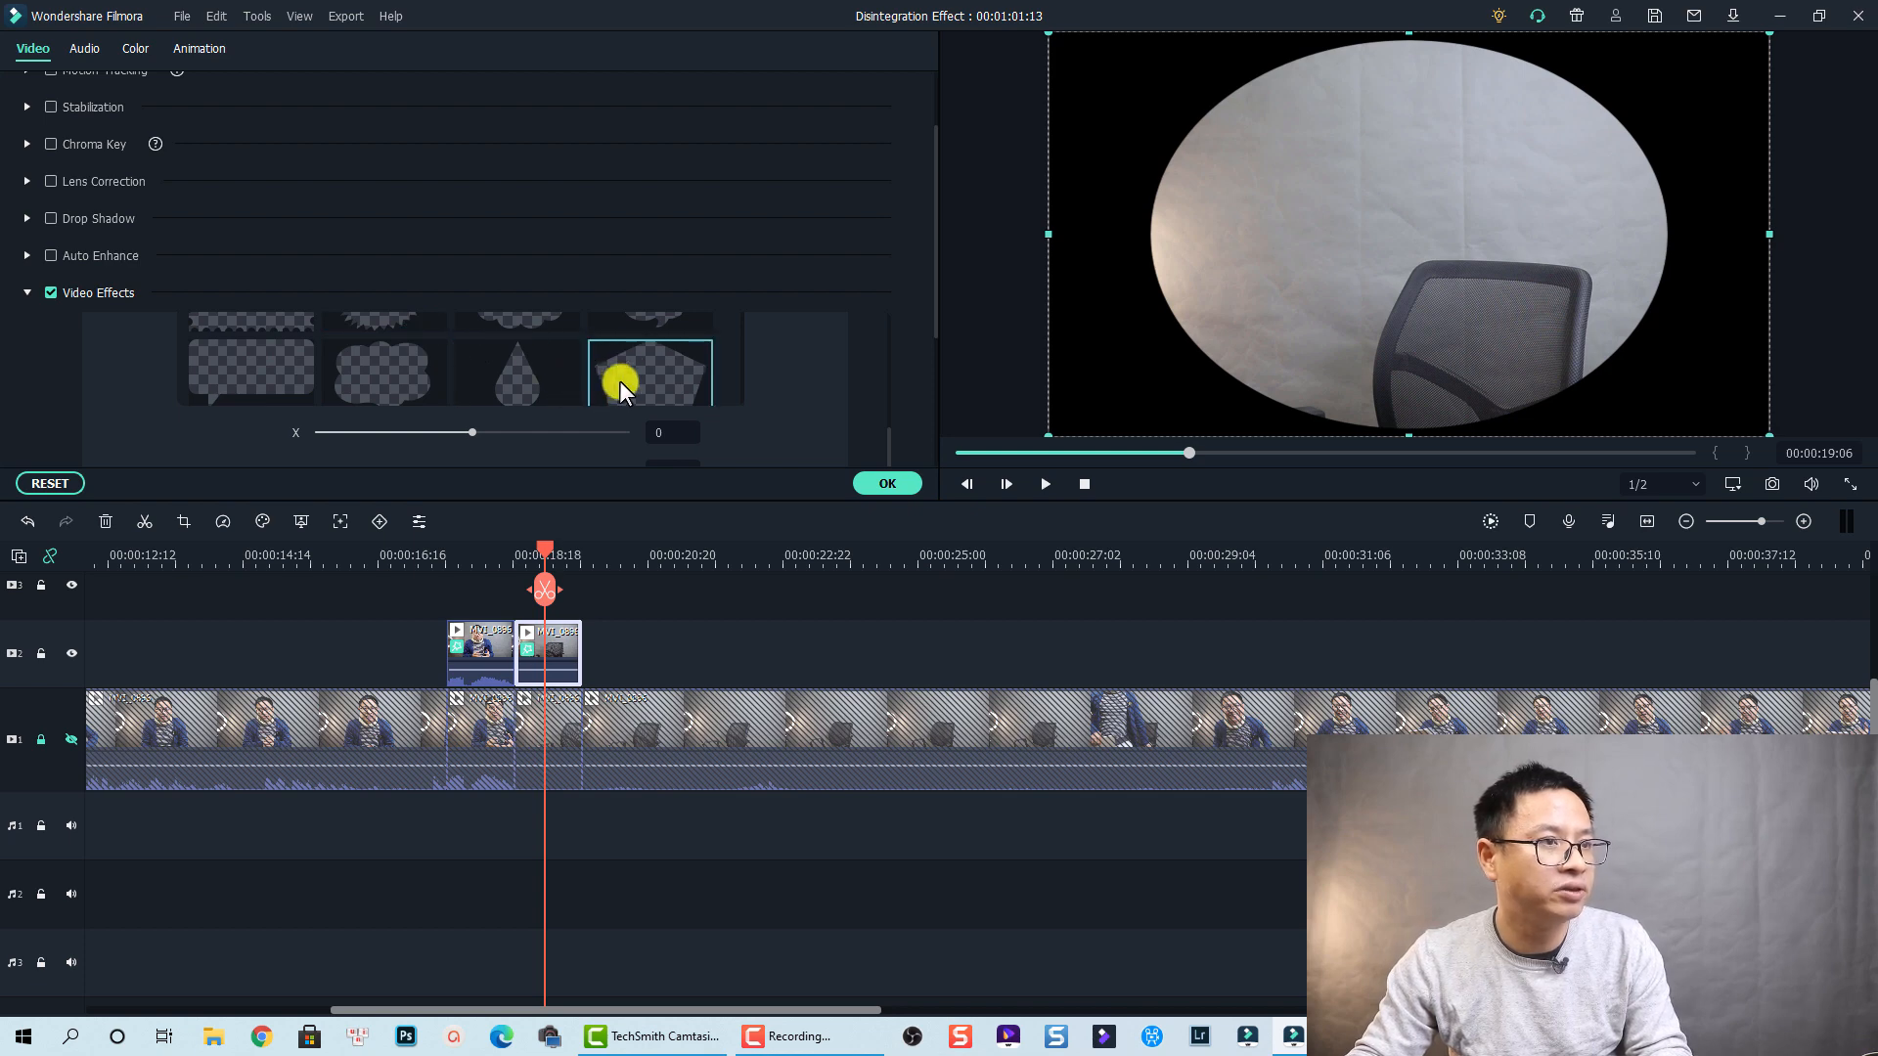
{"action": "left_click", "coordinate": [650, 371]}
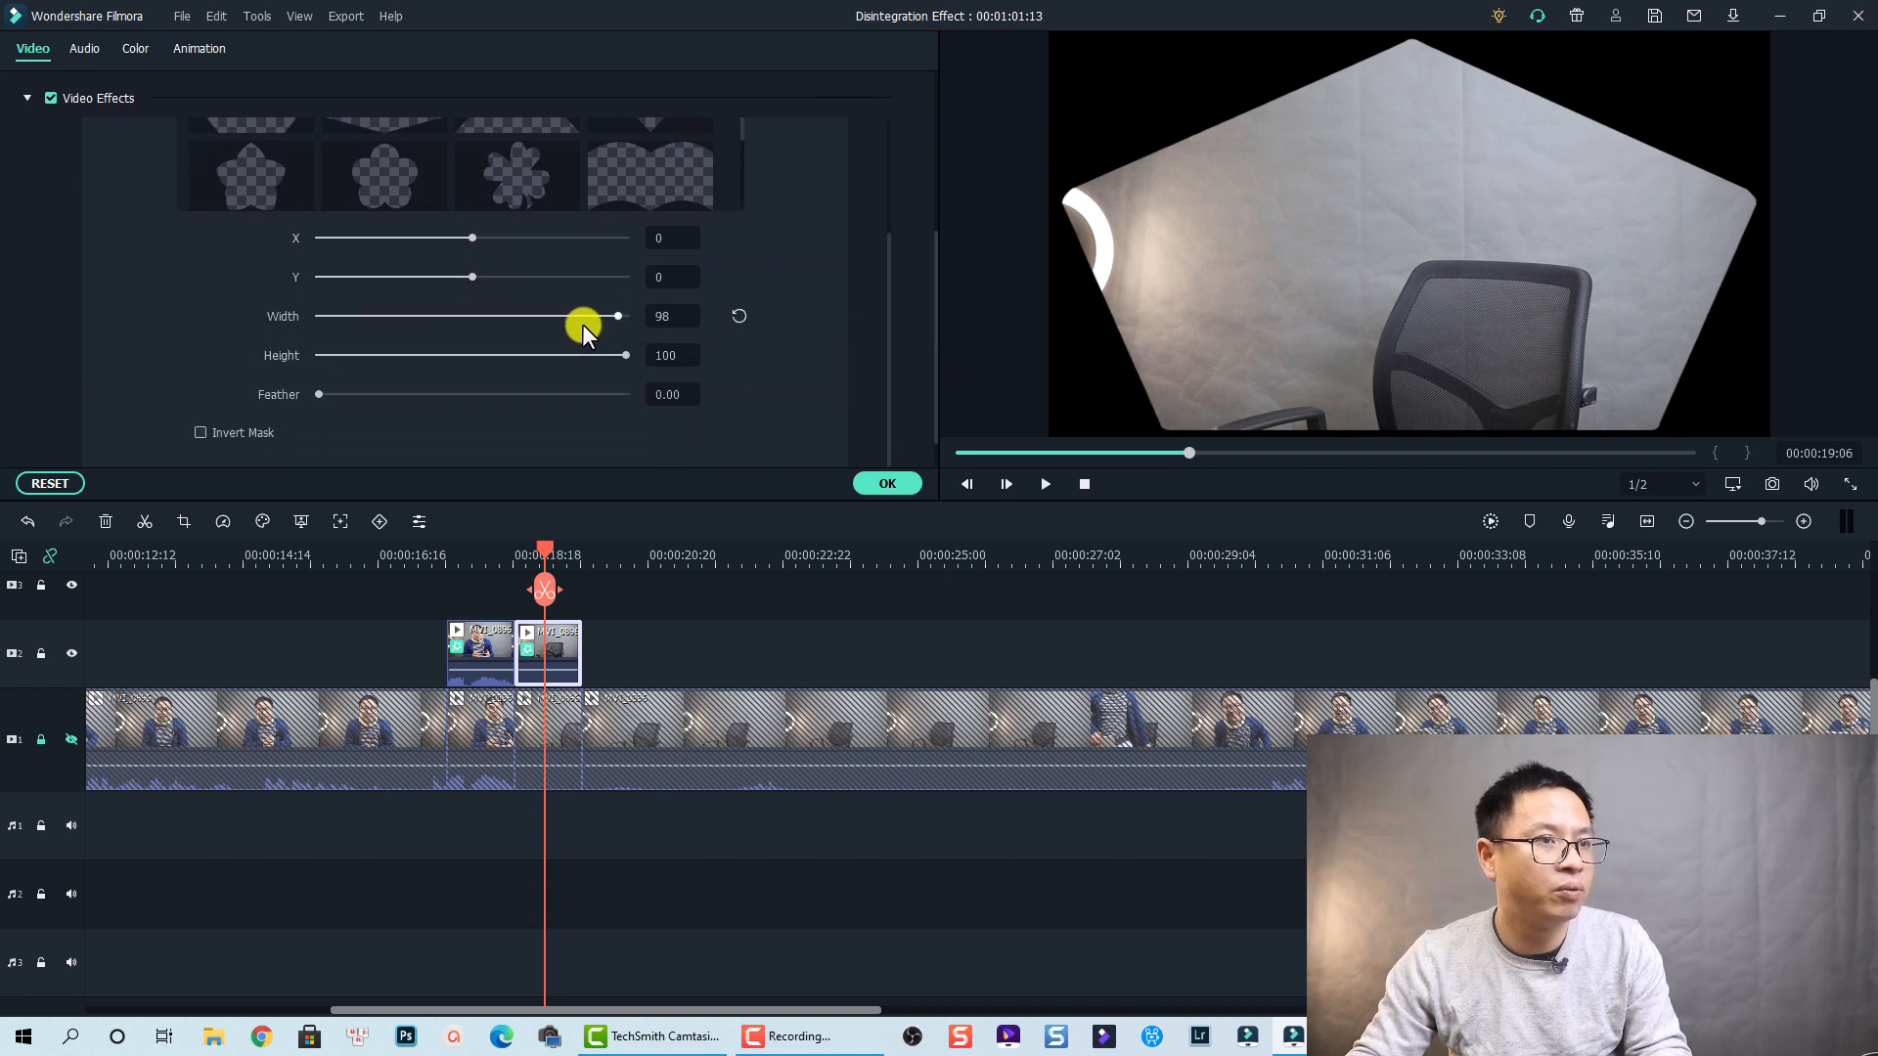
{"action": "left_click_drag", "start_coordinate": [616, 317], "coordinate": [579, 317]}
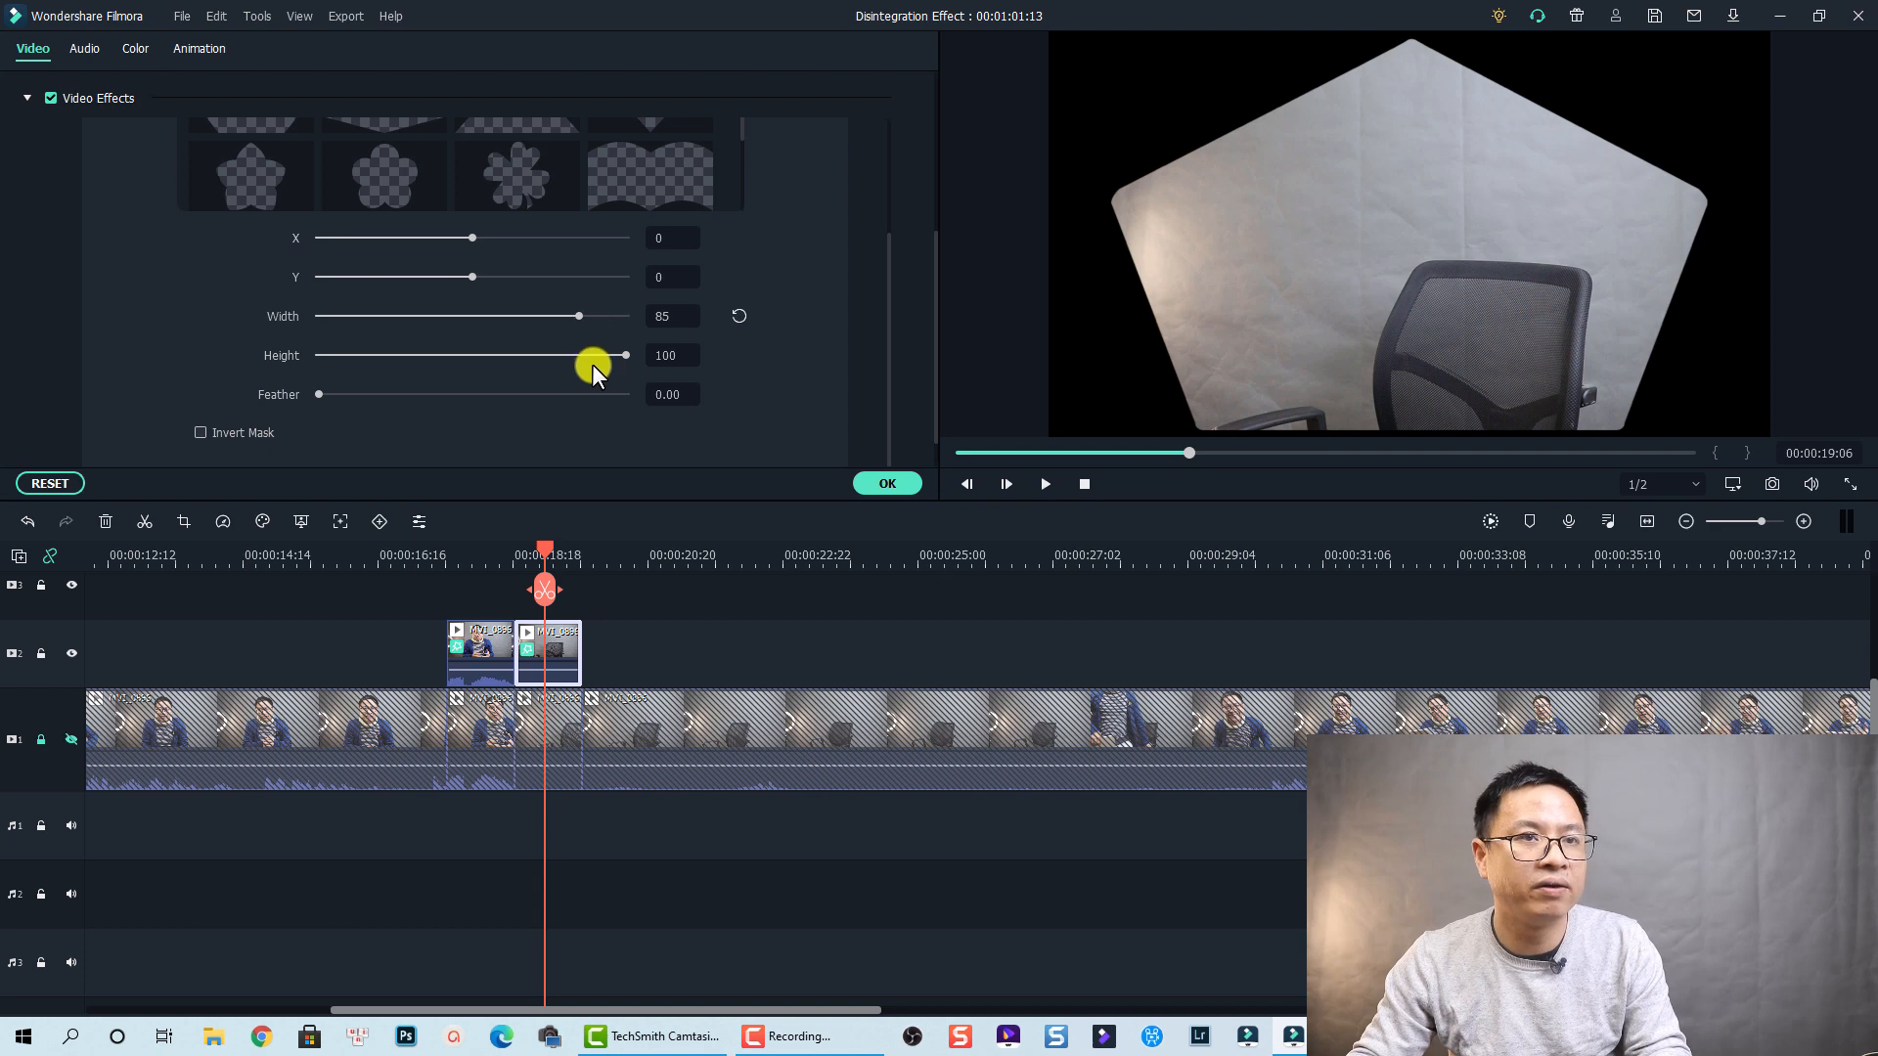
{"action": "left_click_drag", "start_coordinate": [622, 356], "coordinate": [599, 357]}
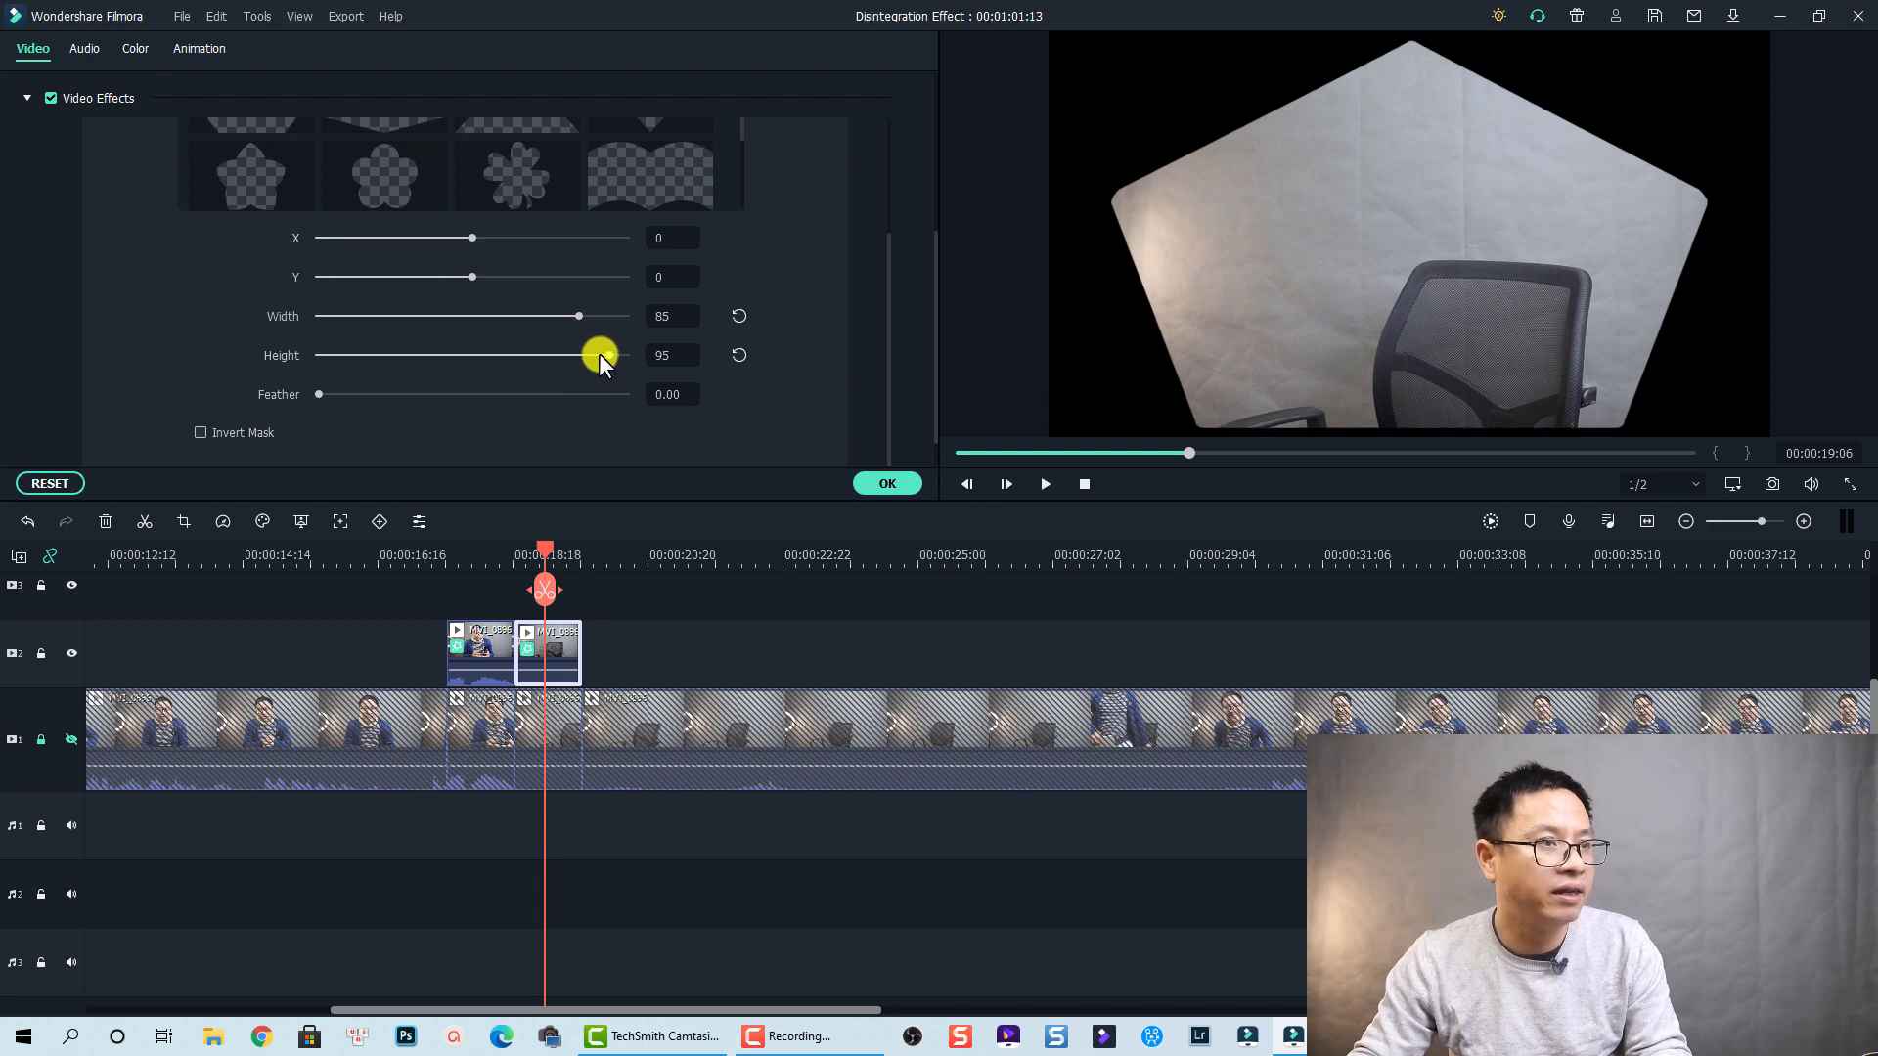
{"action": "left_click_drag", "start_coordinate": [599, 354], "coordinate": [575, 354]}
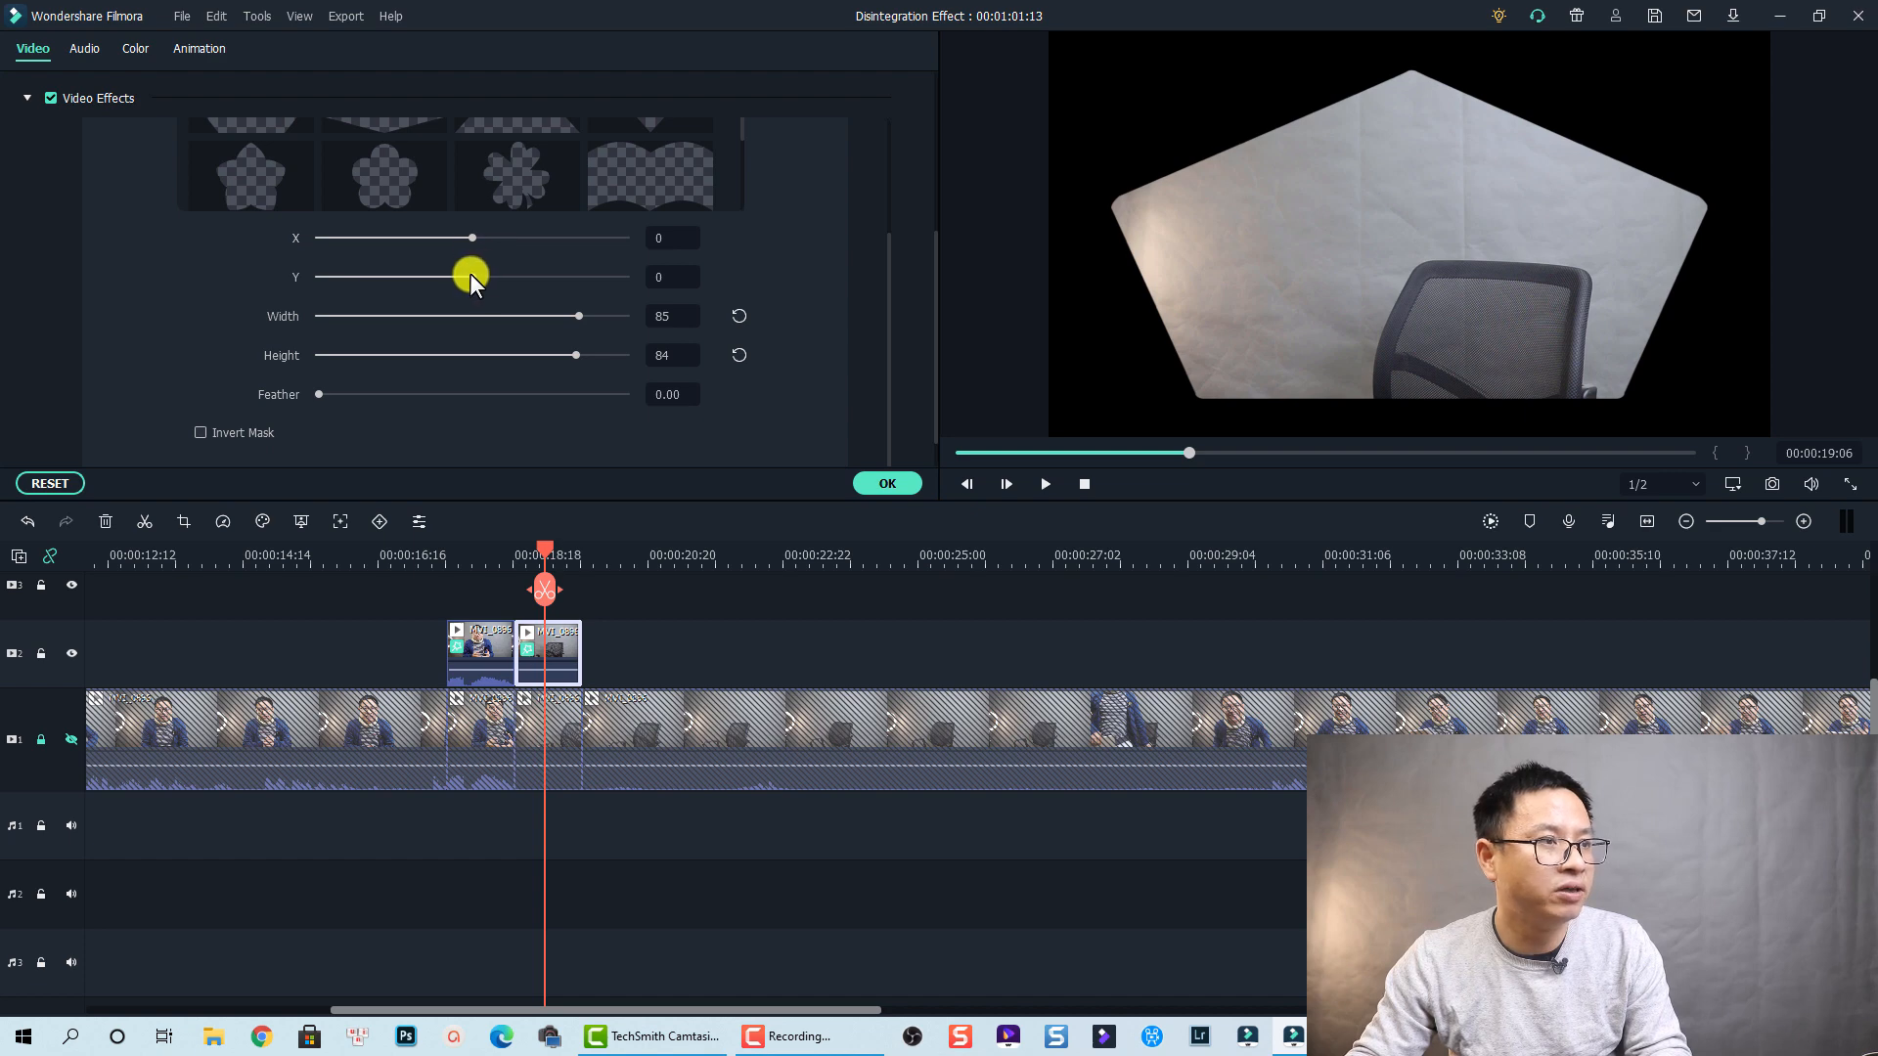
{"action": "left_click_drag", "start_coordinate": [472, 275], "coordinate": [466, 276]}
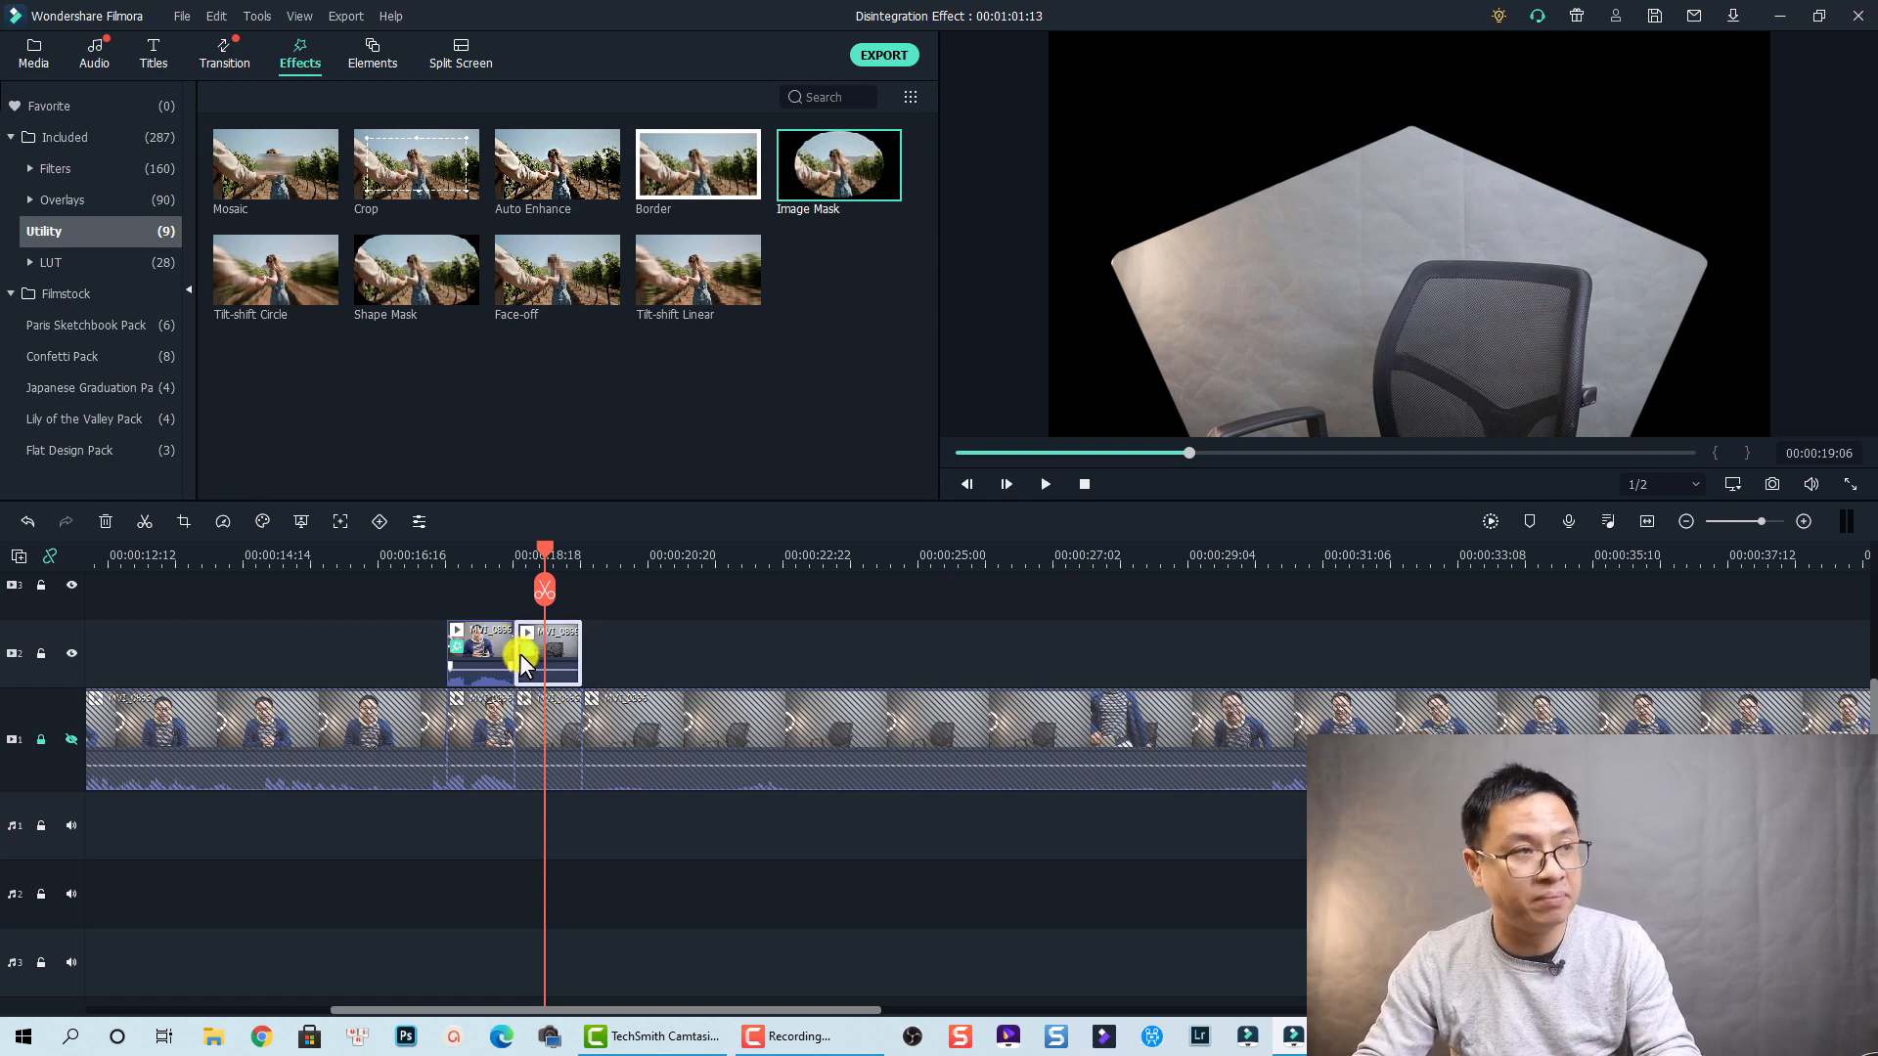
Bring up the transitions library to find Evaporate 1 for the chair clip.
{"action": "left_click", "coordinate": [223, 53]}
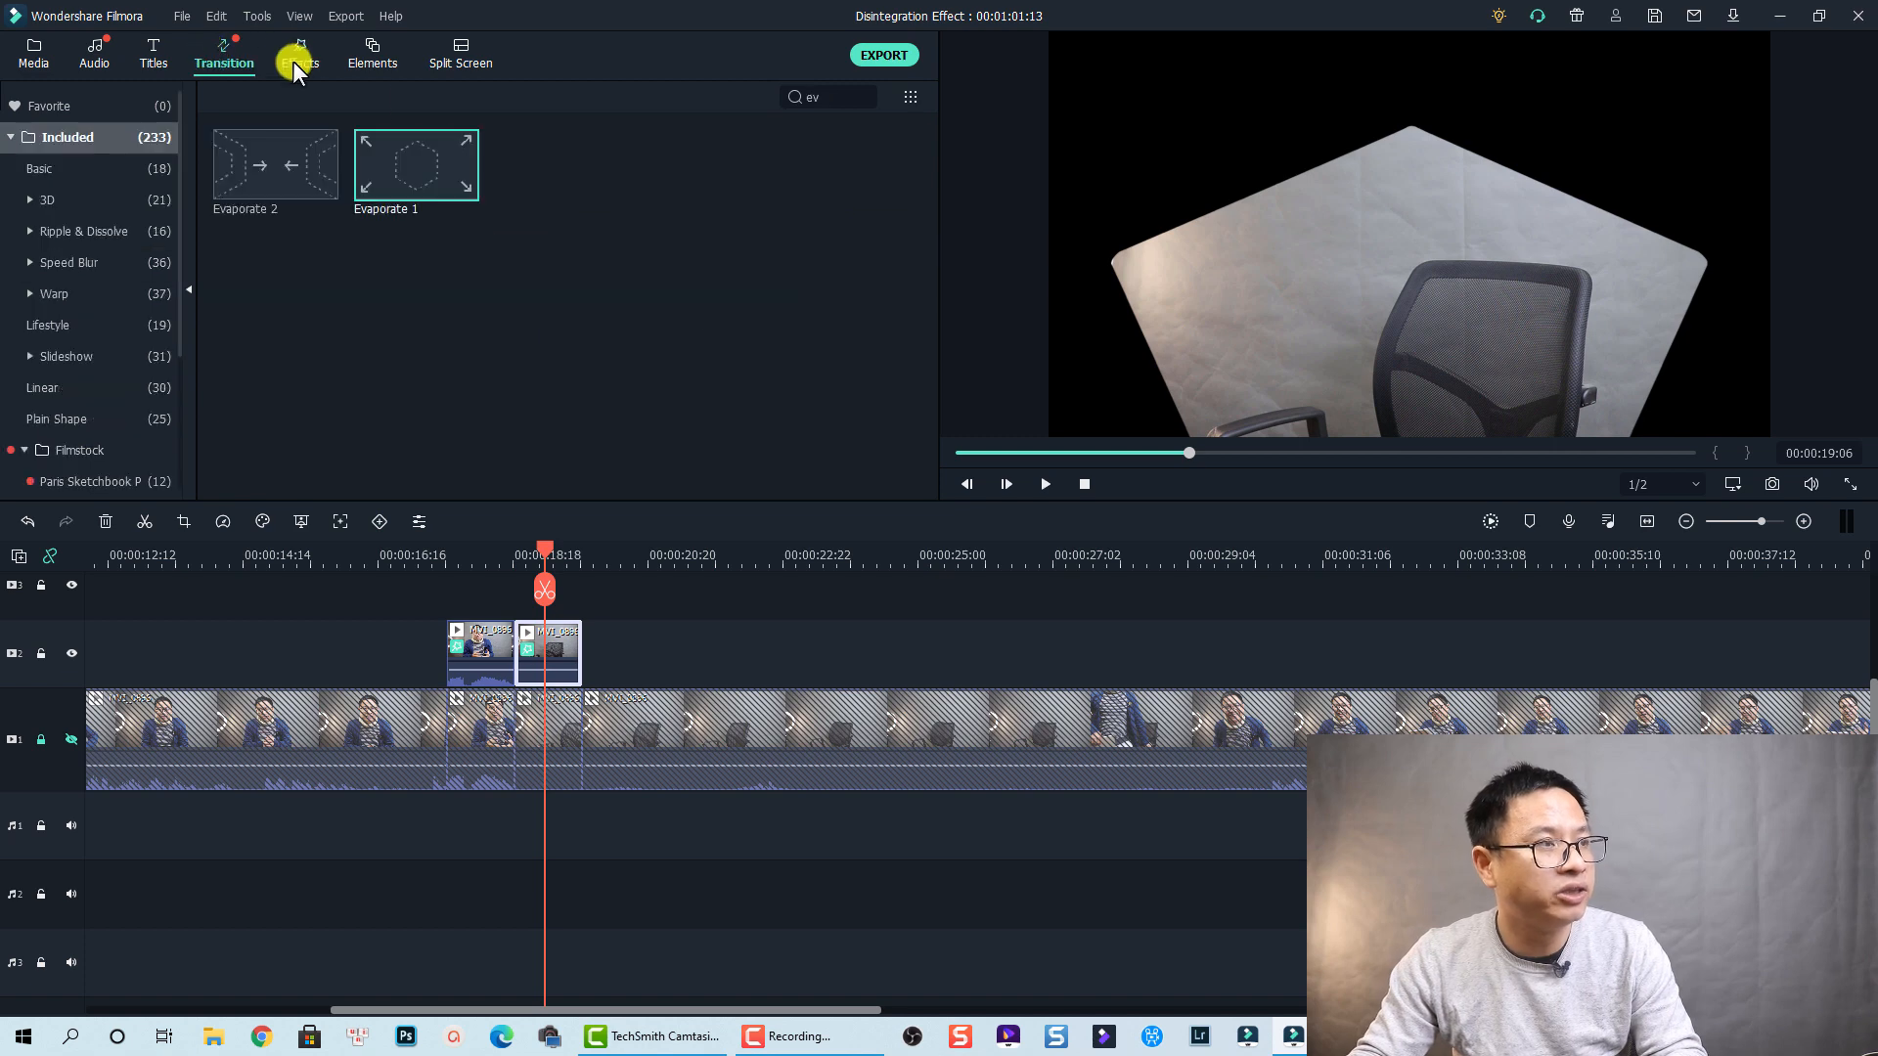
{"action": "mouse_move", "coordinate": [401, 174]}
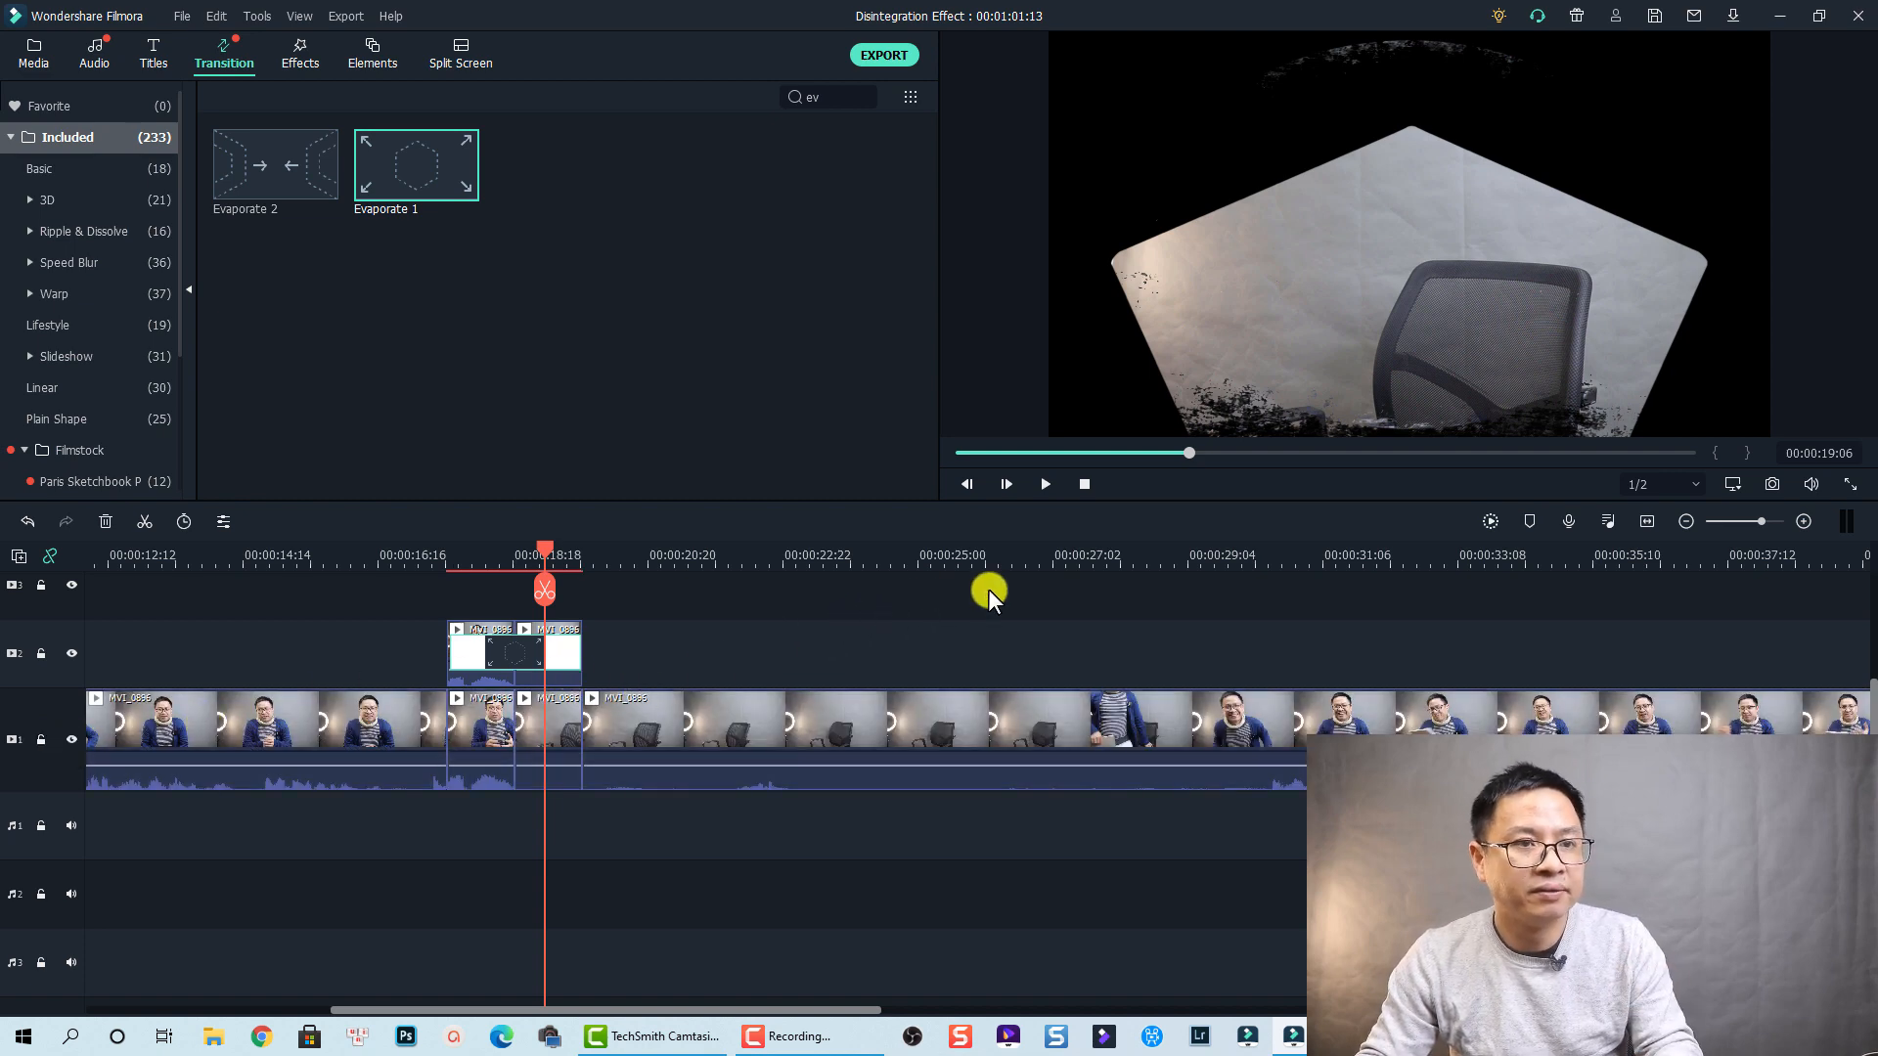
{"action": "mouse_move", "coordinate": [431, 603]}
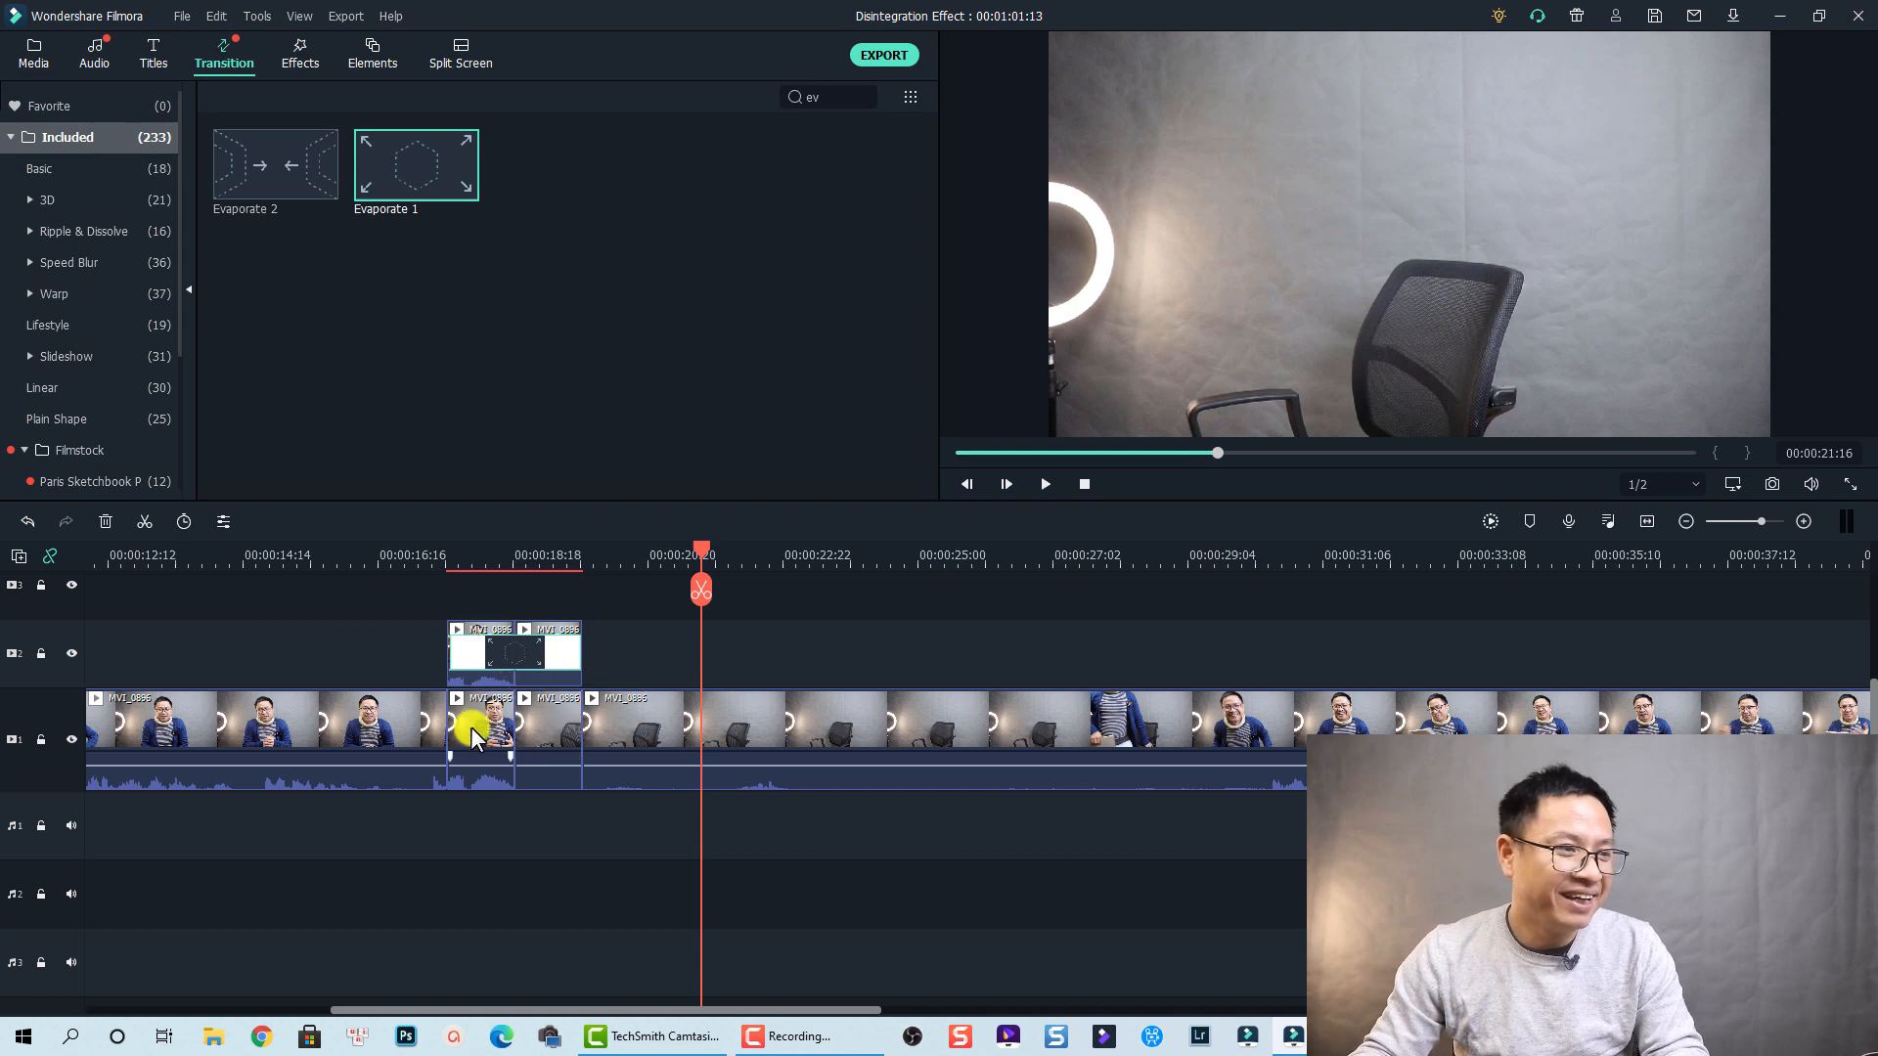
Mute both main-track clips lying beneath the chair overlay.
{"action": "right_click", "coordinate": [480, 734]}
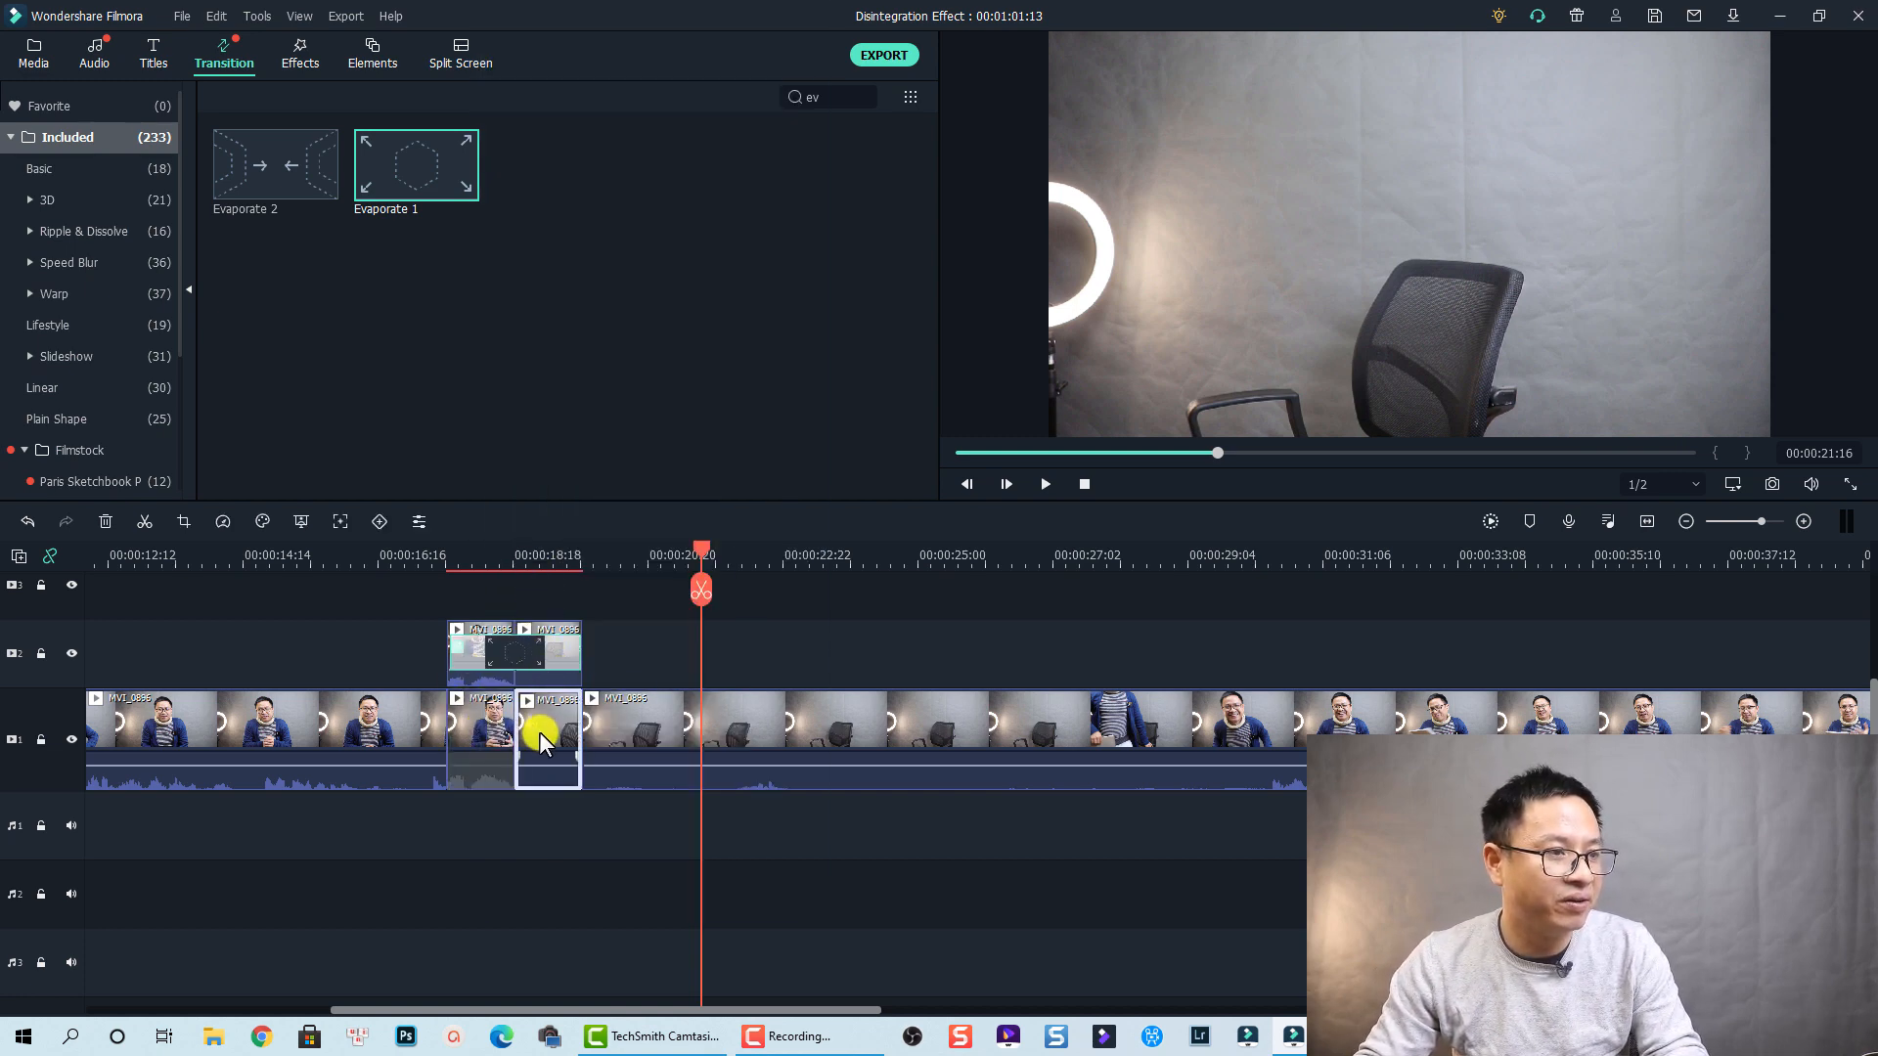
{"action": "right_click", "coordinate": [548, 734]}
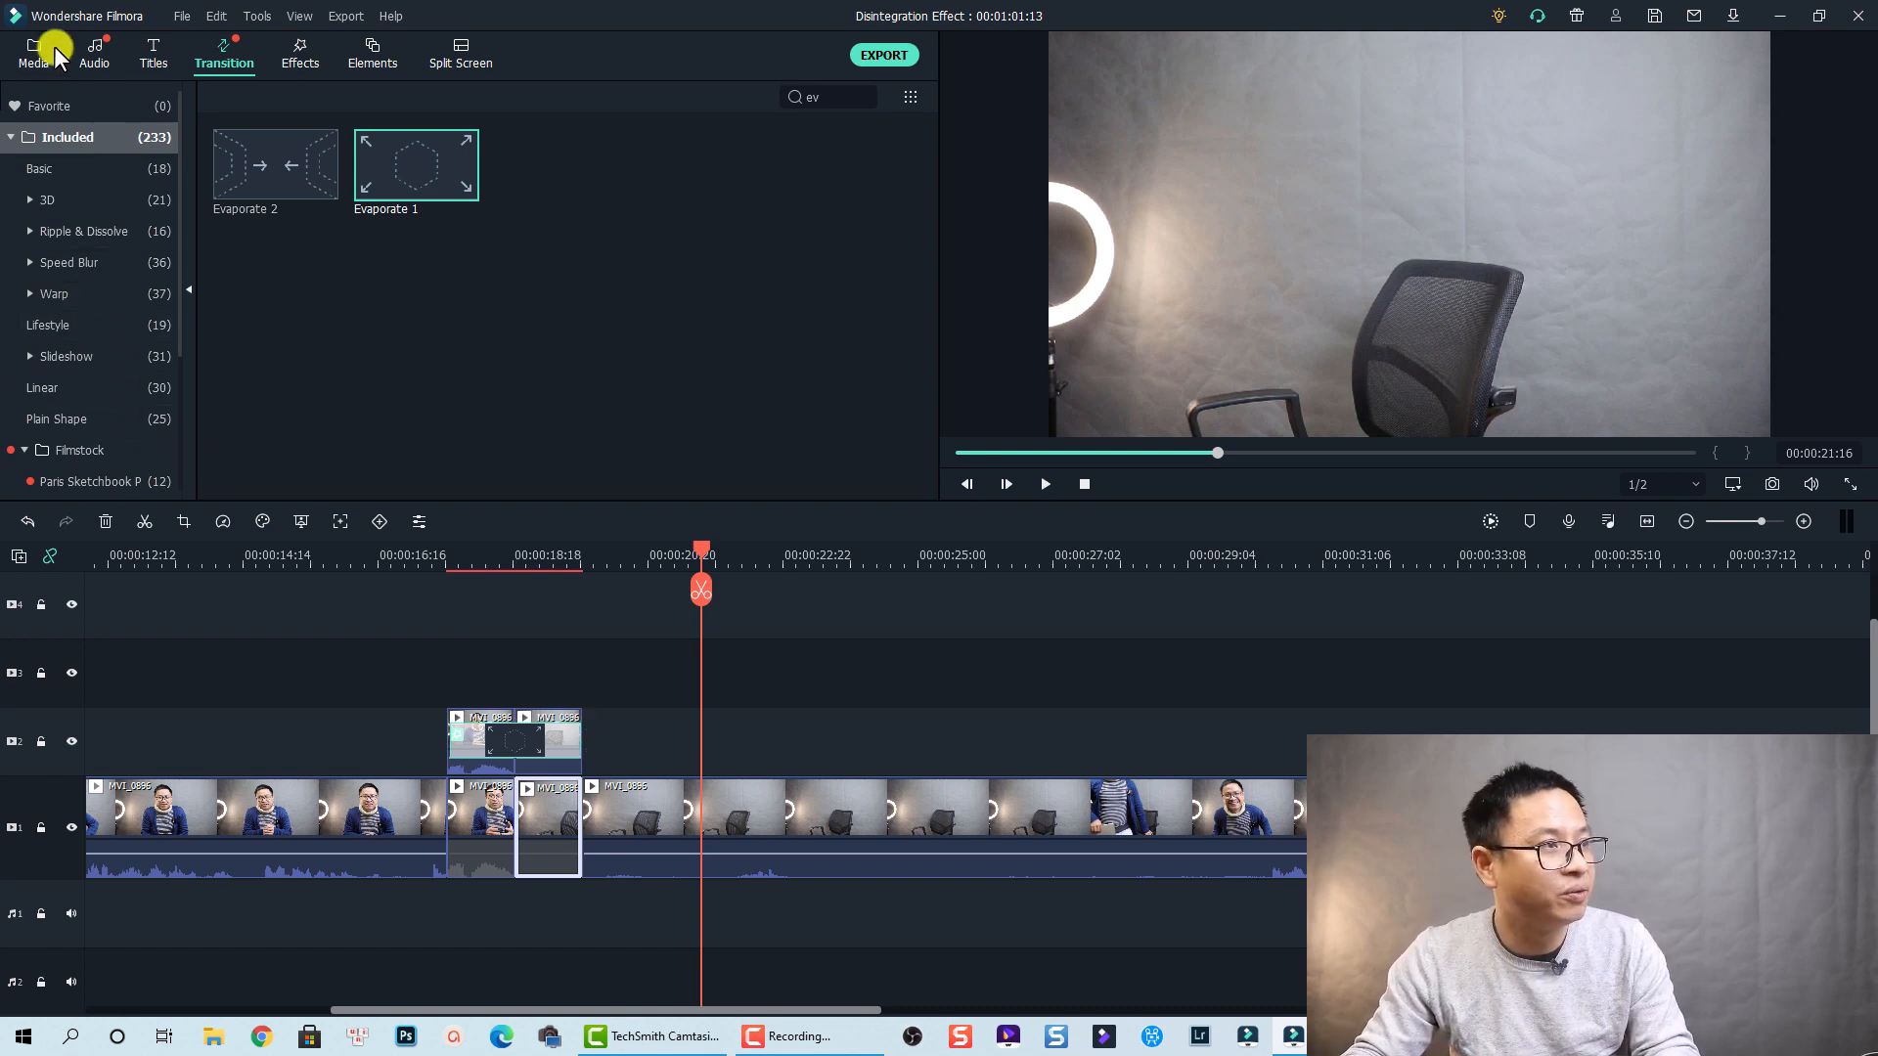
Preview the Thanos Dust Effect green-screen clip from the Media library.
{"action": "left_click", "coordinate": [33, 53]}
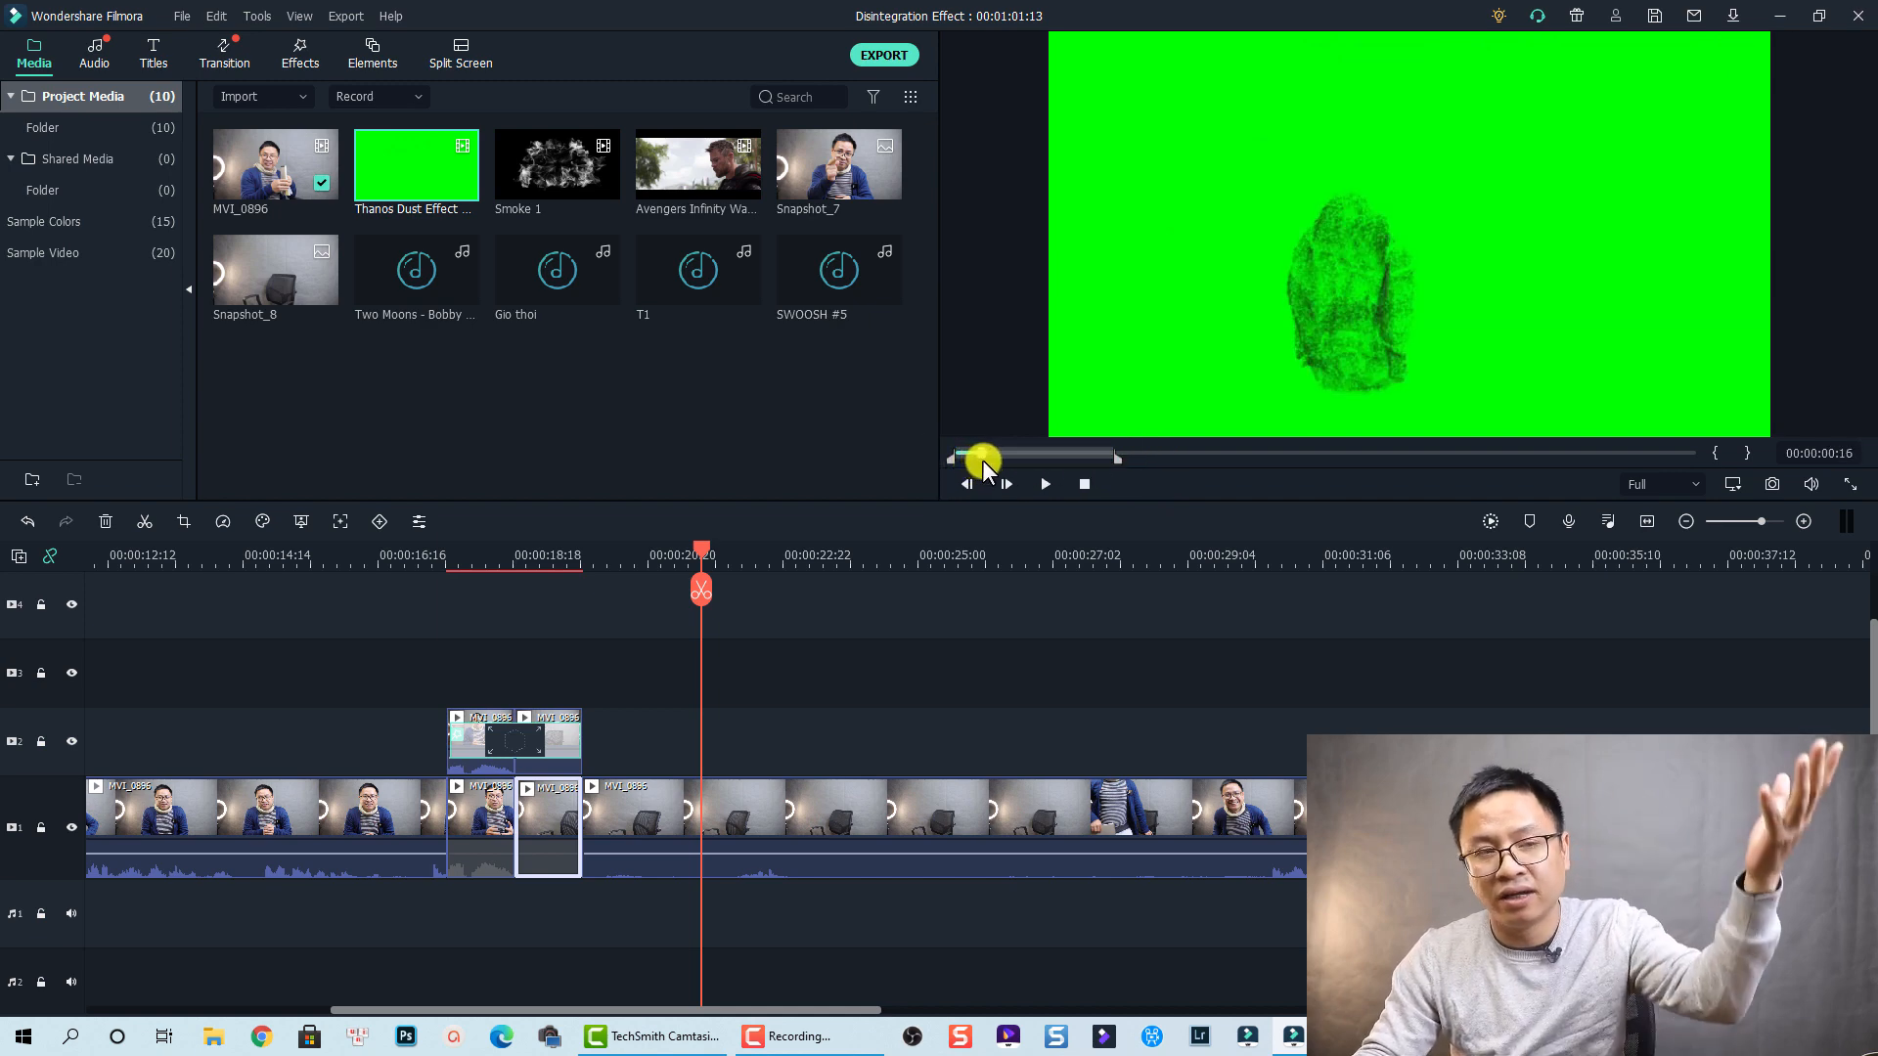
{"action": "left_click_drag", "start_coordinate": [983, 456], "coordinate": [1113, 462]}
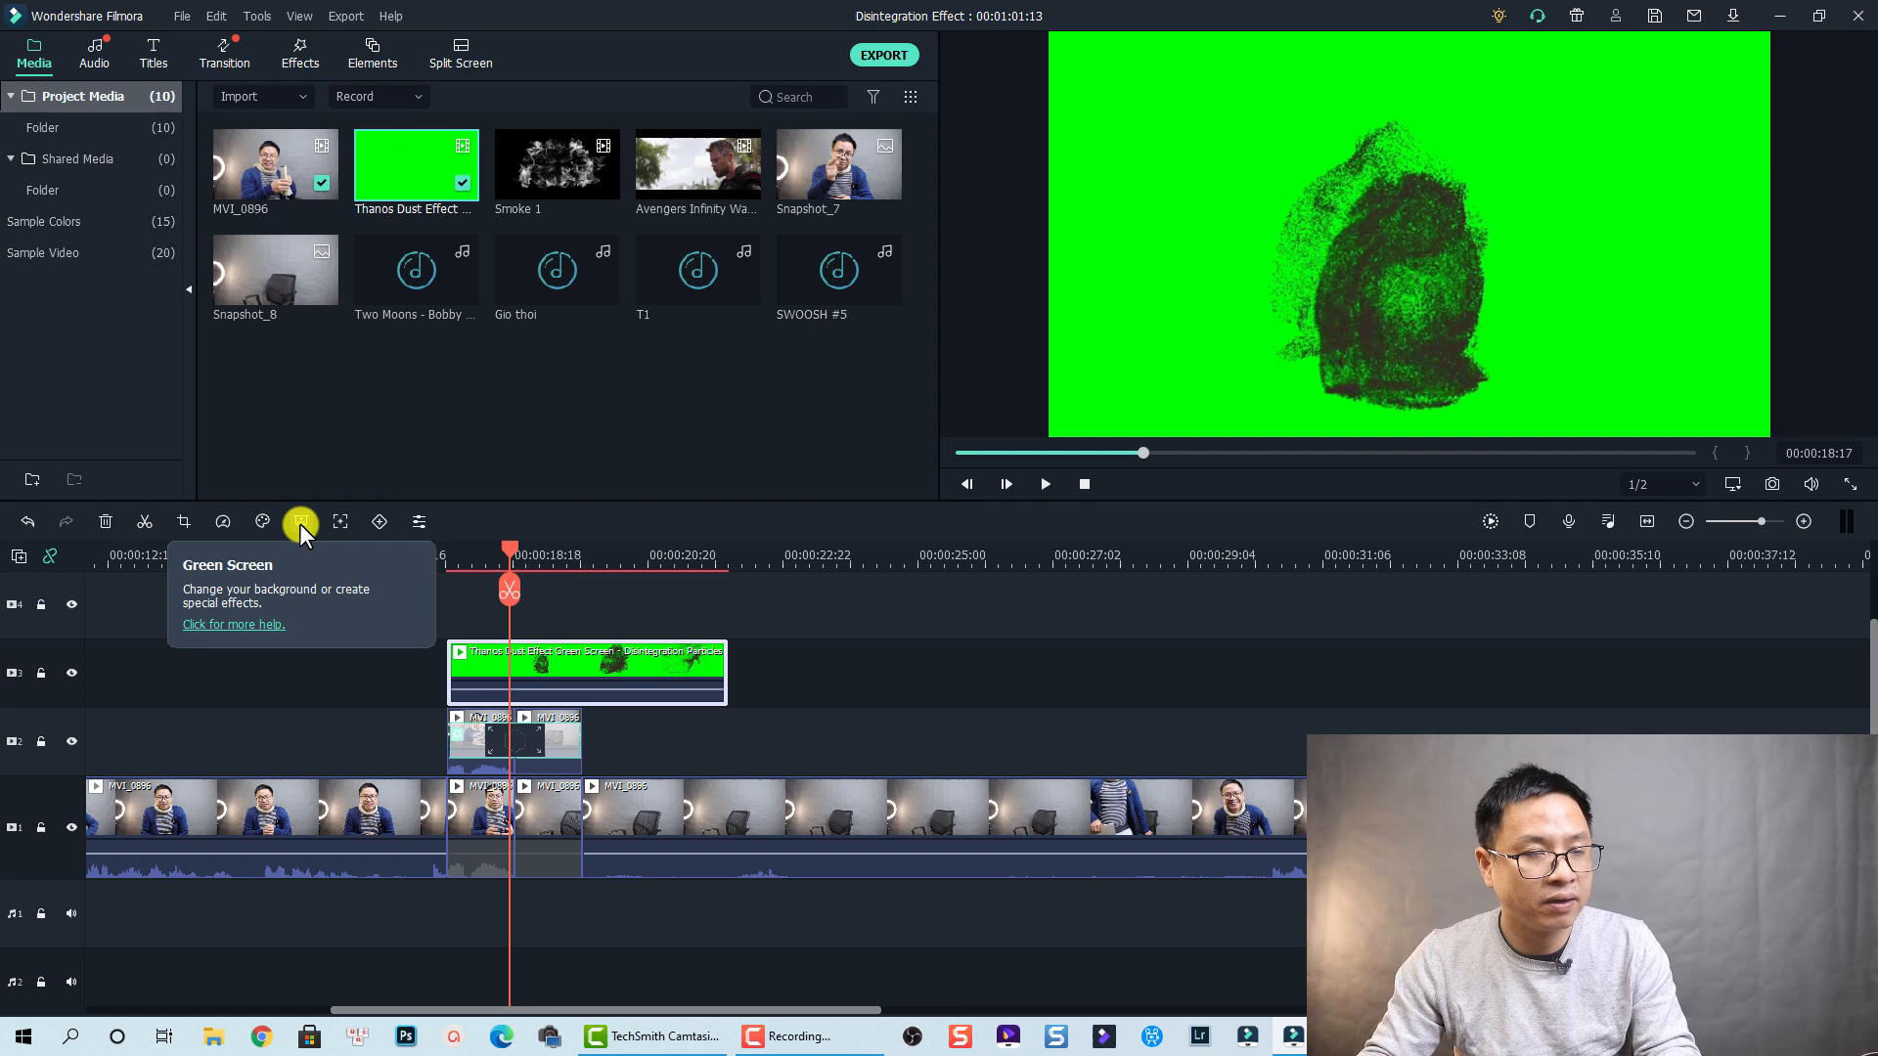
Enable Chroma Key on the dust clip and raise Tolerance to 61.
{"action": "left_click", "coordinate": [301, 521]}
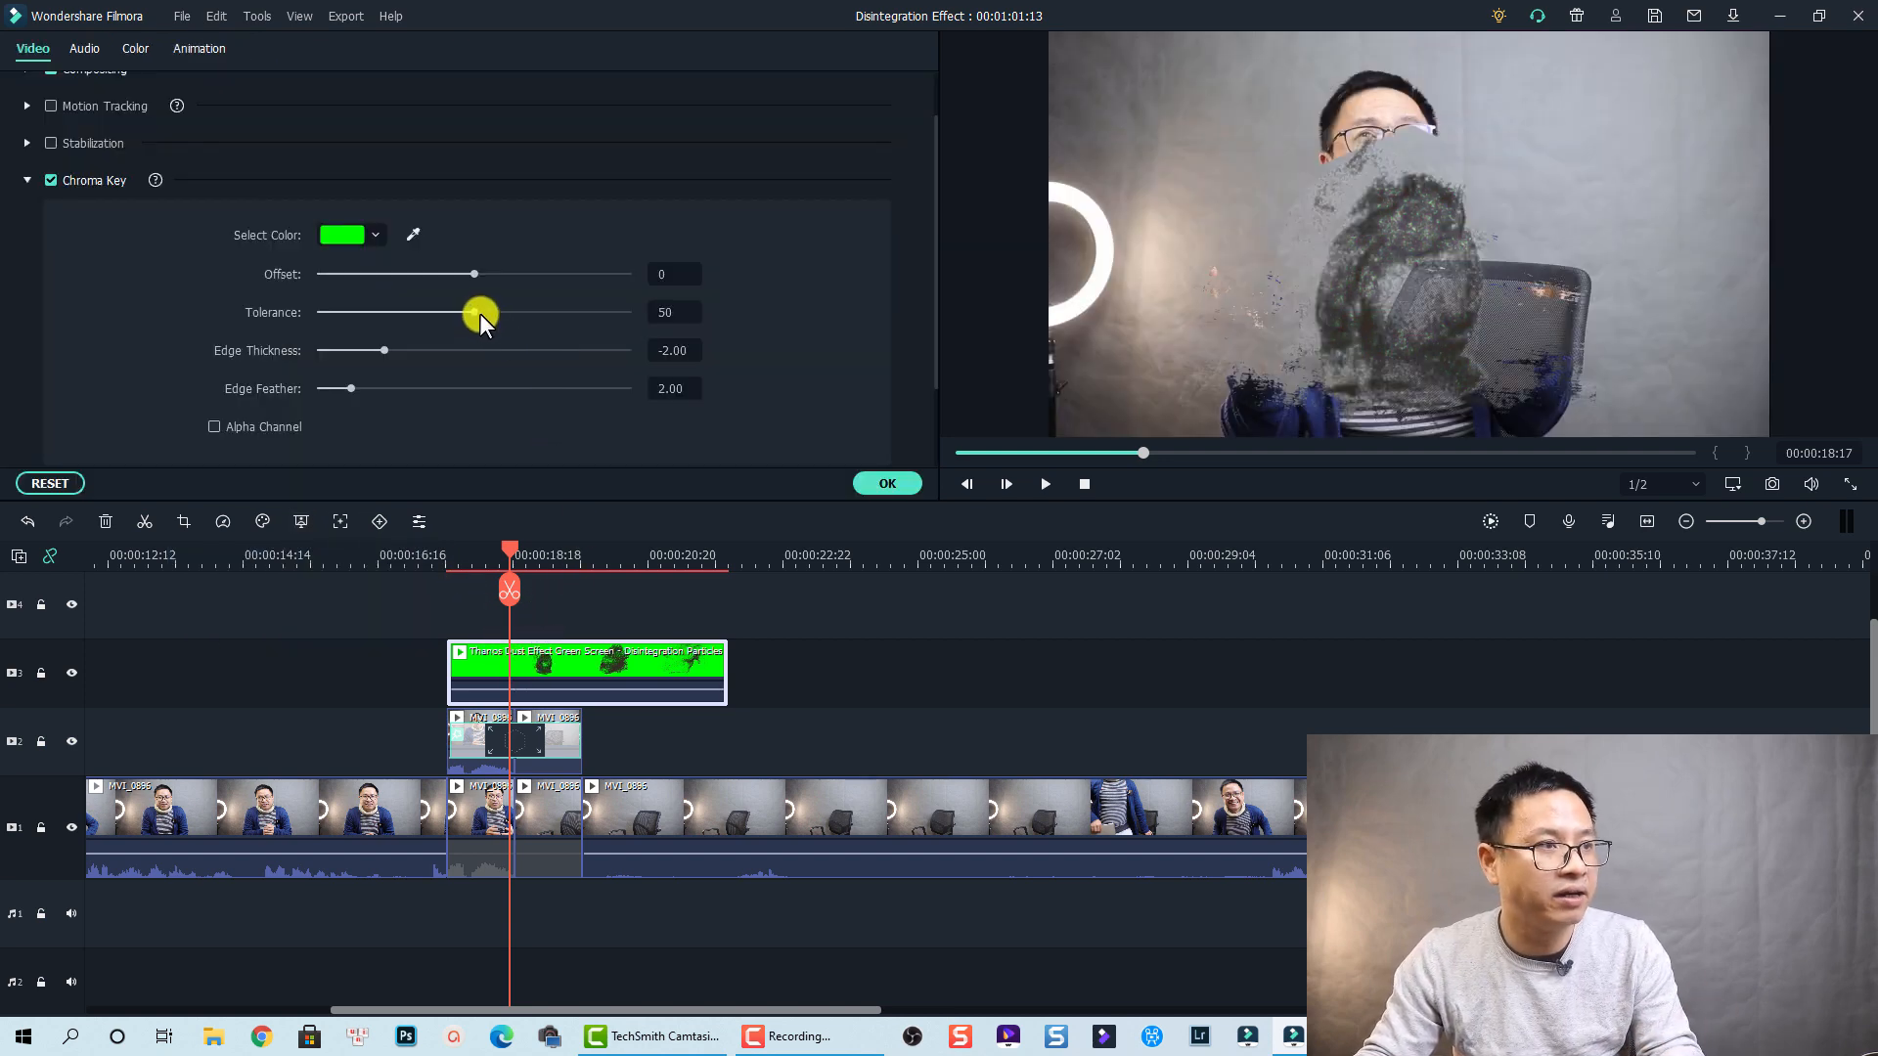
{"action": "left_click_drag", "start_coordinate": [473, 313], "coordinate": [479, 313]}
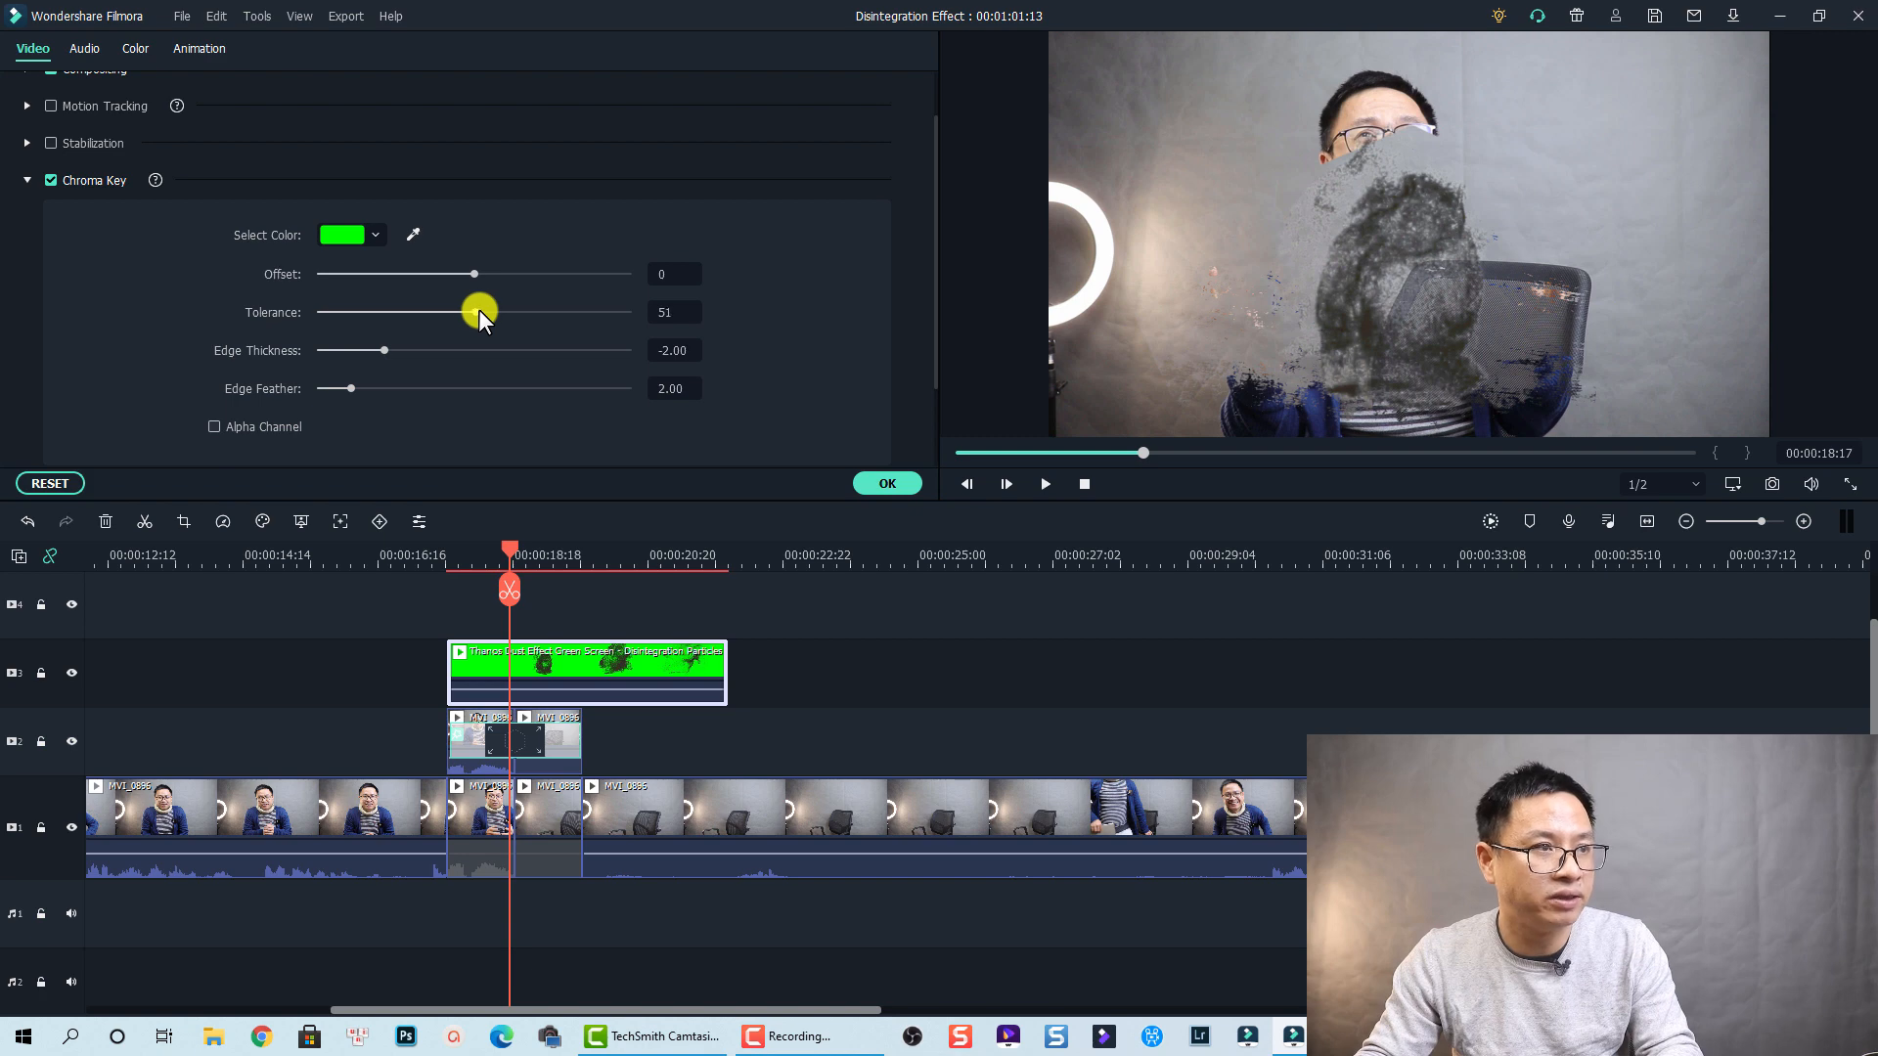
{"action": "left_click_drag", "start_coordinate": [480, 313], "coordinate": [515, 313]}
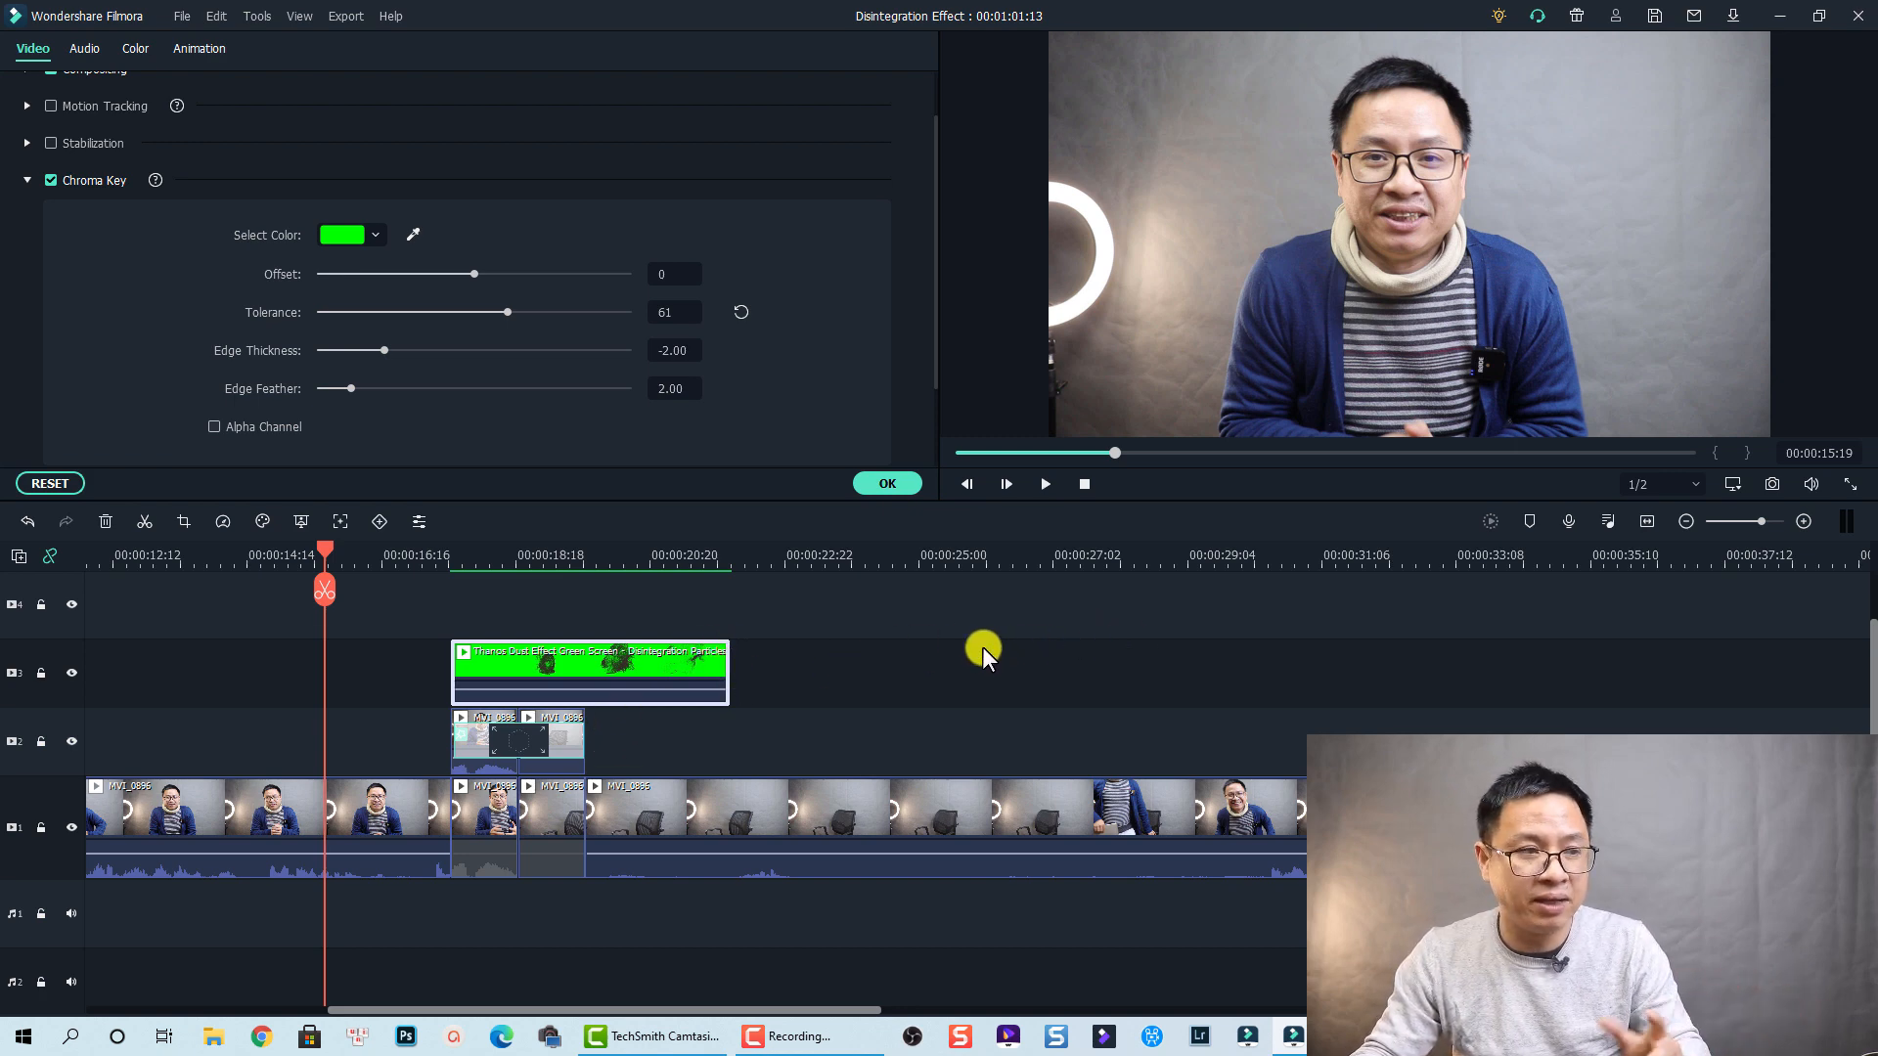
{"action": "mouse_move", "coordinate": [446, 612]}
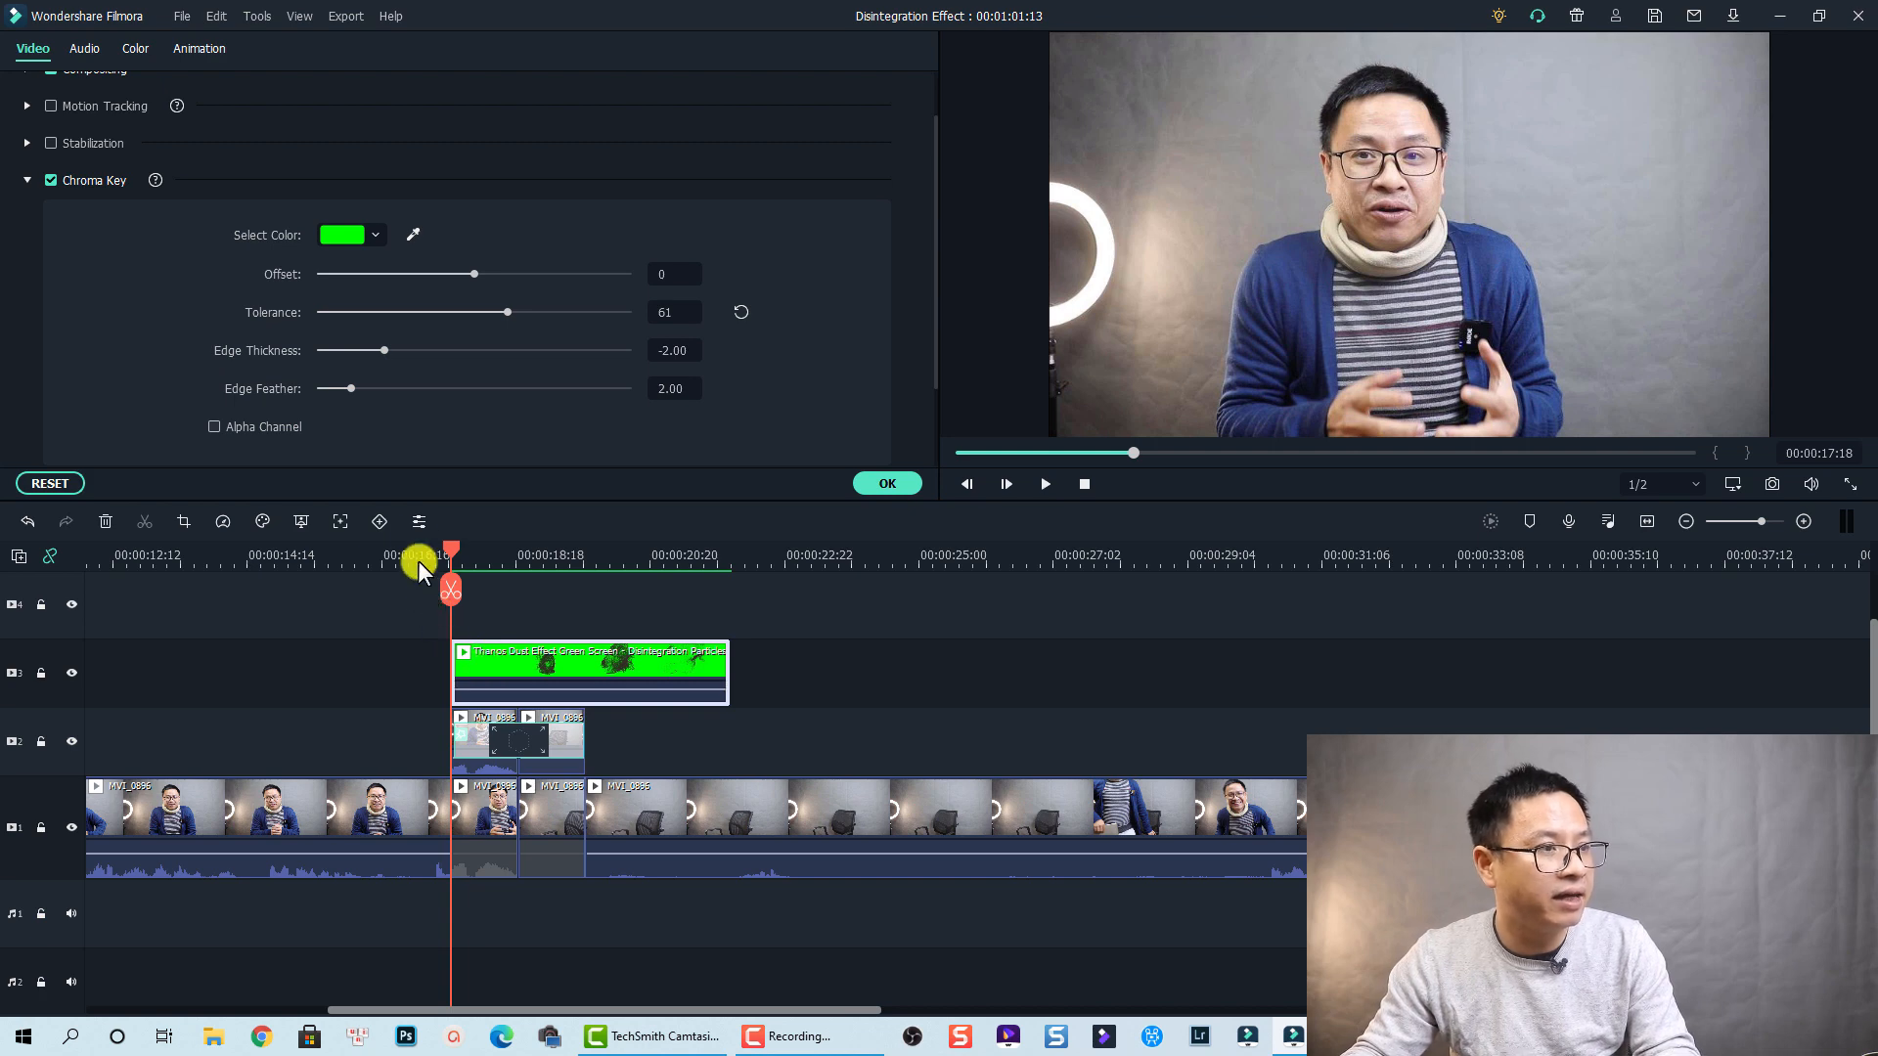
{"action": "mouse_move", "coordinate": [379, 520]}
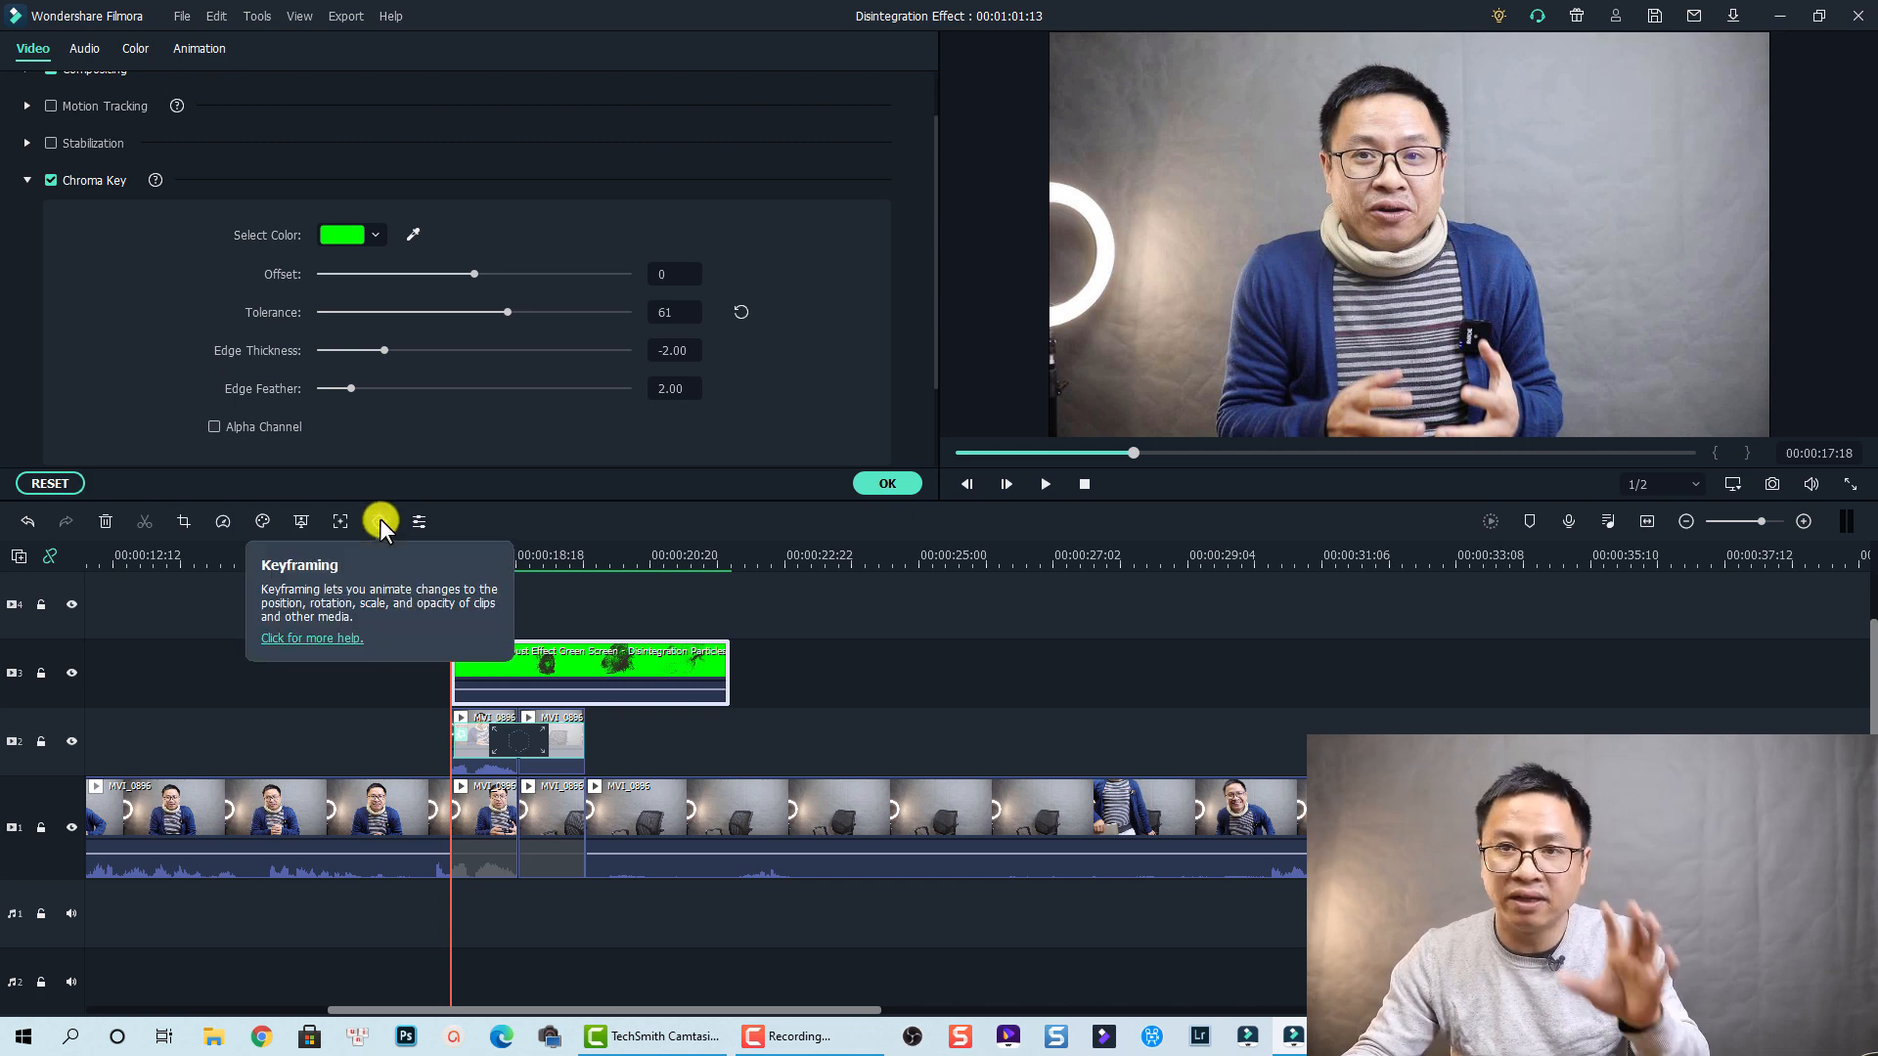
Keyframe the Thanos Dust clip at 30% scale, 30% opacity, repositioned in the preview, and confirm.
{"action": "left_click", "coordinate": [200, 47]}
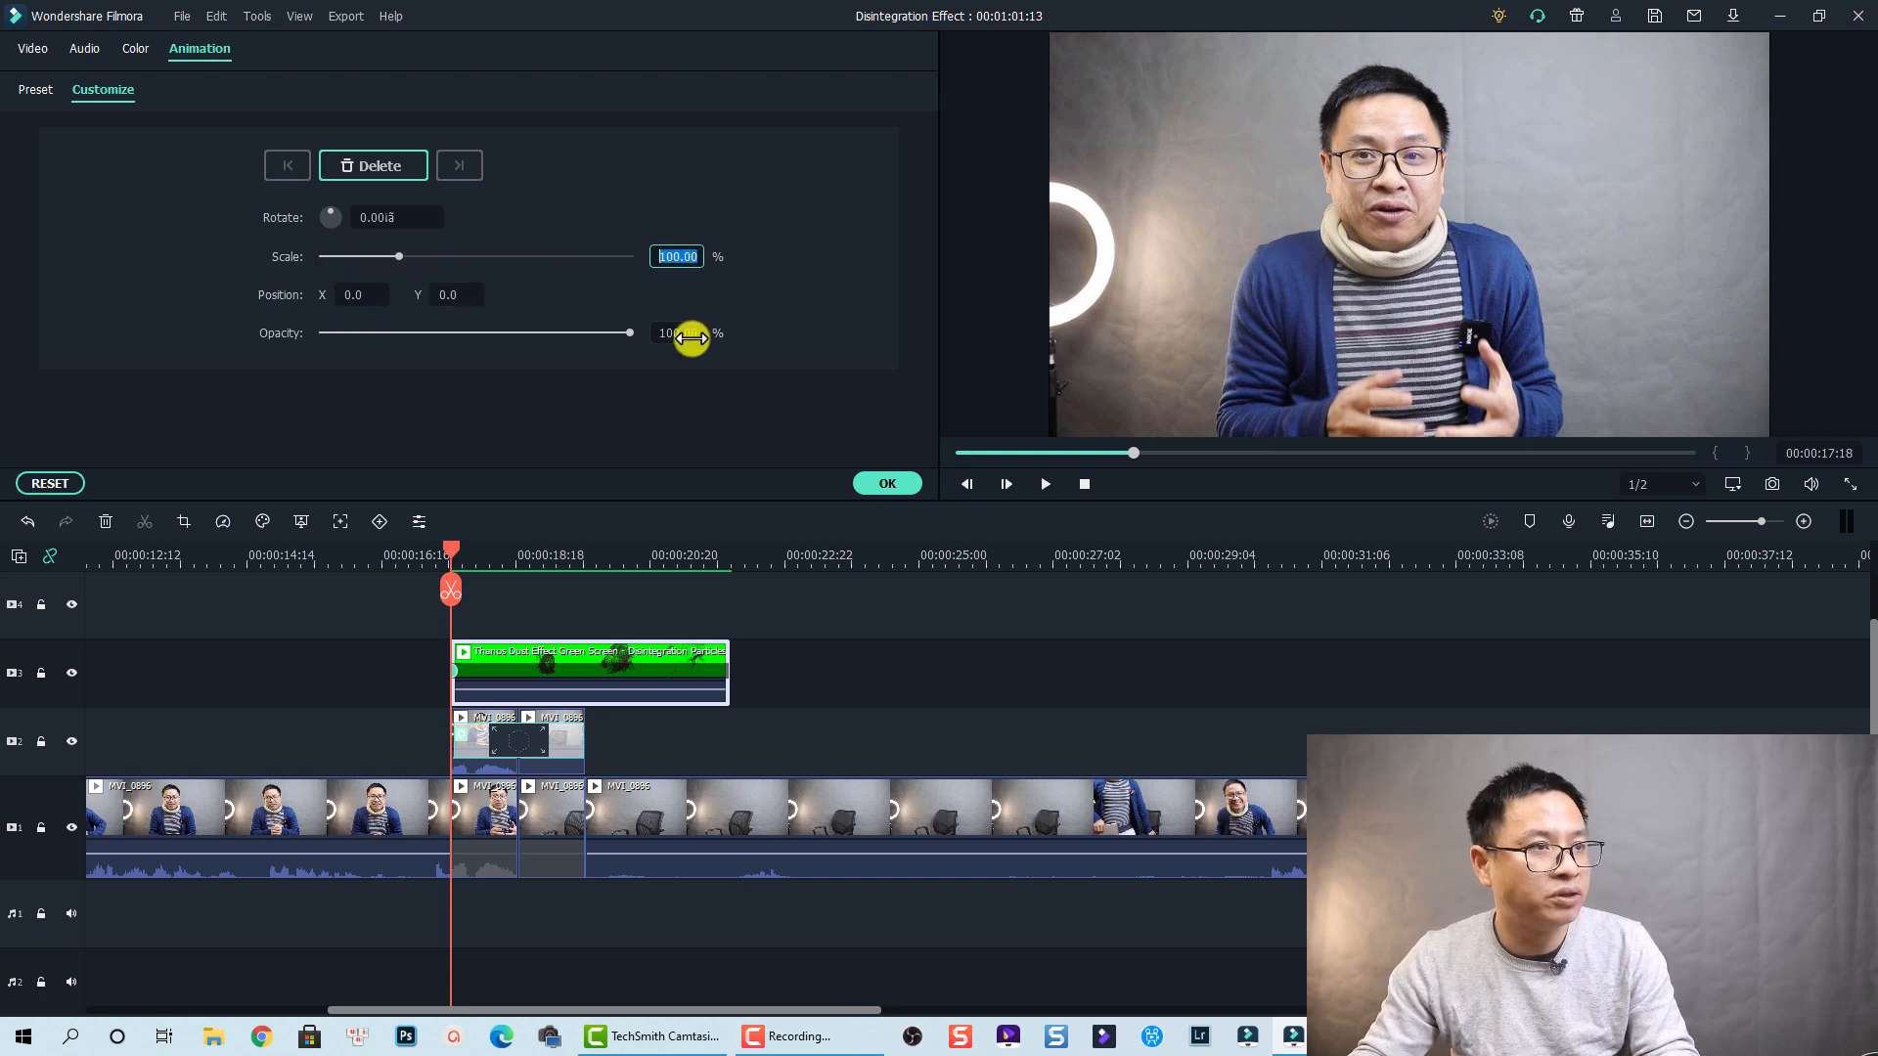
{"action": "type", "text": "30"}
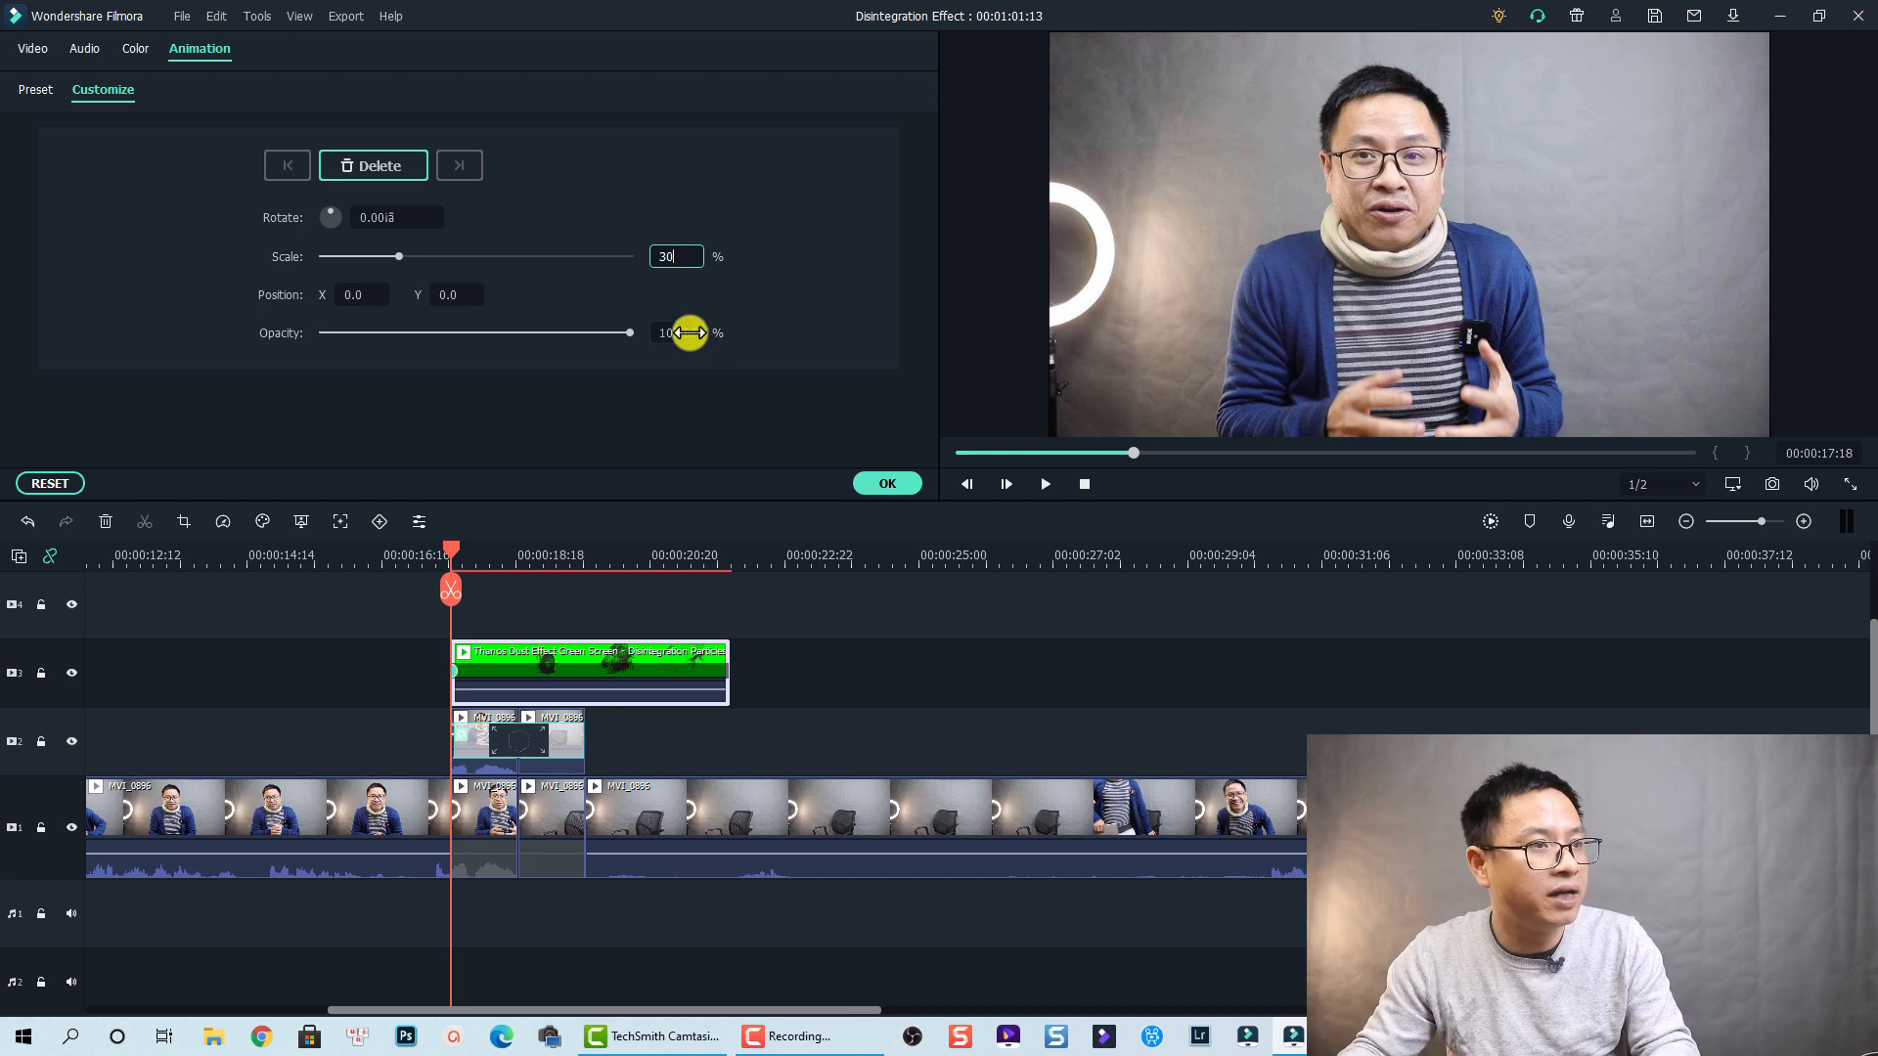
{"action": "left_click", "coordinate": [677, 333]}
{"action": "type", "text": "30"}
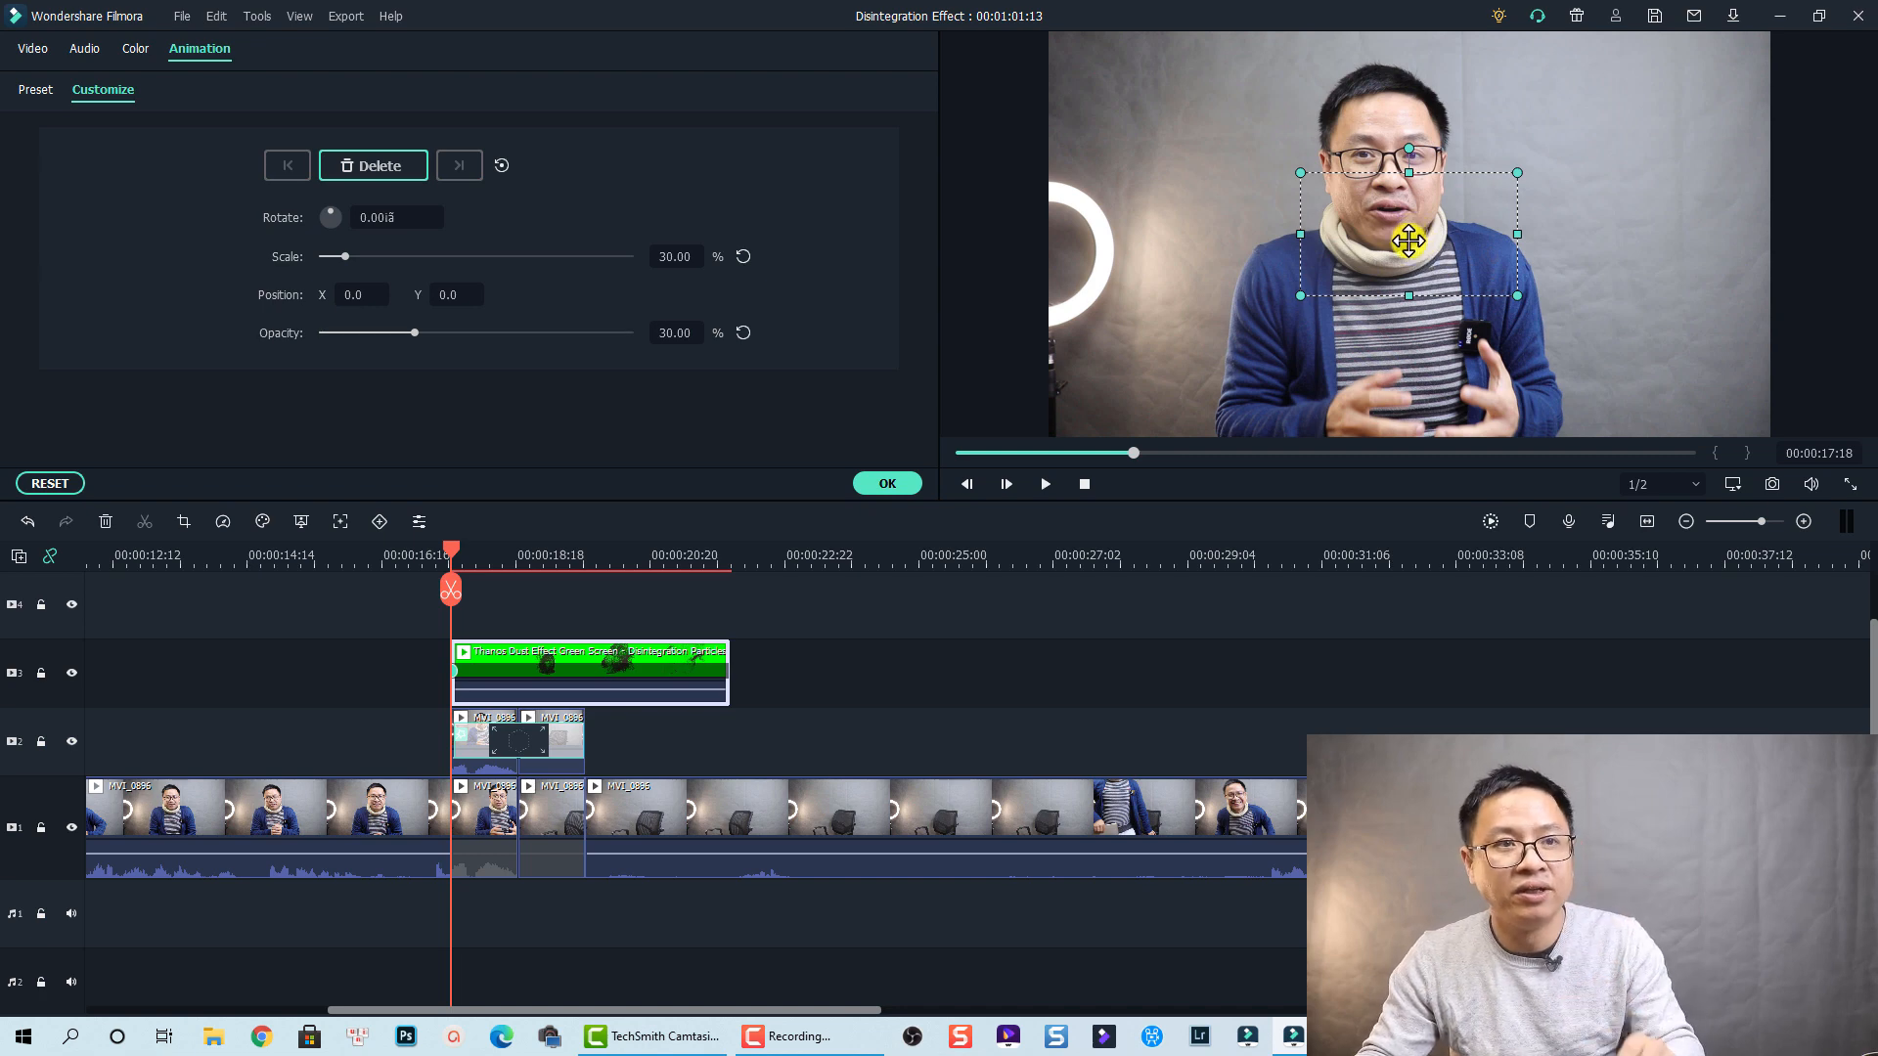
{"action": "left_click_drag", "start_coordinate": [1408, 243], "coordinate": [1377, 377]}
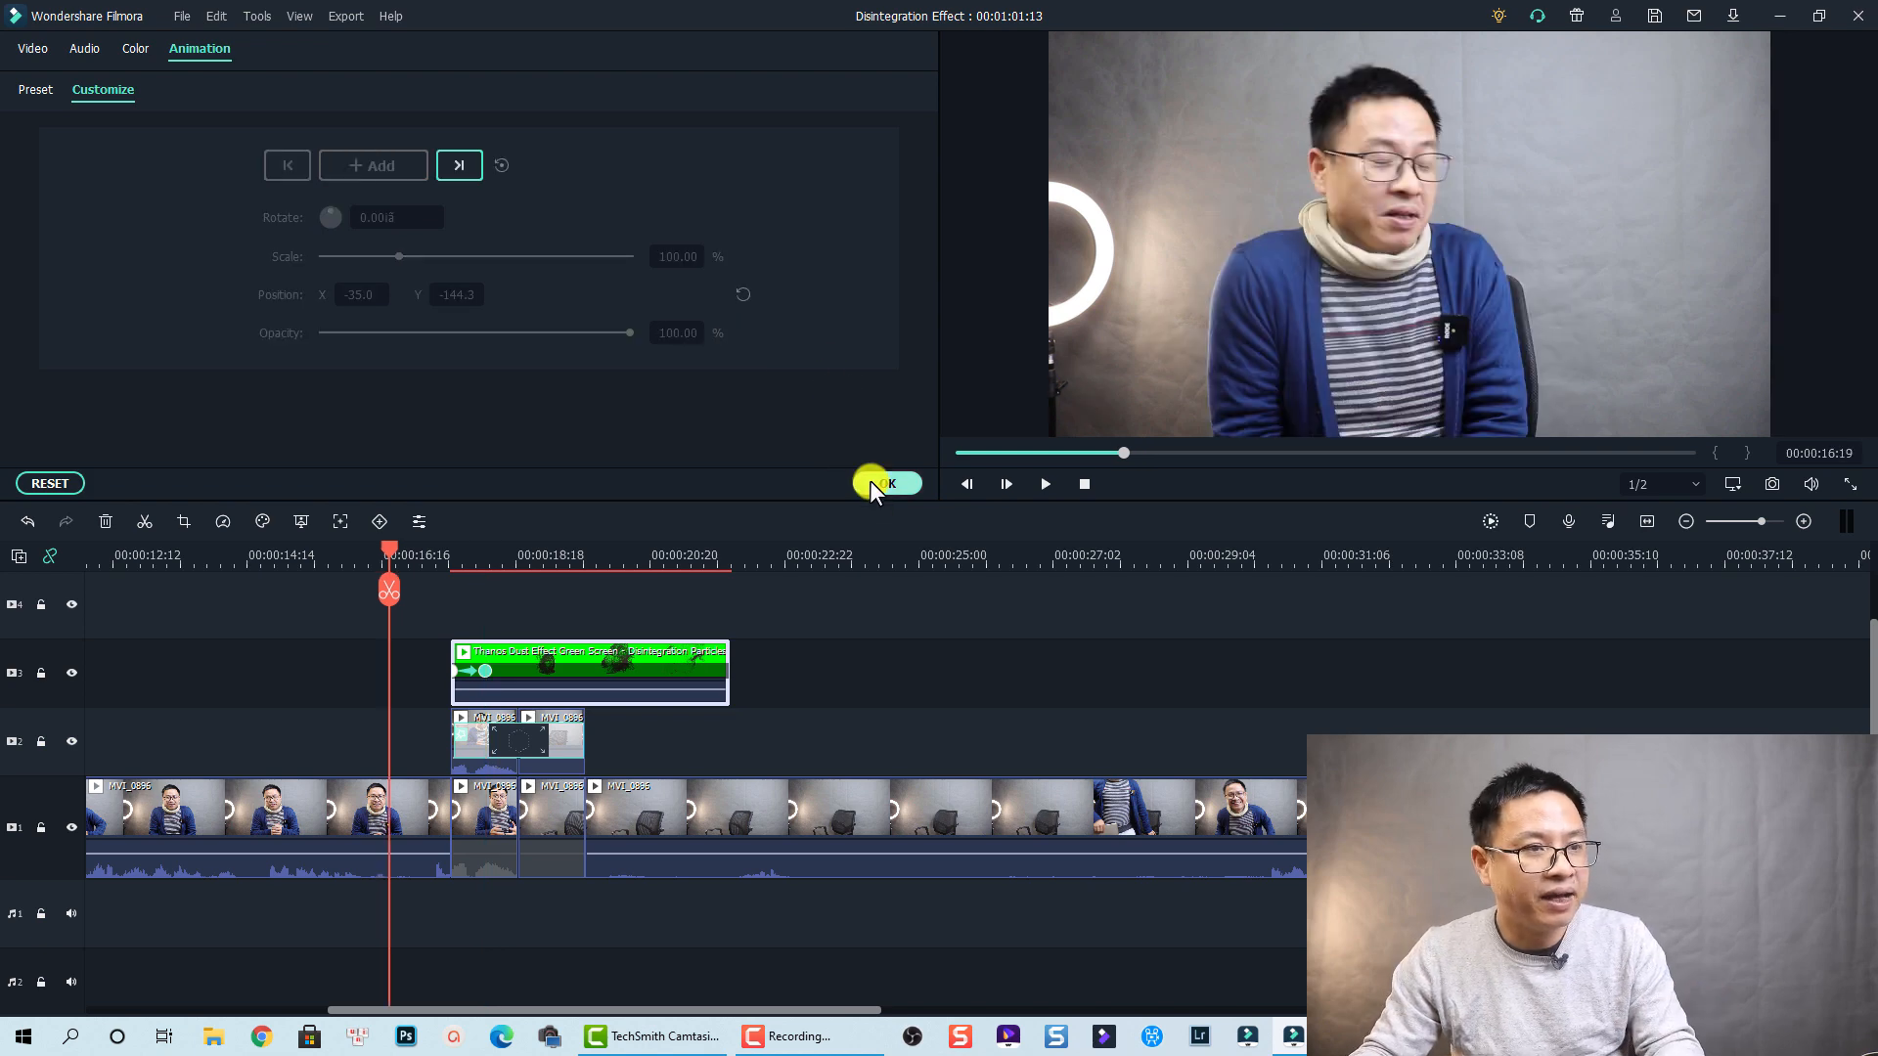
{"action": "left_click", "coordinate": [886, 483]}
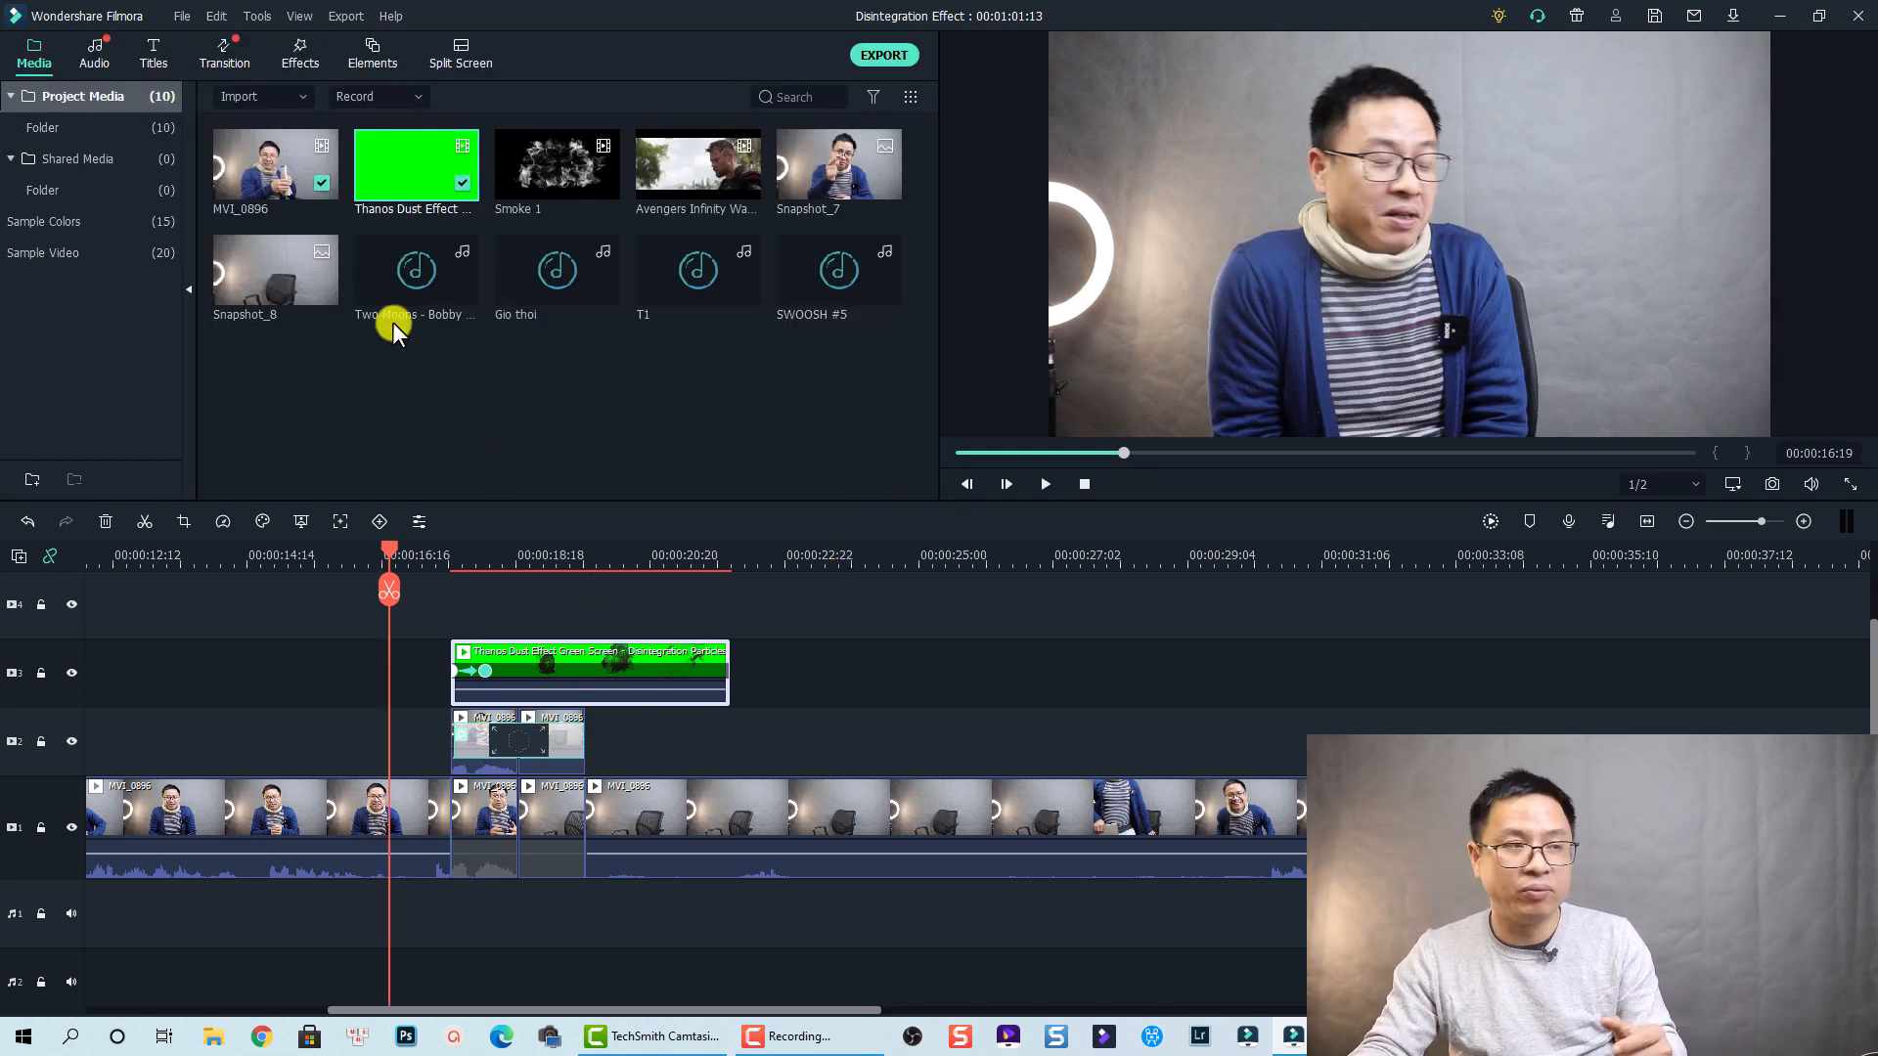
{"action": "mouse_move", "coordinate": [751, 581]}
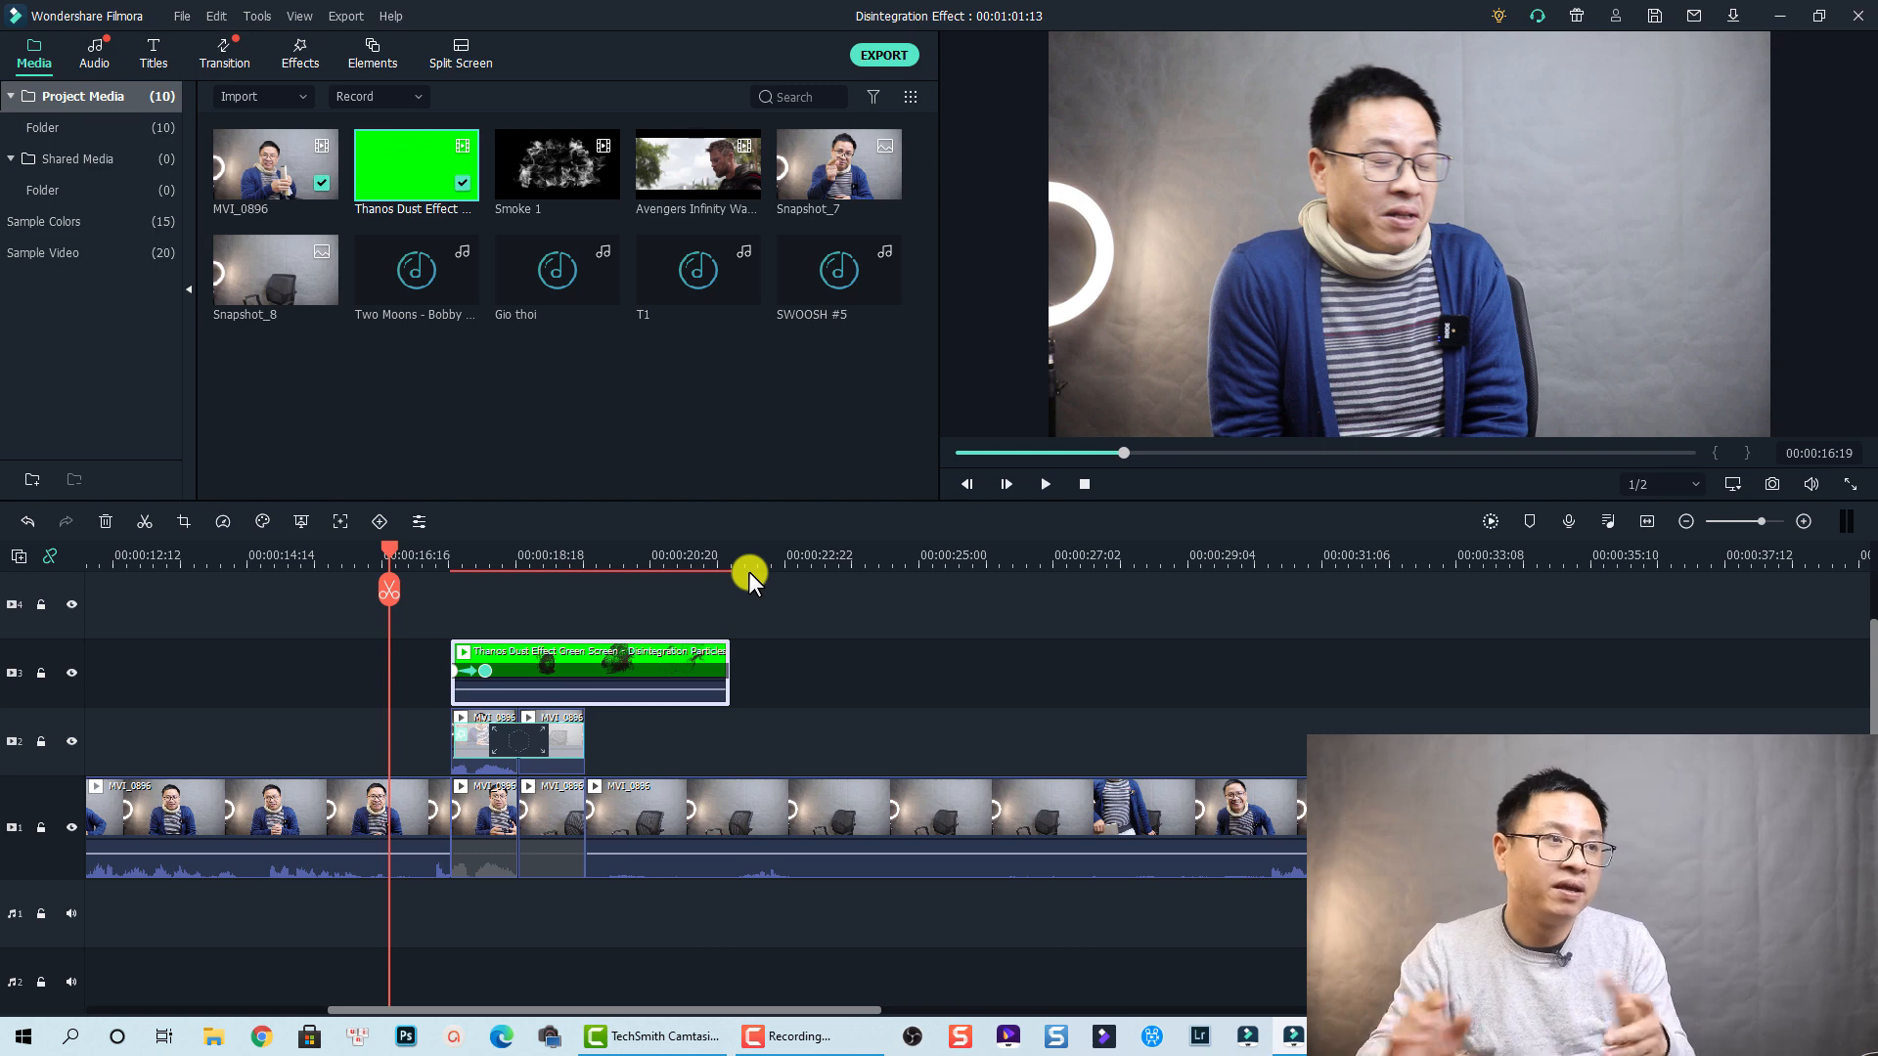